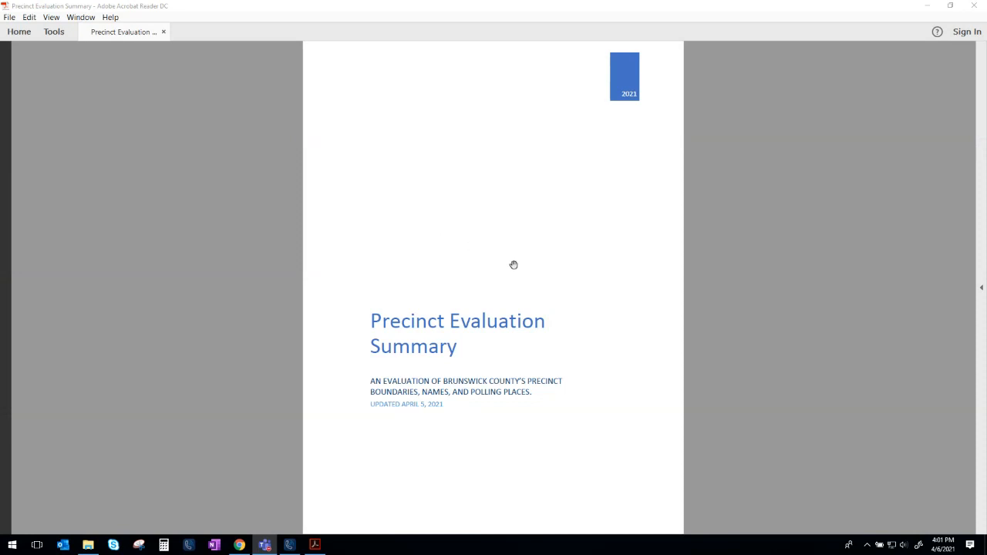
mouse_move(463, 241)
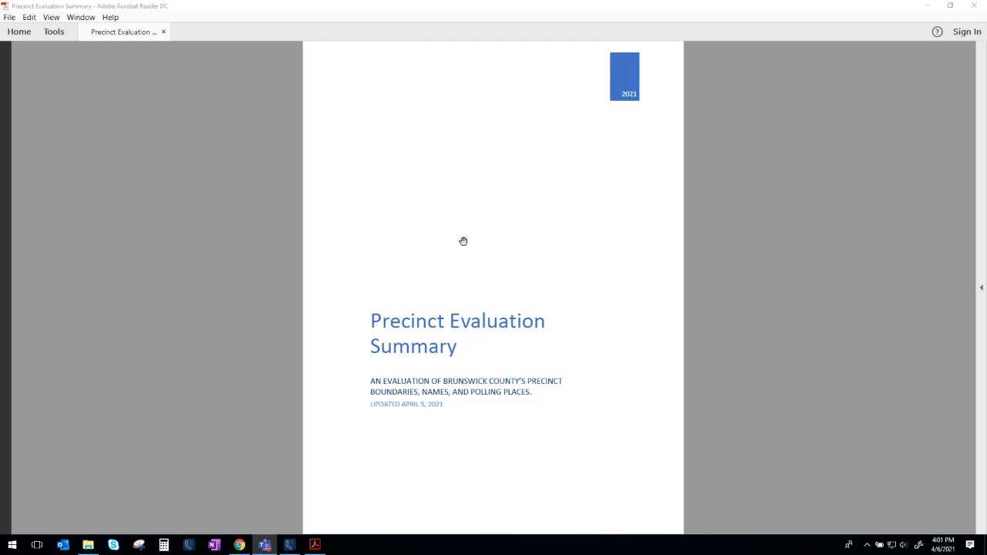
mouse_move(452, 250)
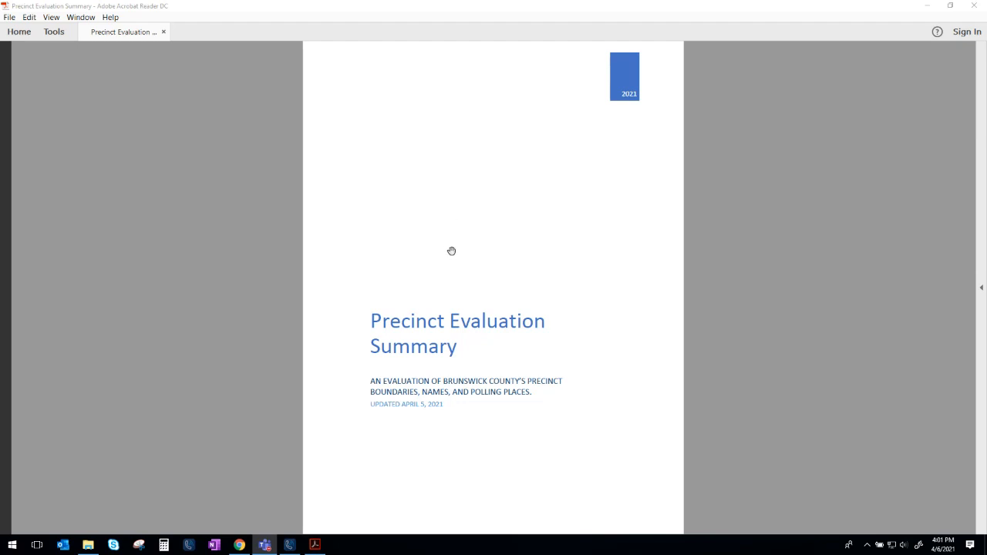
mouse_move(472, 233)
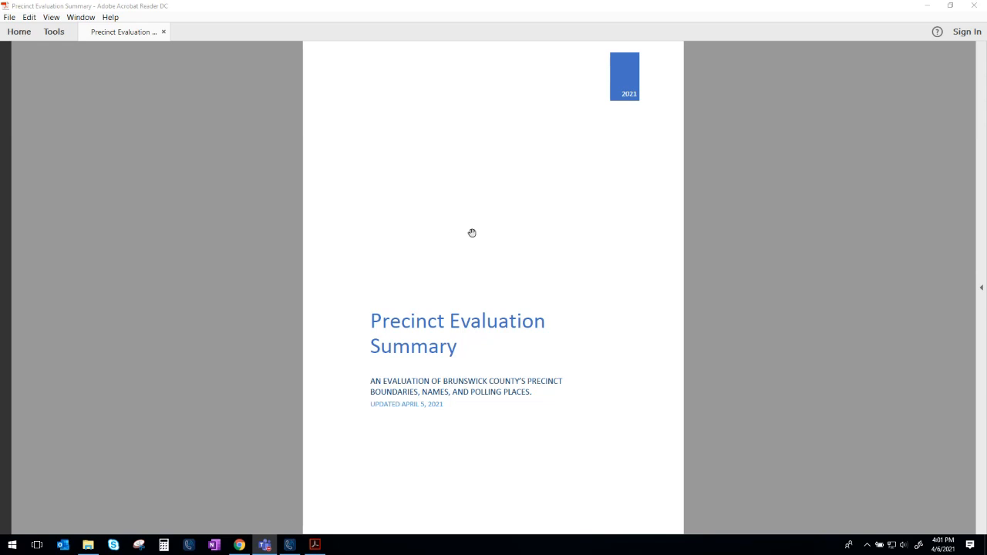
mouse_move(477, 224)
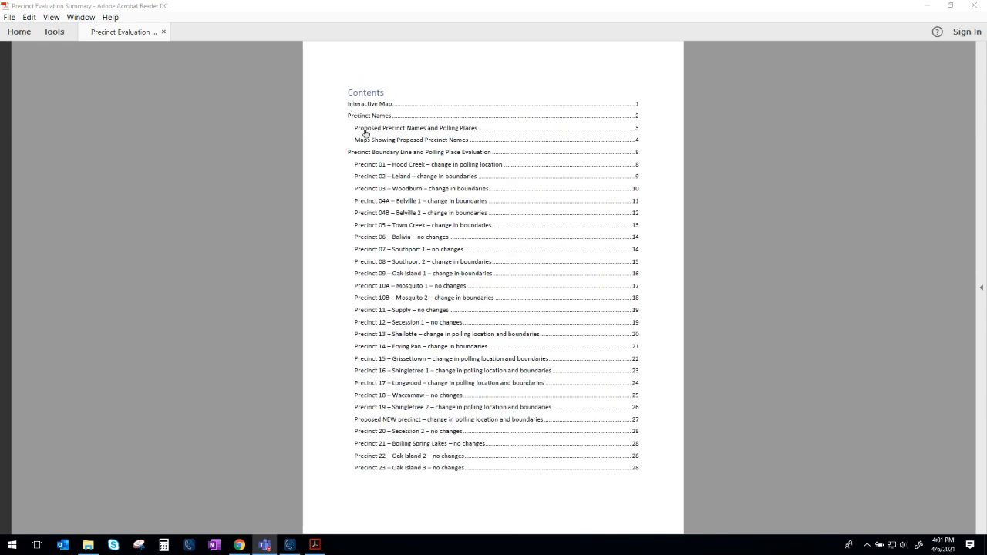
mouse_move(431, 207)
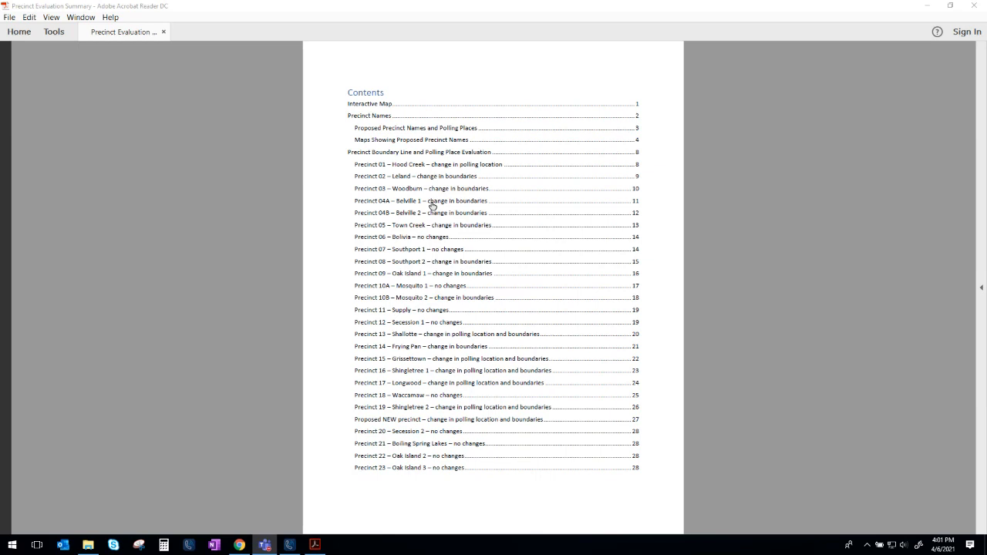
mouse_move(459, 296)
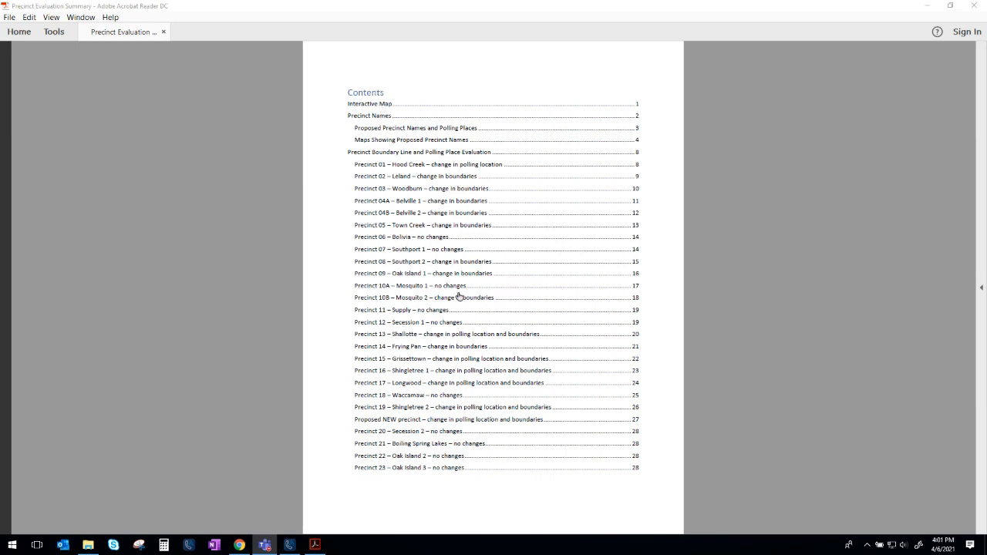
mouse_move(401, 182)
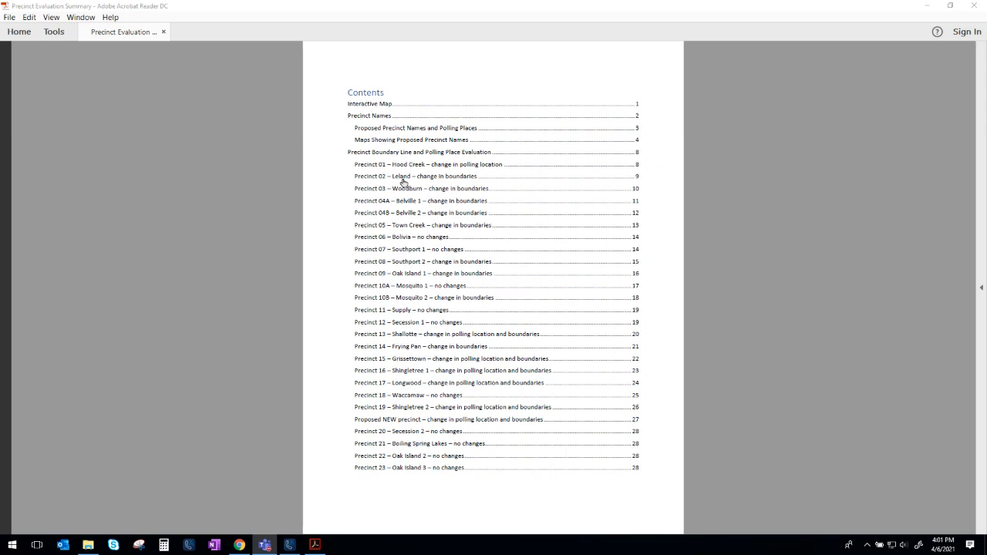
Step: Show the Precinct Evaluation Summary contents page listing precinct entries and page numbers
left_click(416, 175)
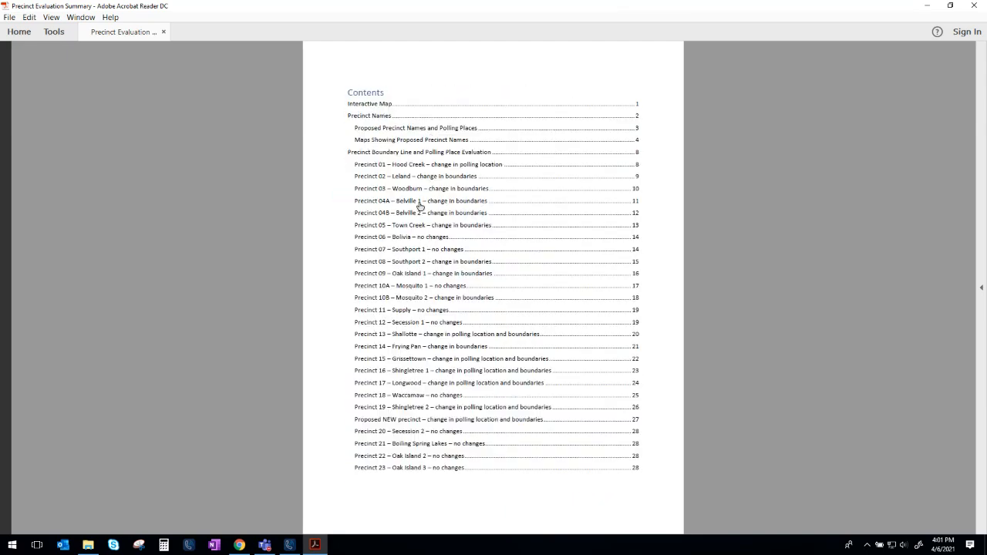
mouse_move(401, 235)
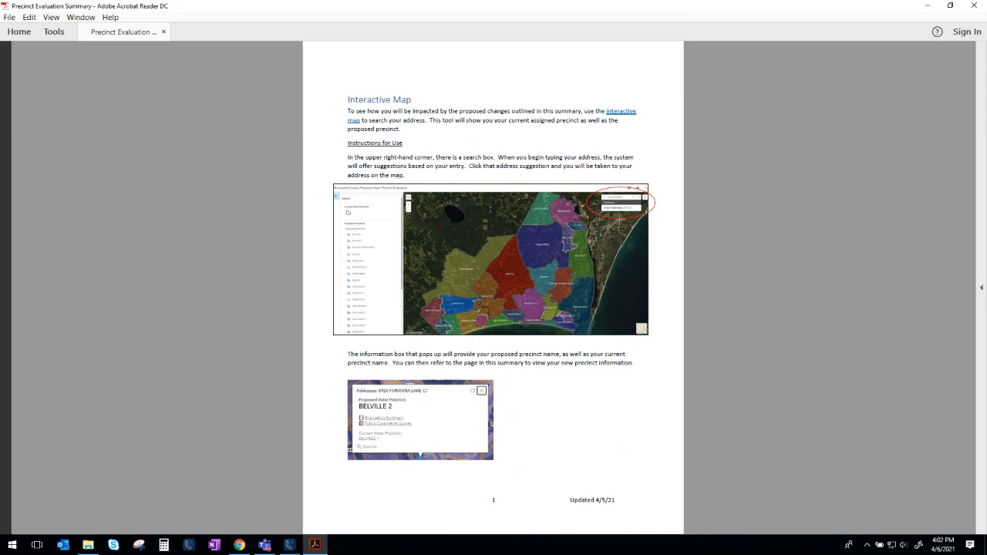
mouse_move(421, 385)
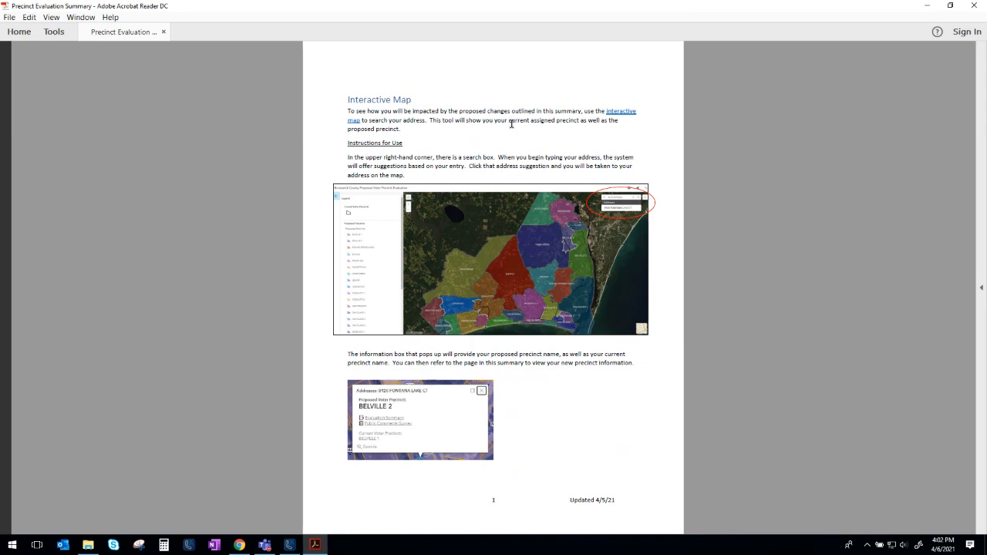
mouse_move(503, 133)
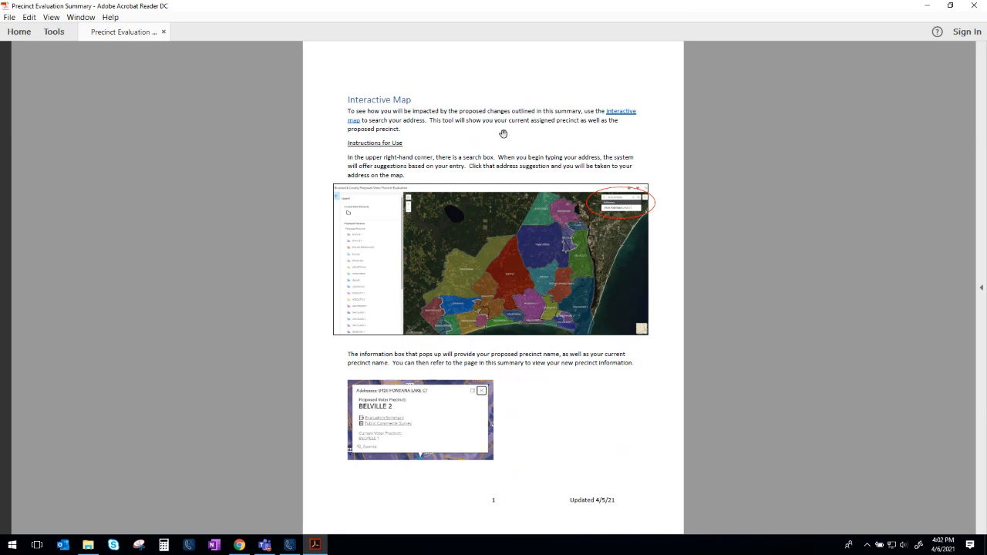
mouse_move(487, 133)
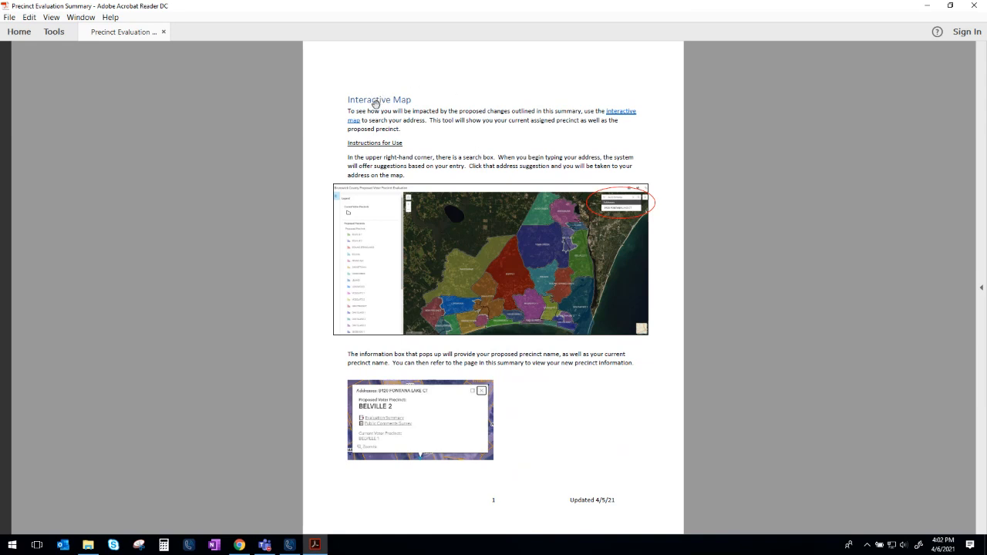
mouse_move(474, 145)
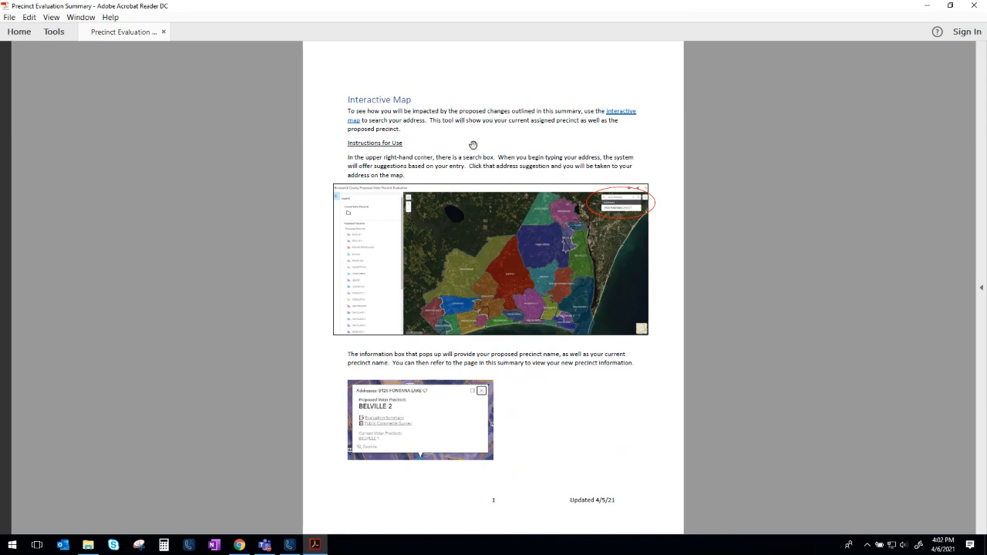
mouse_move(461, 158)
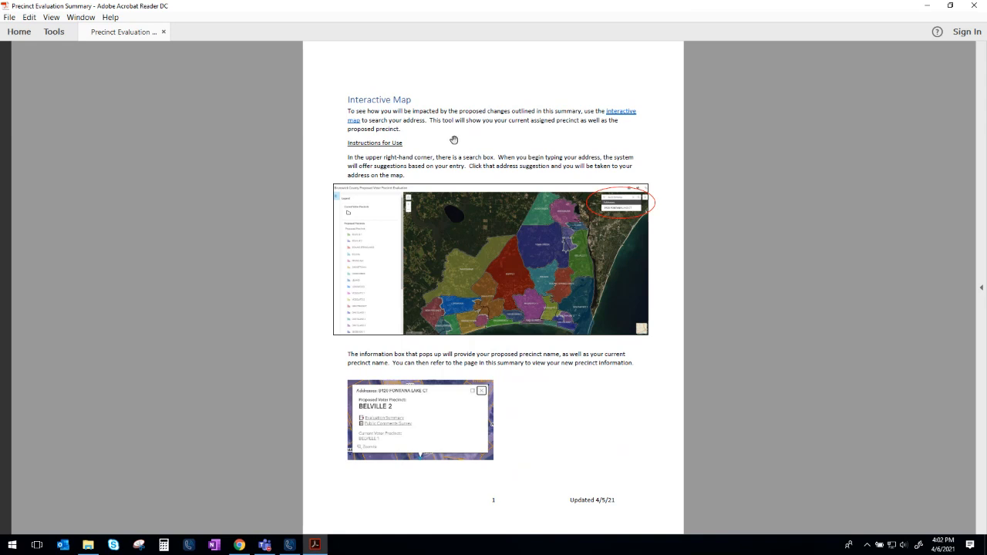
Step: Scroll to page 2, Precinct Names, with the four-section county map
scroll("down", 3)
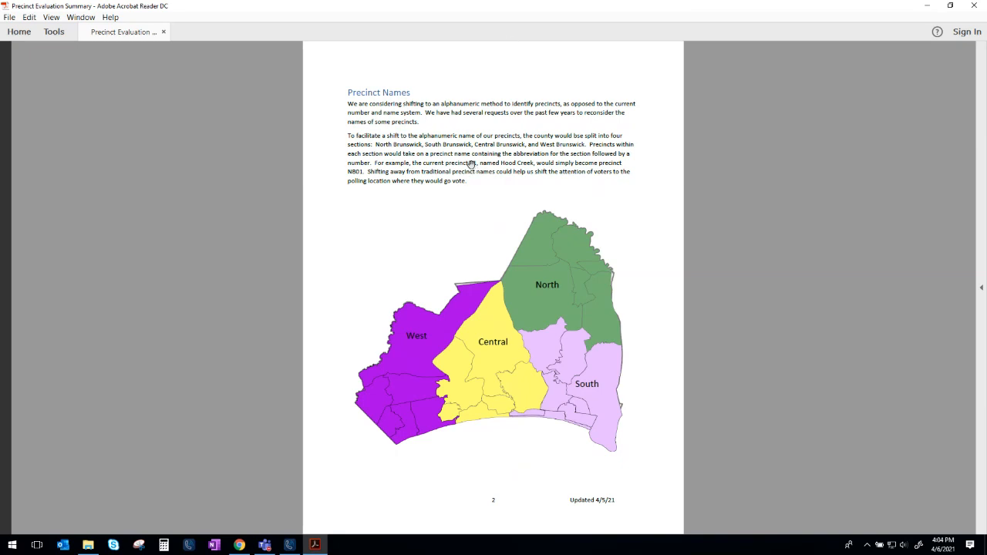
mouse_move(528, 170)
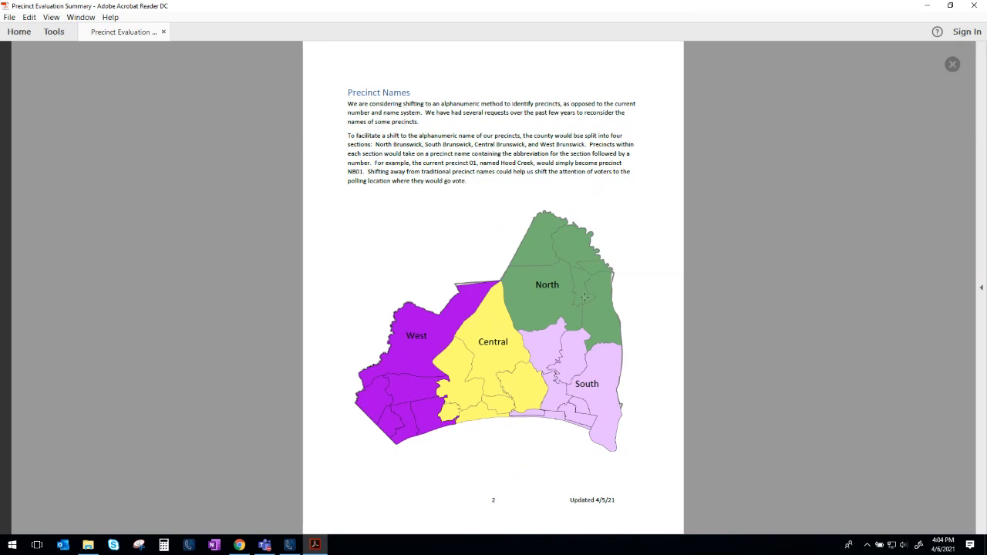
mouse_move(563, 301)
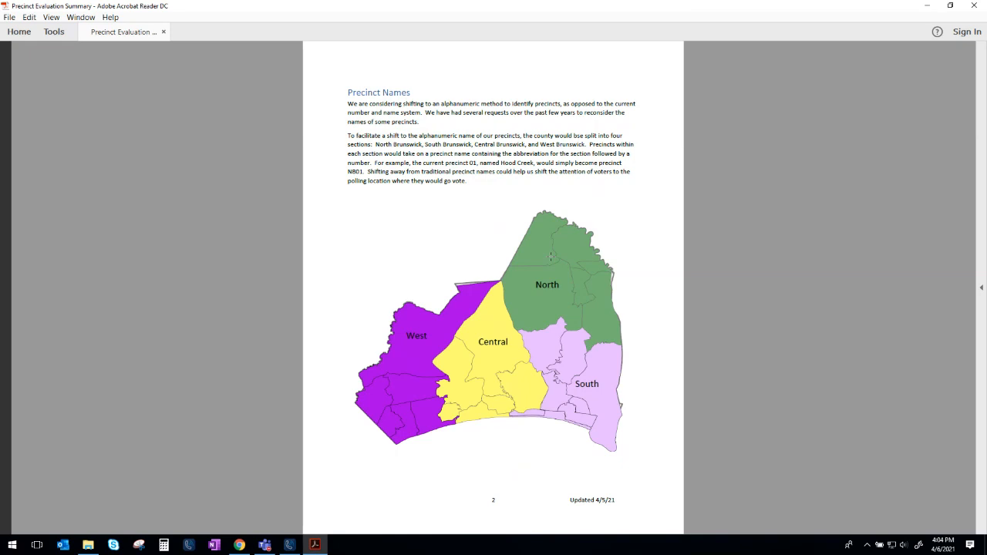
mouse_move(569, 345)
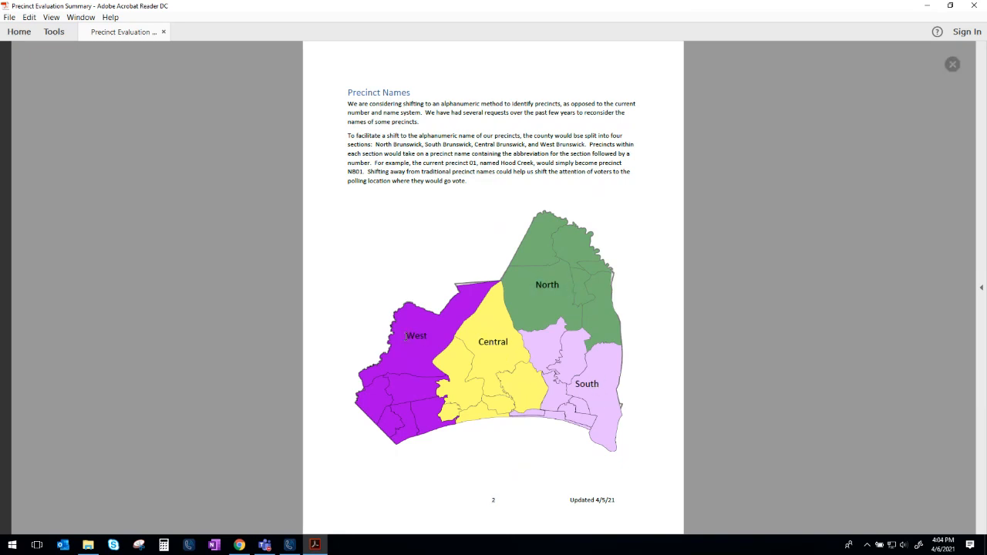
mouse_move(411, 334)
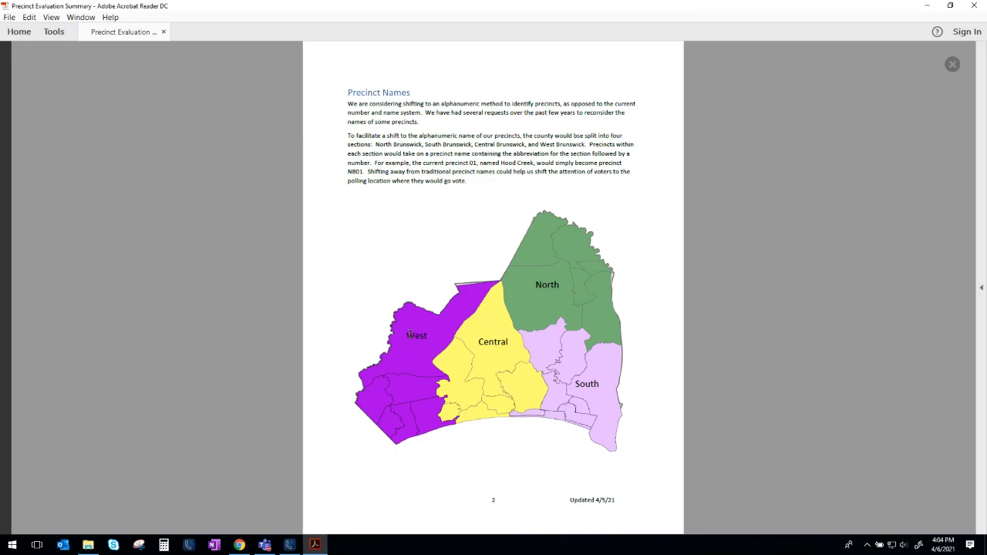
mouse_move(564, 298)
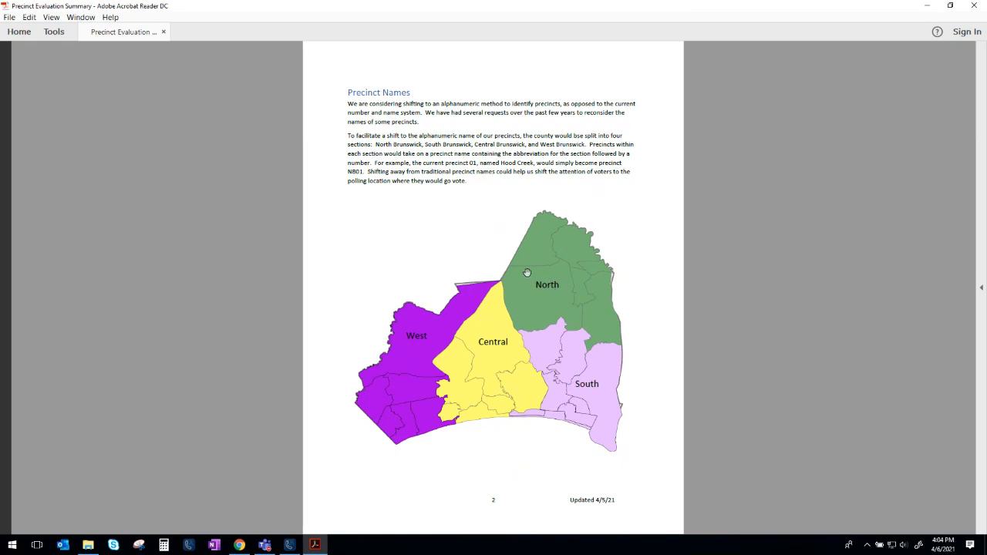
mouse_move(525, 282)
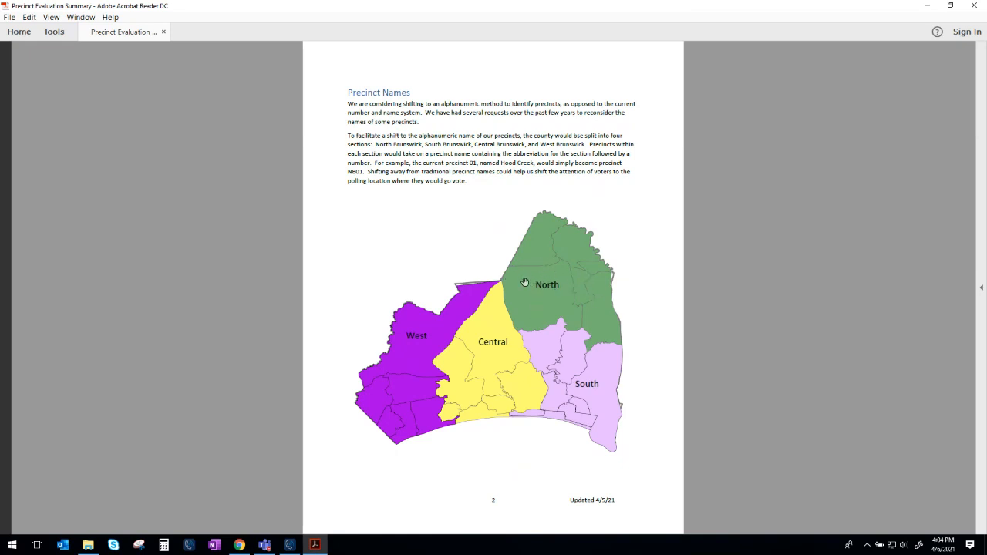
mouse_move(526, 281)
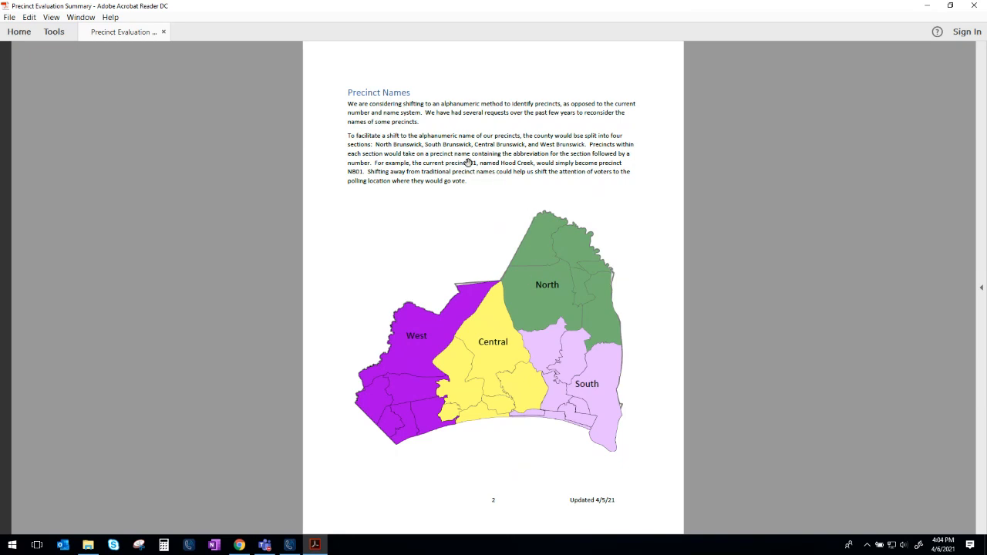
mouse_move(531, 244)
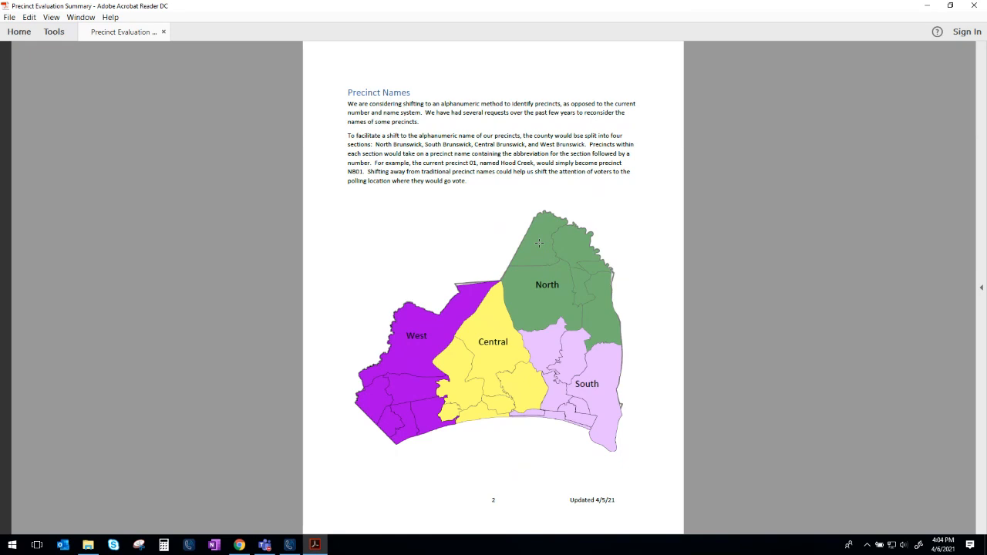
mouse_move(589, 225)
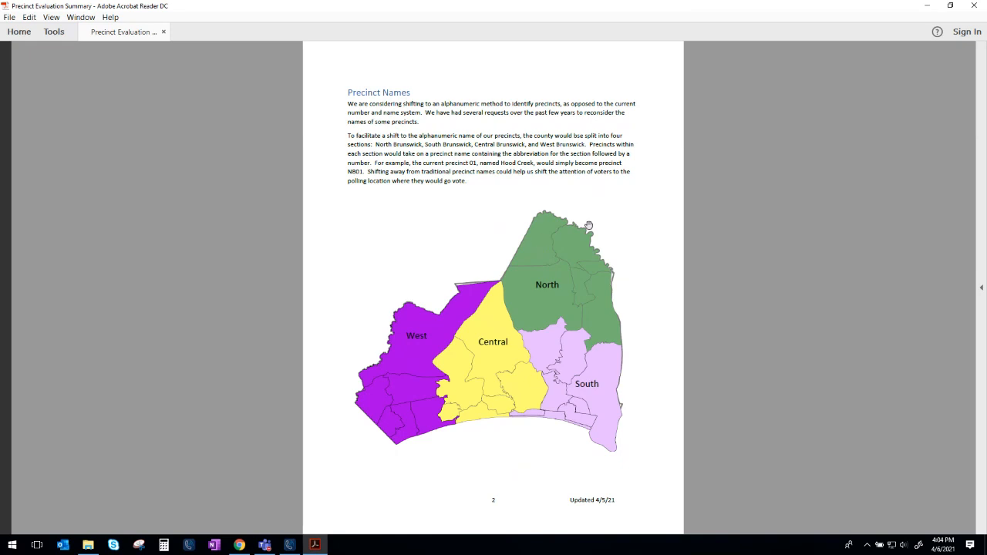
mouse_move(527, 246)
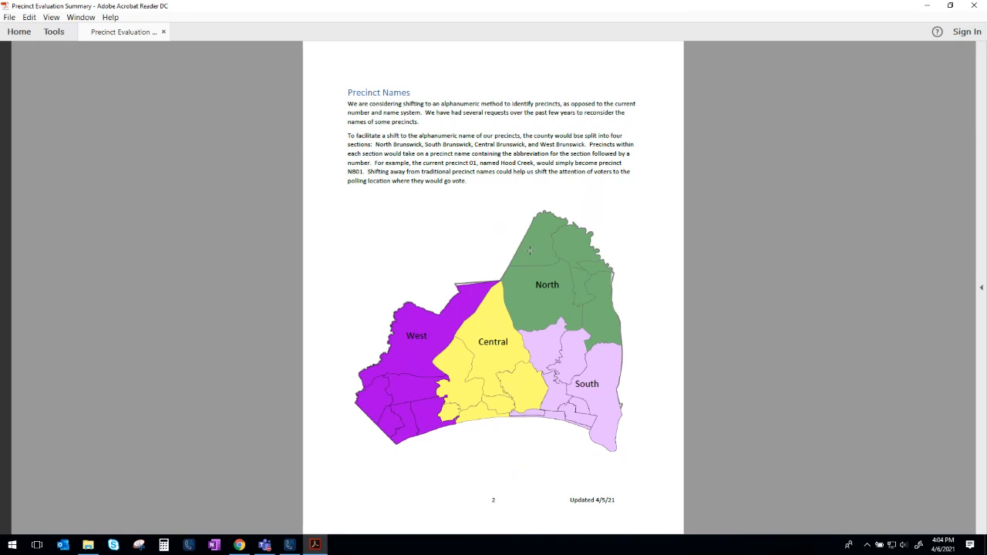
mouse_move(538, 237)
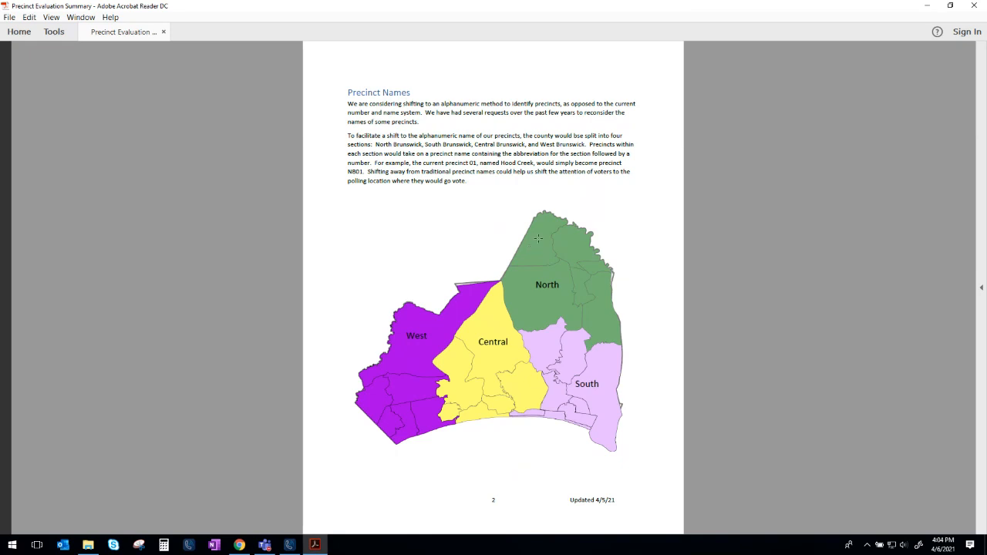
mouse_move(550, 238)
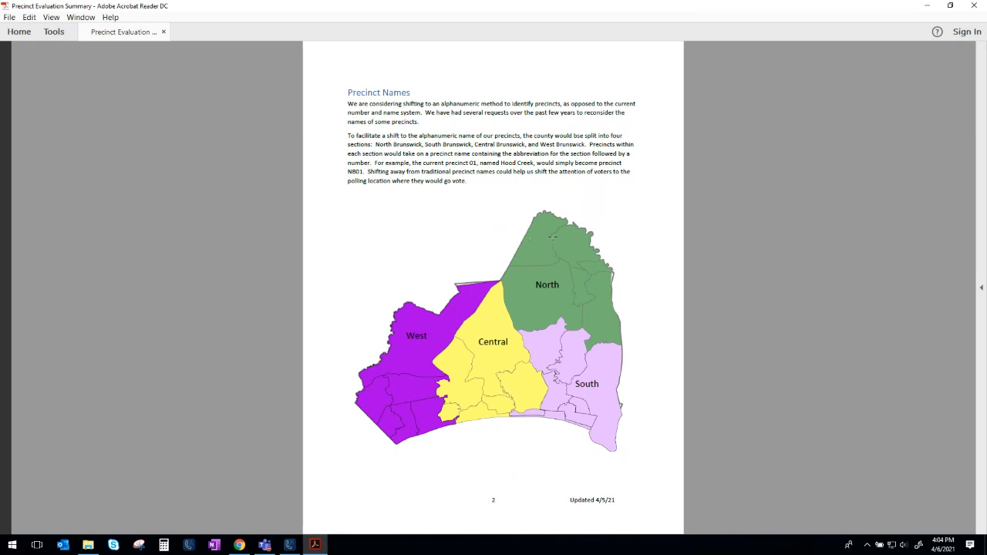
mouse_move(542, 256)
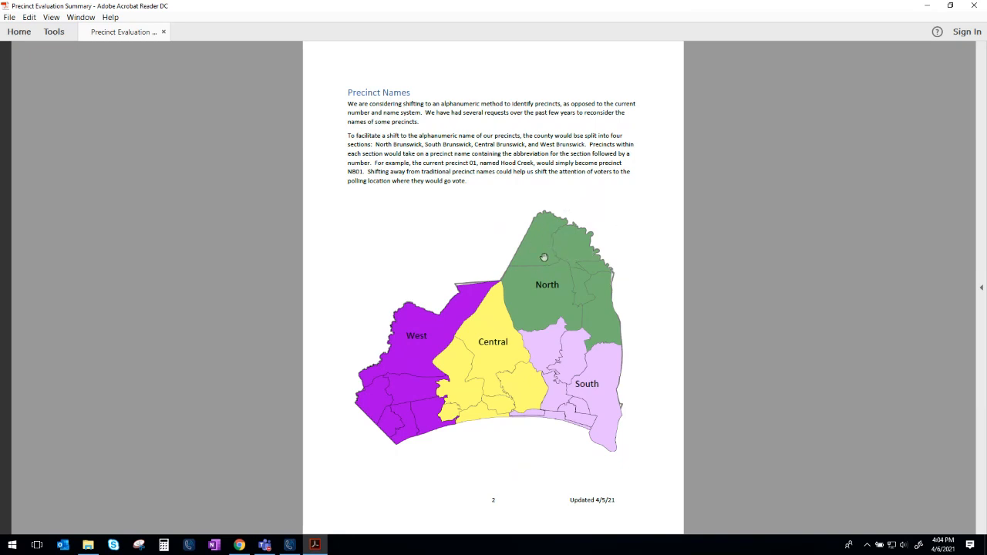
mouse_move(540, 259)
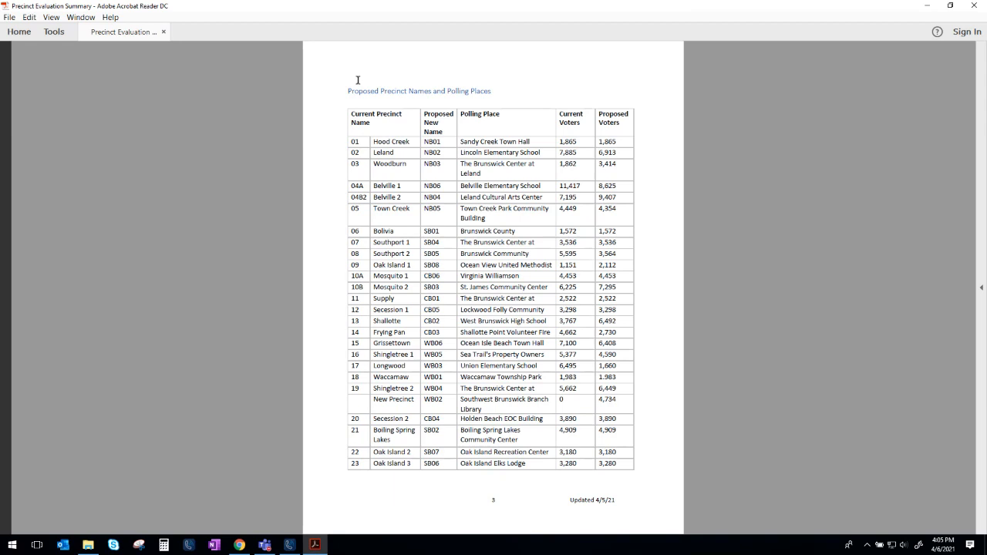
mouse_move(444, 175)
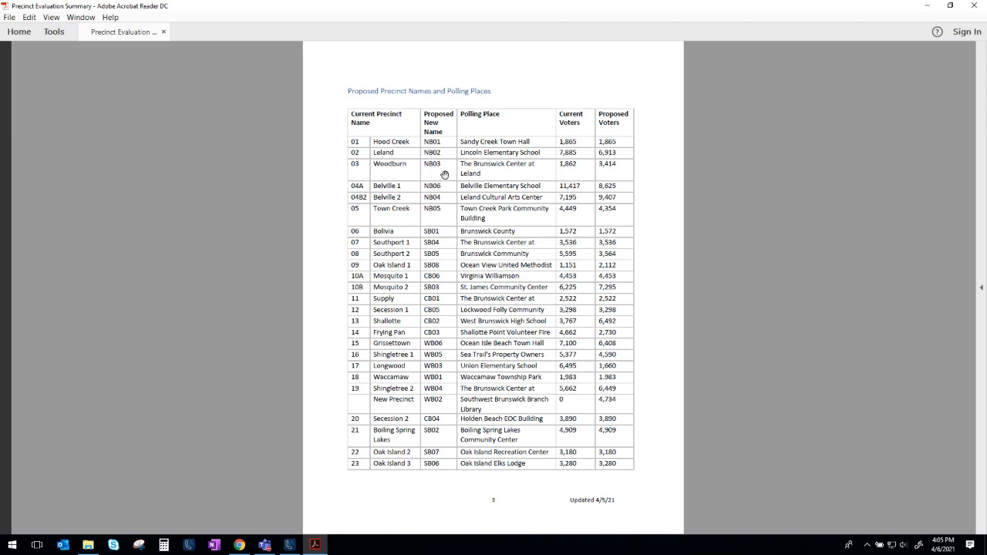
mouse_move(447, 145)
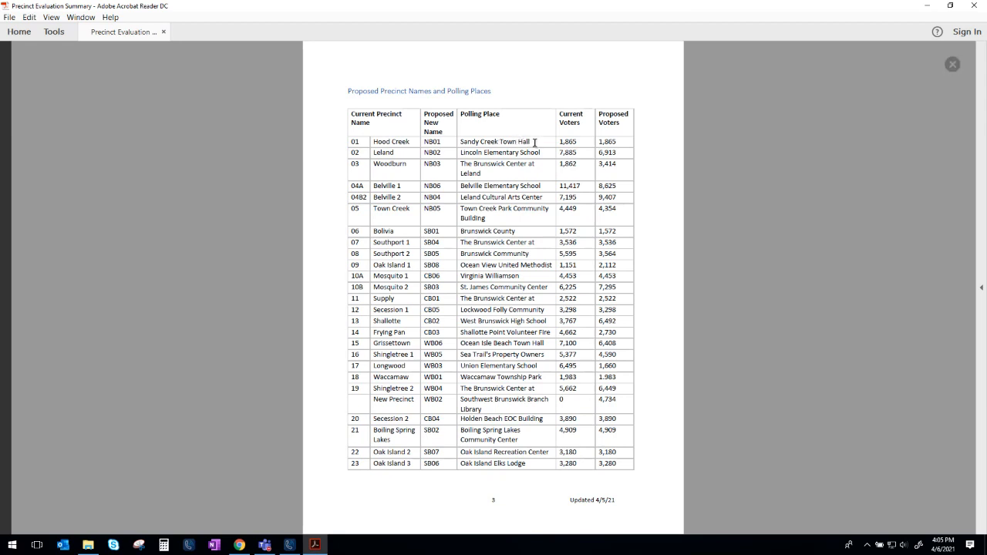
double_click(493, 142)
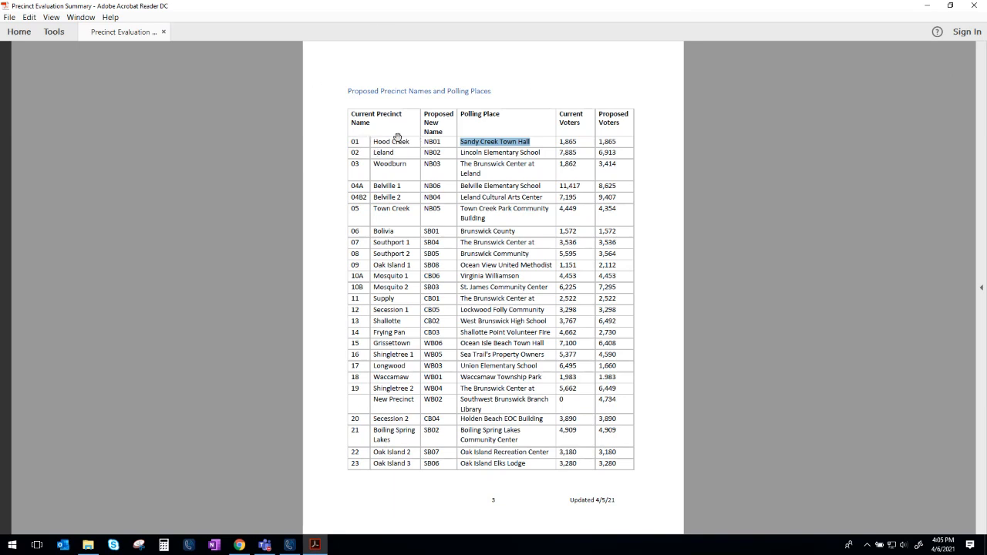
mouse_move(337, 123)
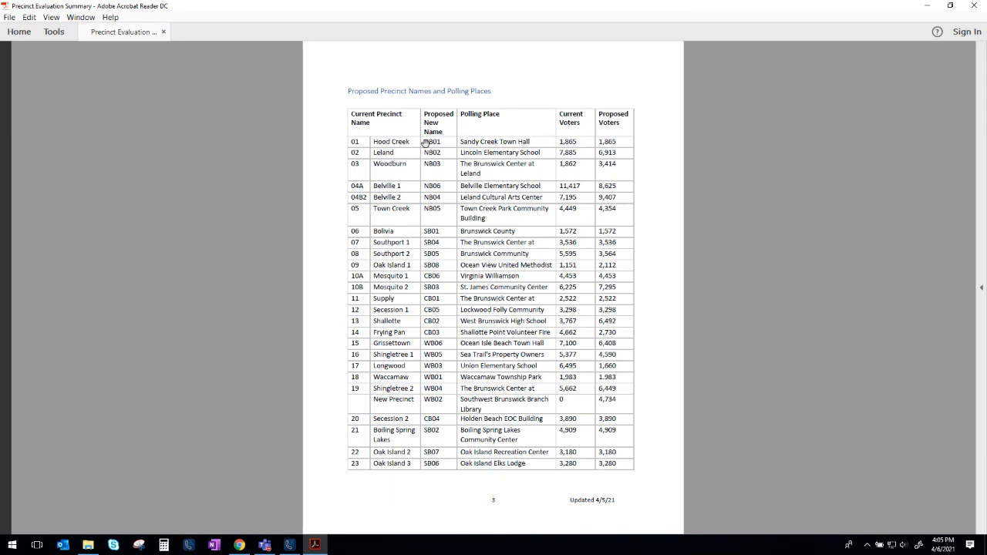
mouse_move(423, 211)
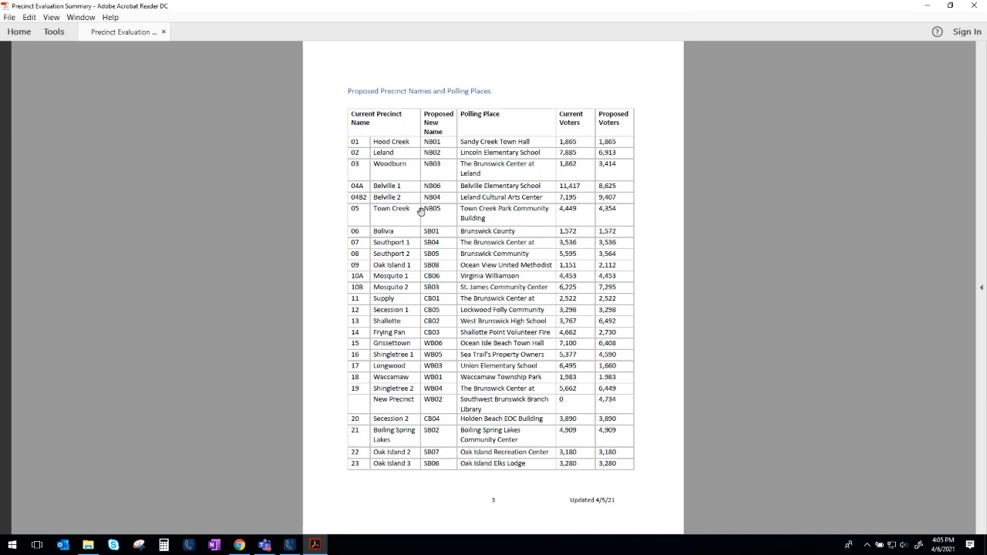
mouse_move(532, 139)
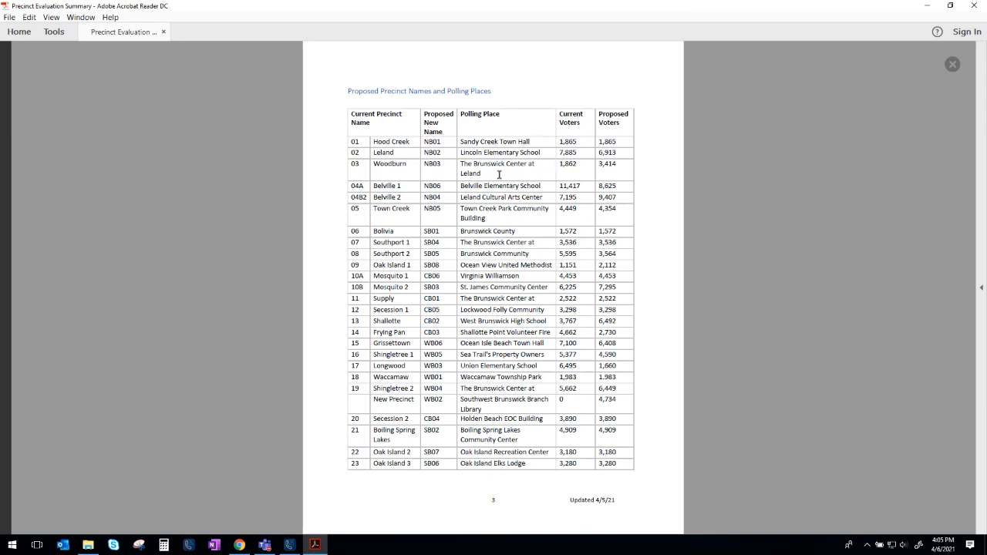
mouse_move(501, 182)
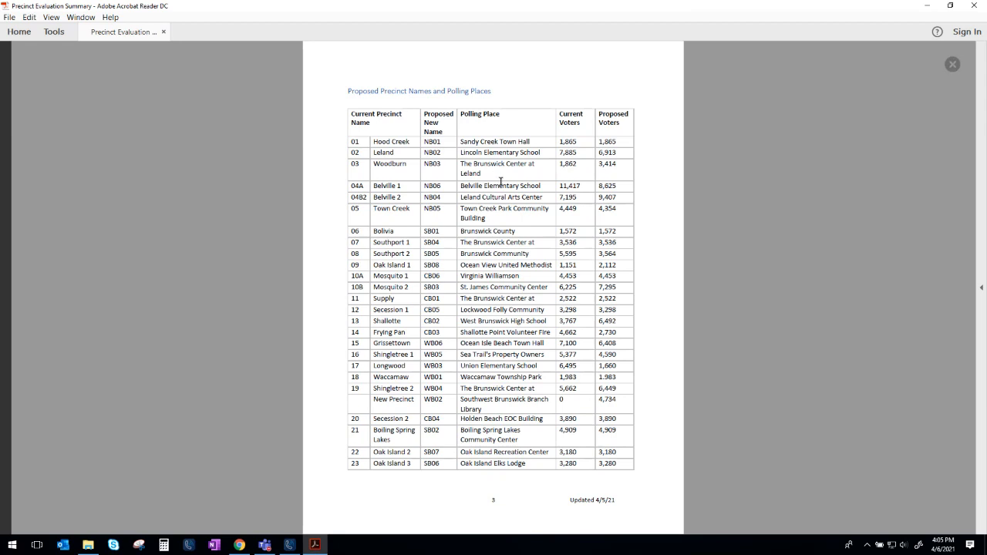
mouse_move(389, 204)
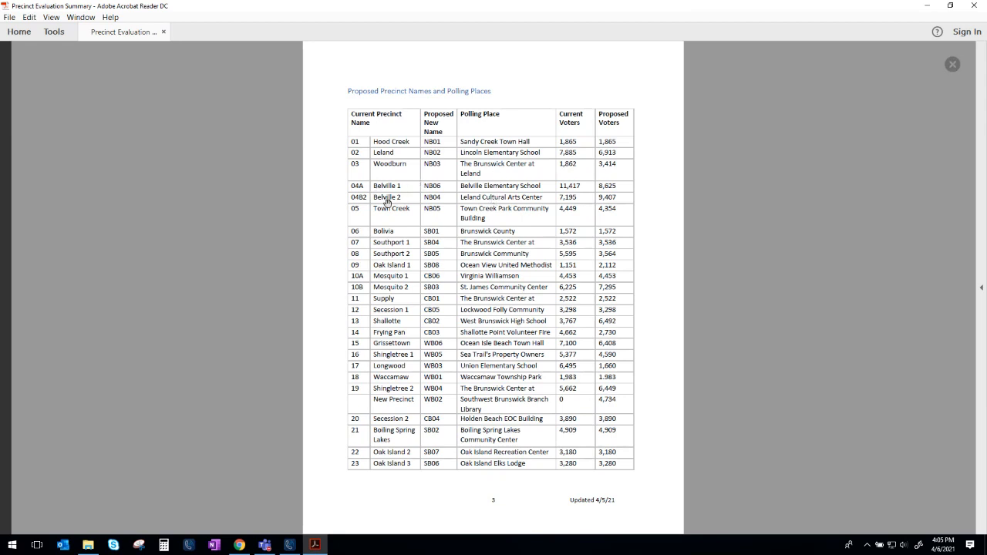
mouse_move(371, 376)
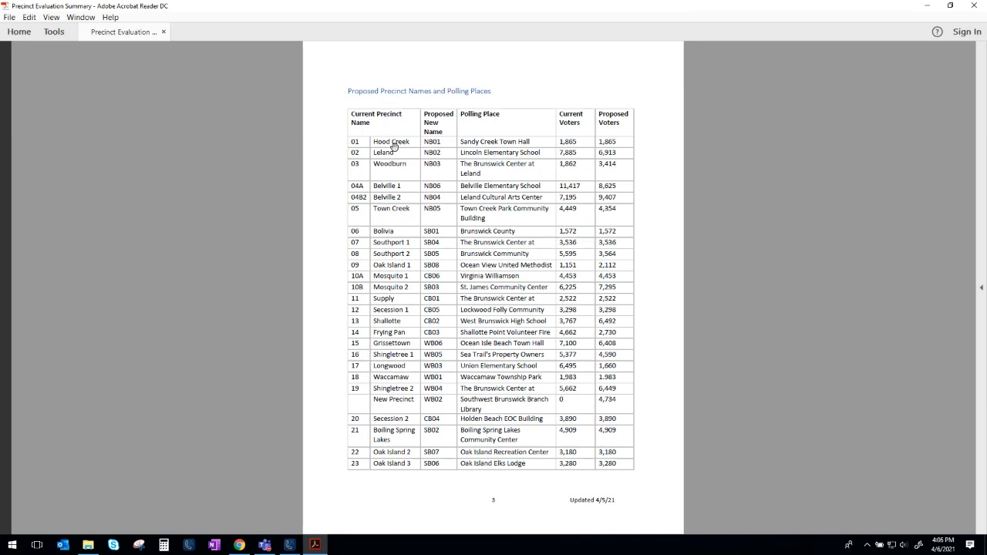
mouse_move(452, 216)
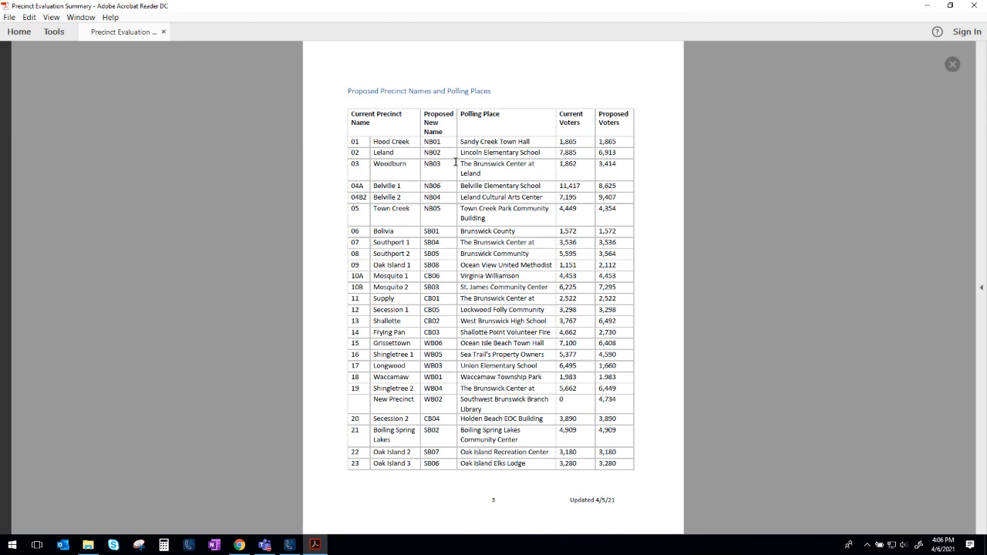
Step: Scroll through the South and Central map pages back to the North Brunswick map on page 4
scroll("down", 3)
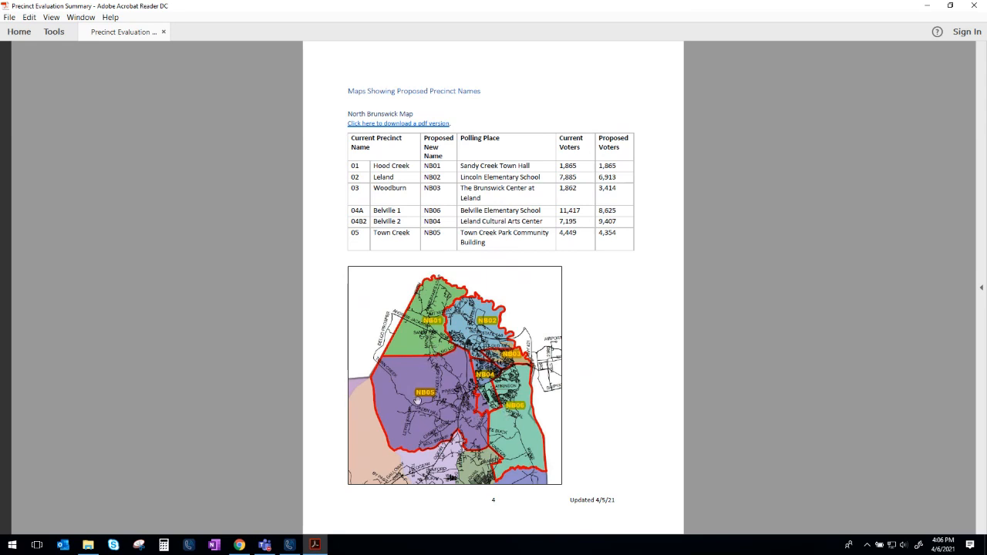
mouse_move(512, 195)
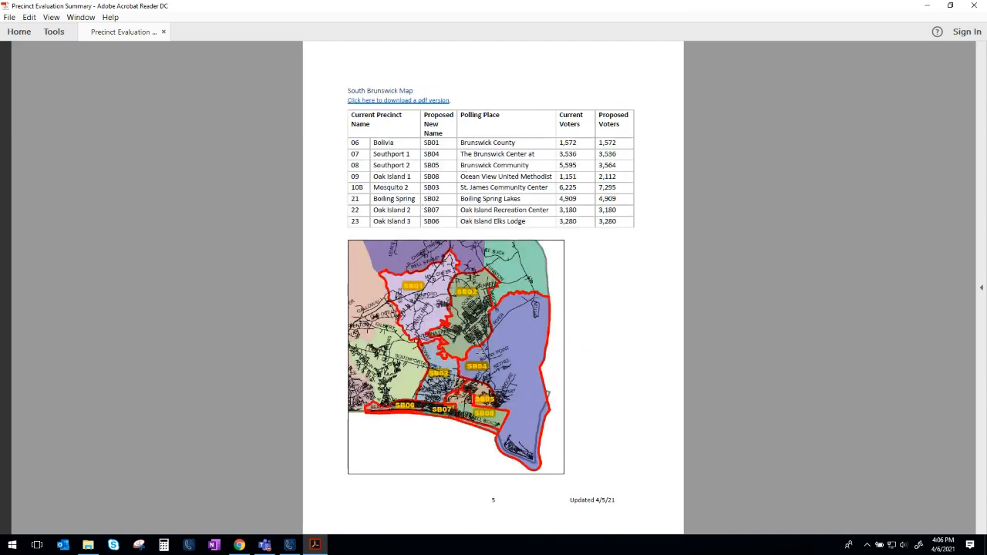
scroll("down", 3)
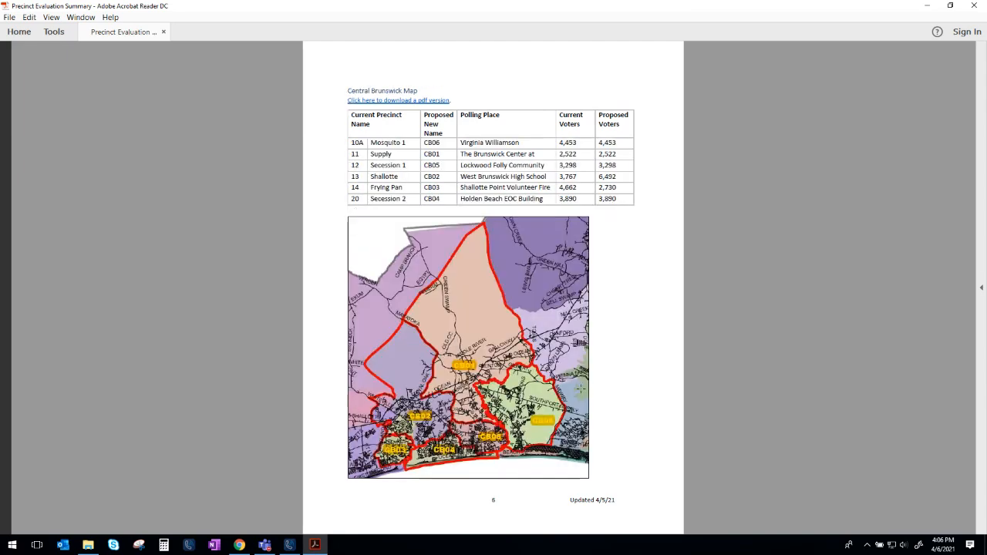
scroll("down", 3)
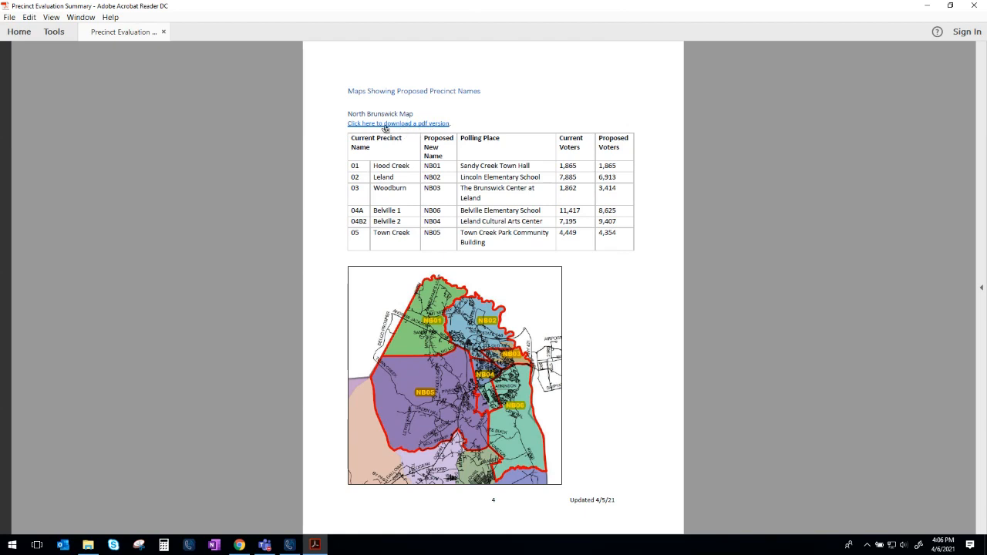
Step: View the downloadable North Brunswick zone map PDF zoomed in, then return to the summary
left_click(398, 123)
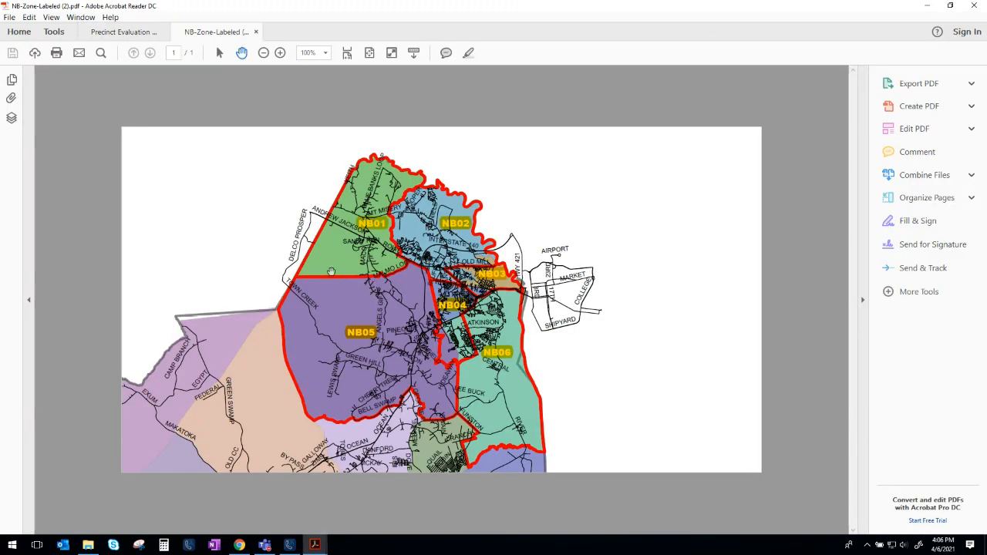
left_click(280, 52)
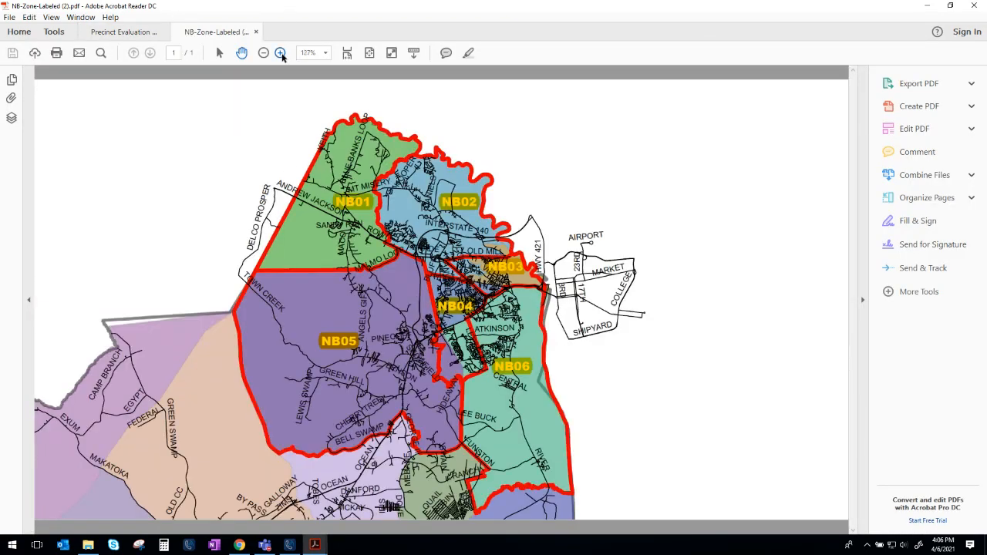
left_click(281, 52)
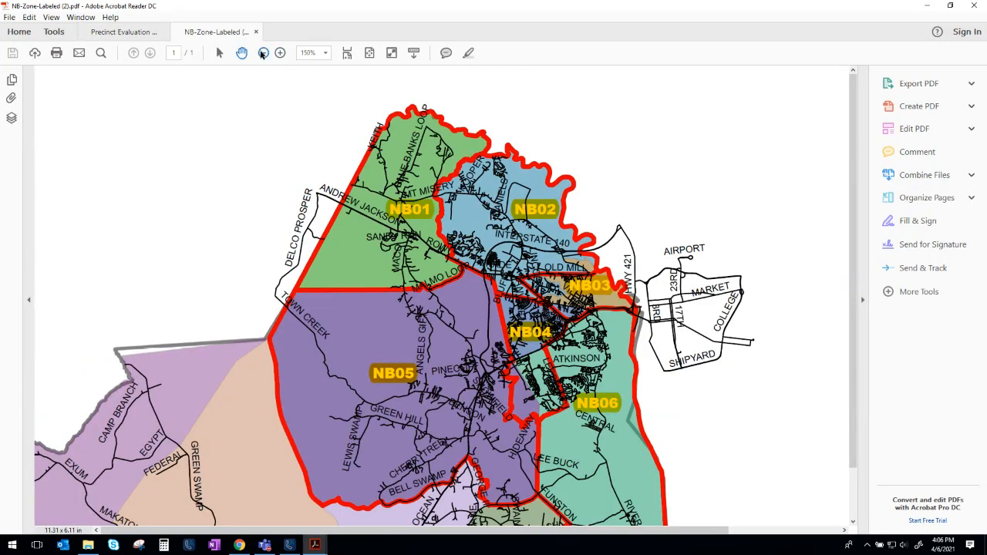
left_click(264, 53)
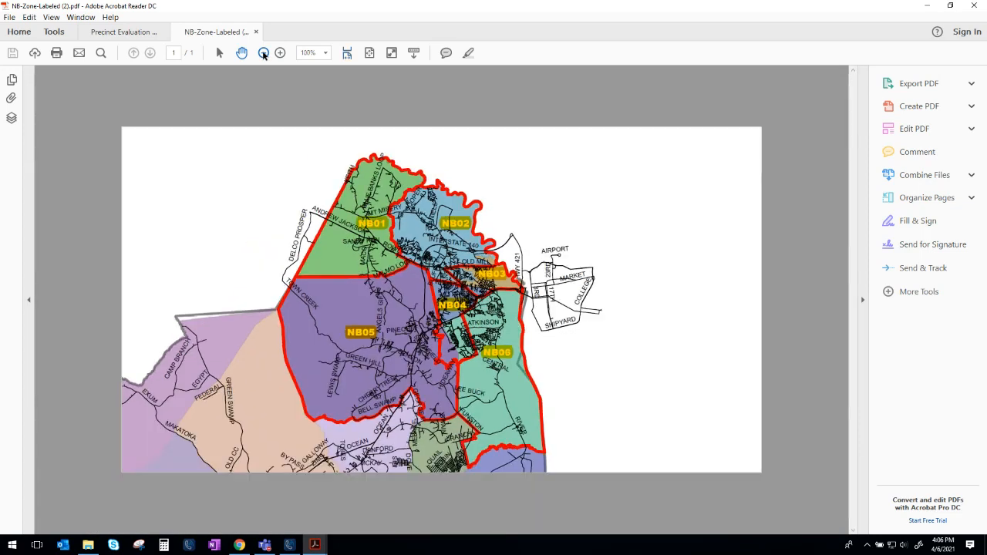
left_click(124, 31)
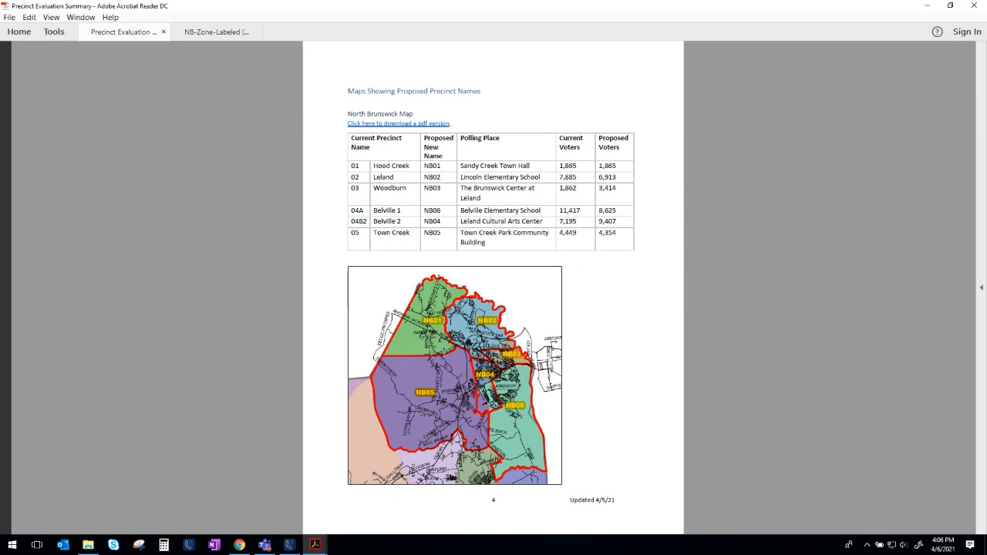
mouse_move(607, 222)
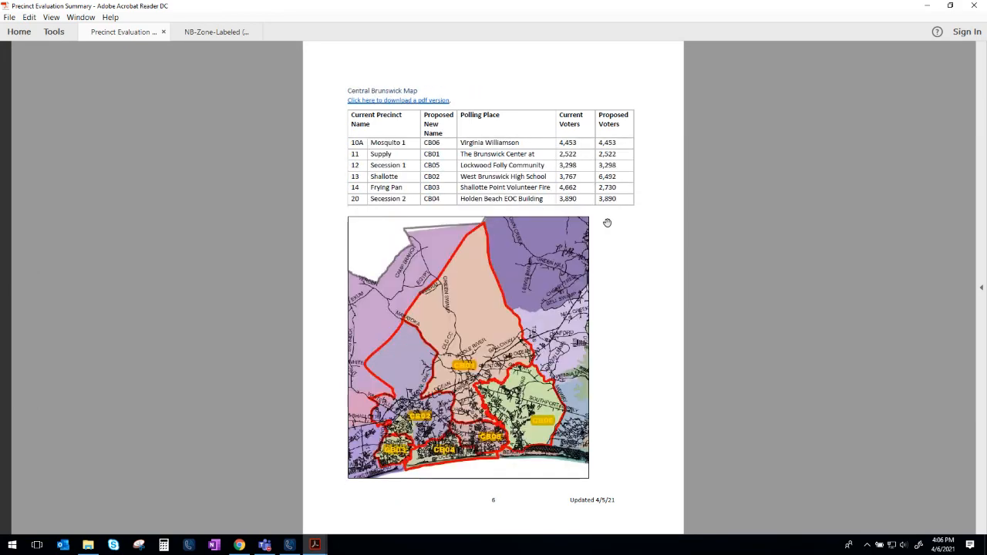
Step: Scroll to page 8, the Precinct Boundary Line and Polling Place Evaluation with Precinct 01 Hood Creek
scroll("down", 3)
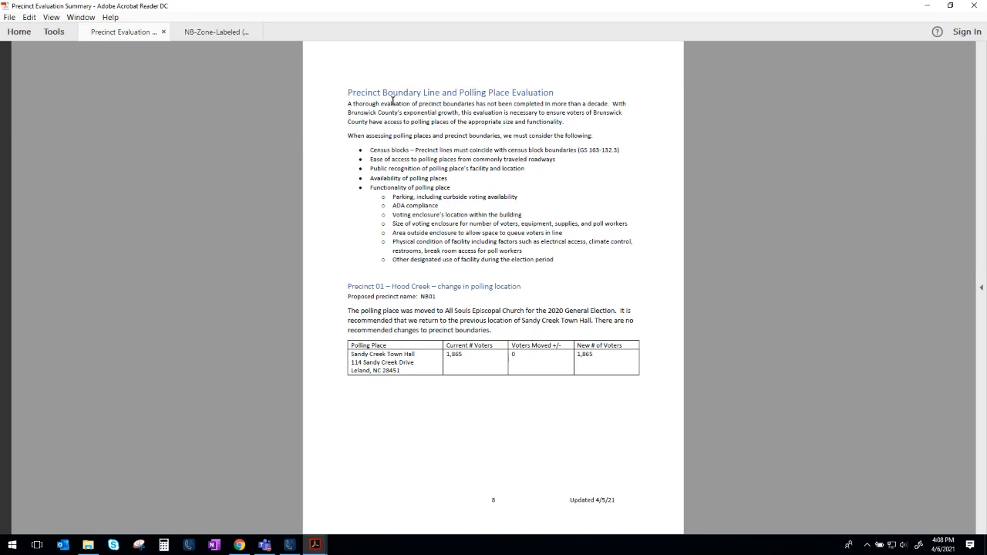
mouse_move(387, 111)
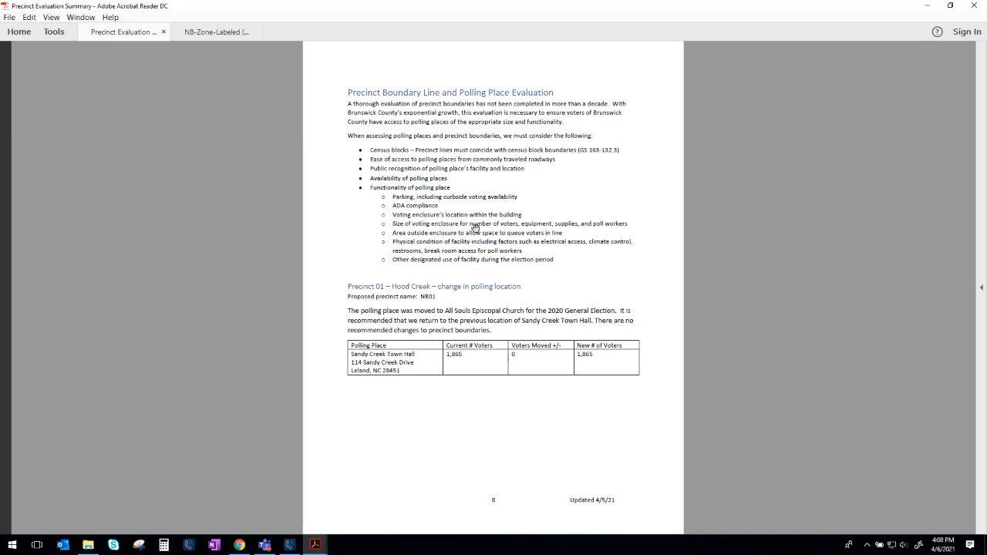
mouse_move(546, 204)
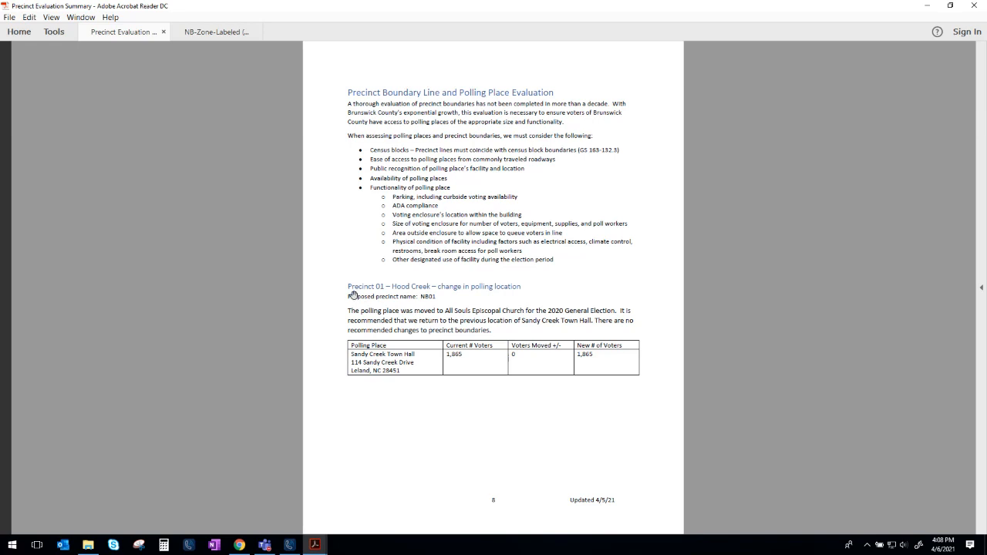
mouse_move(325, 316)
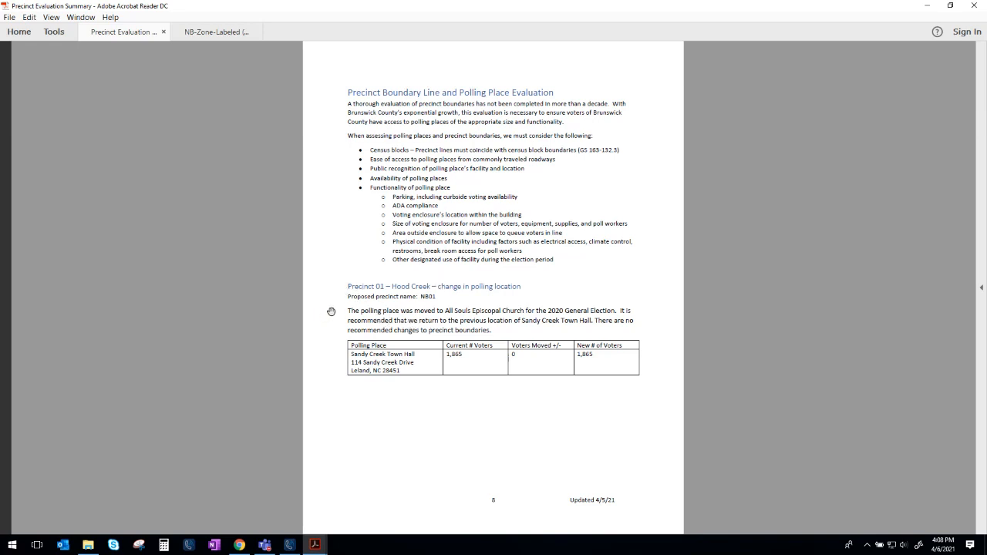
mouse_move(329, 314)
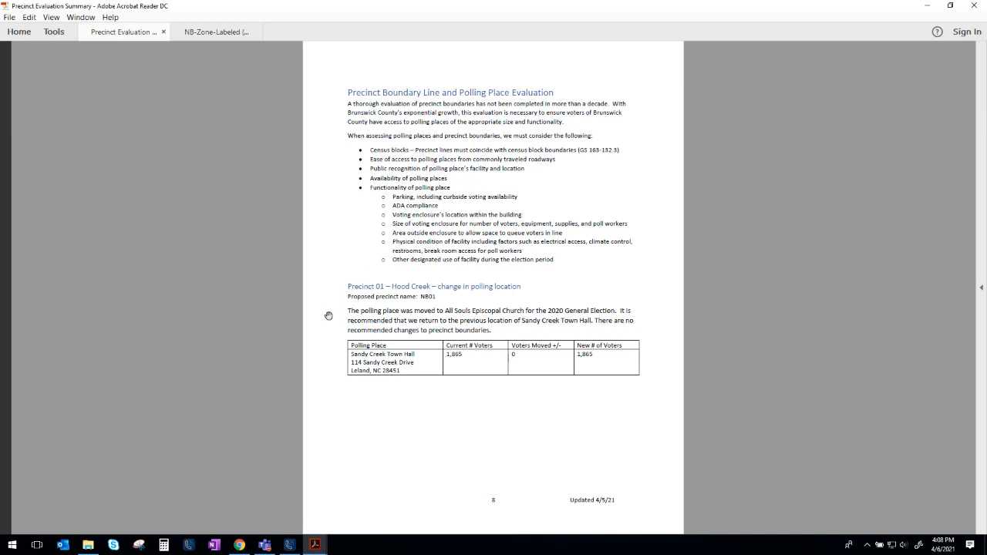
mouse_move(324, 312)
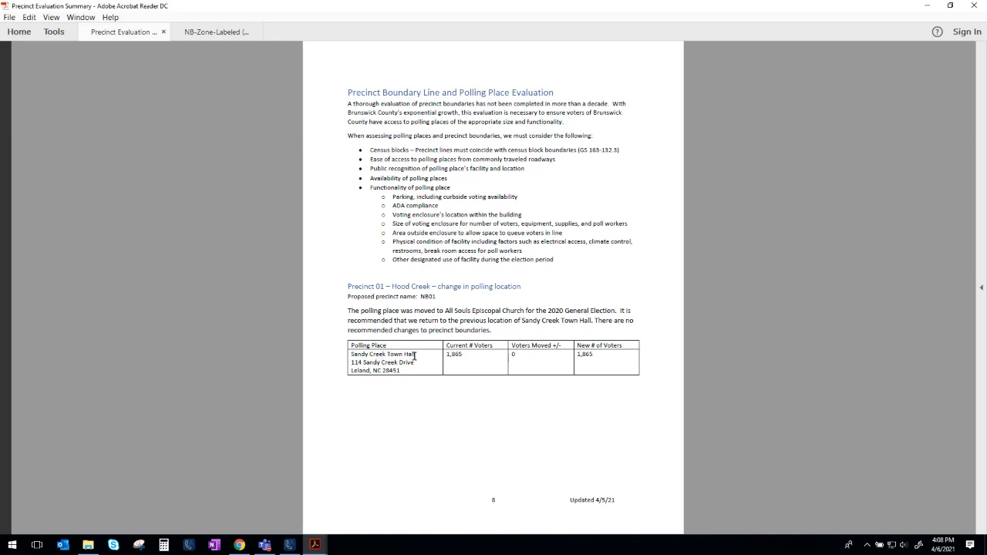
Step: Highlight 'Sandy Creek Town Hall' in the Precinct 01 Hood Creek polling place table
double_click(383, 353)
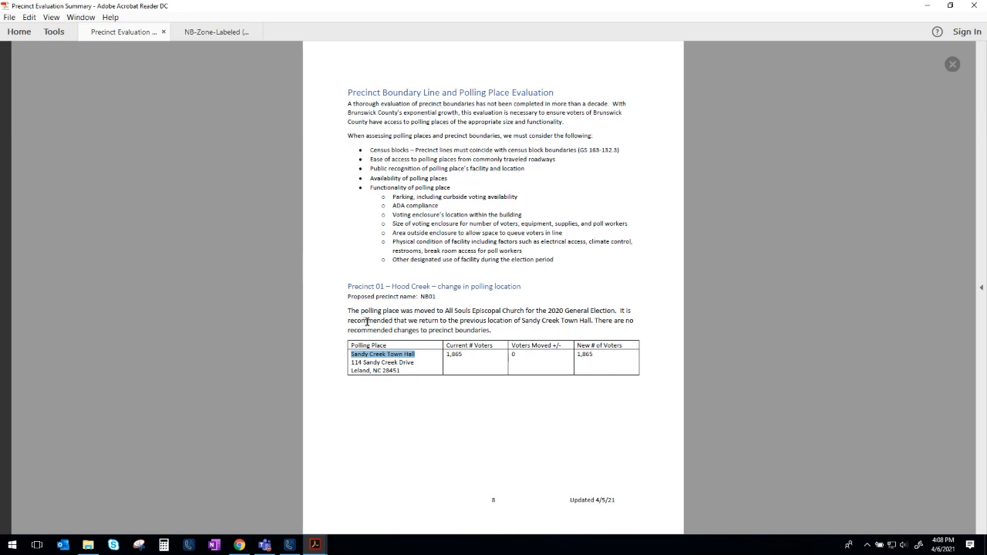
mouse_move(488, 318)
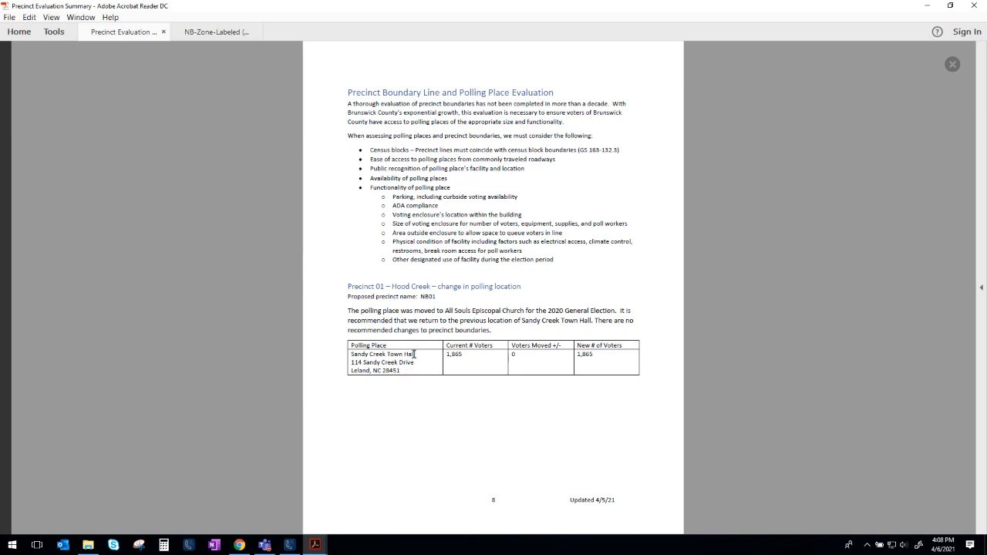
double_click(383, 353)
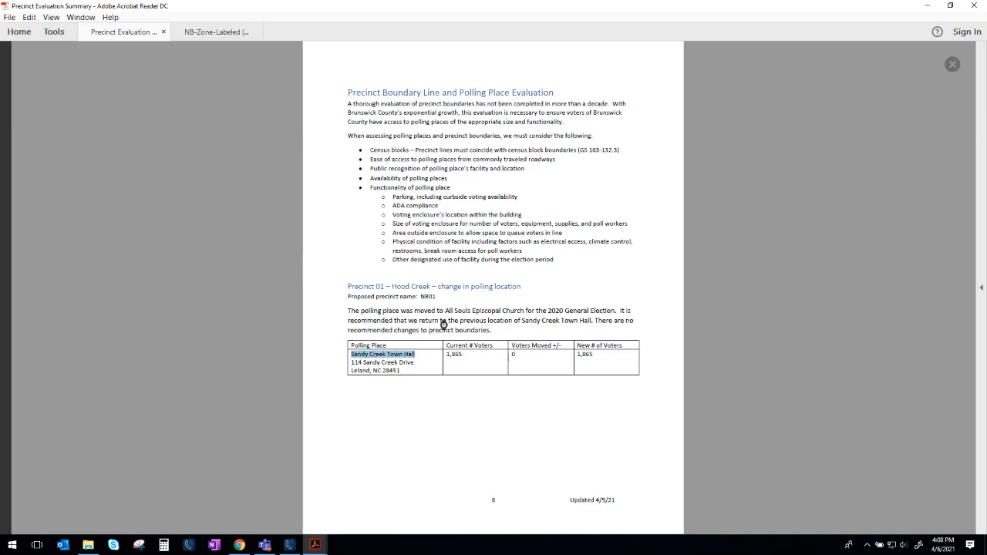
scroll("down", 3)
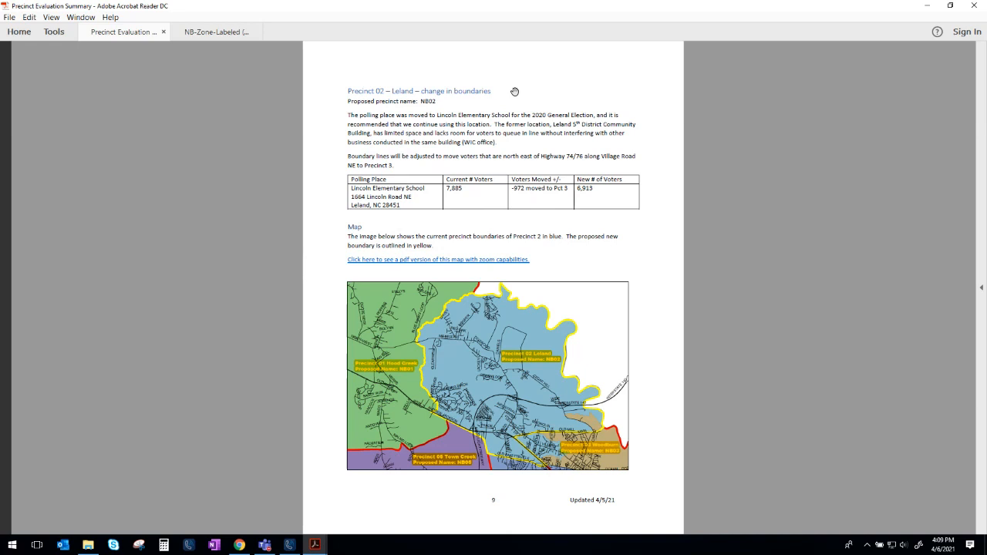
mouse_move(579, 391)
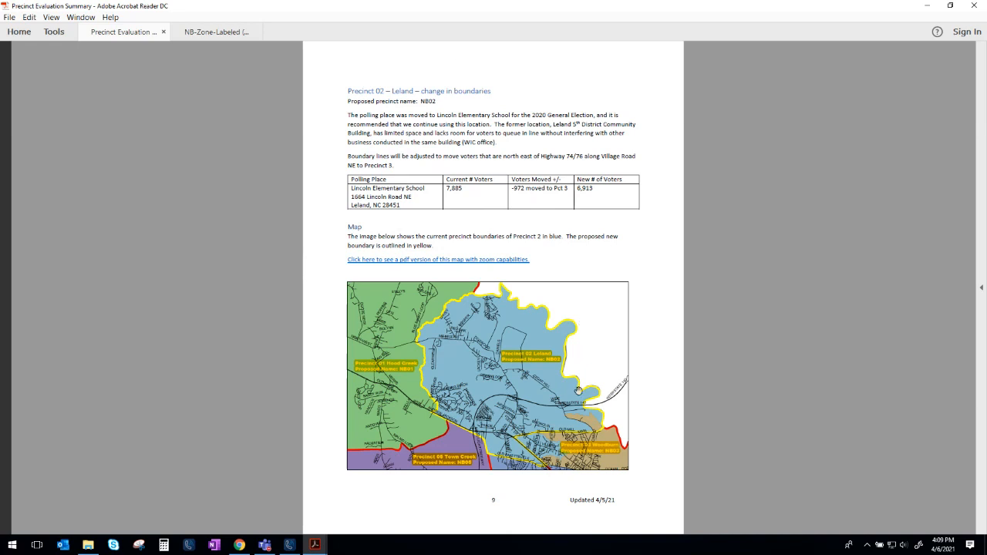
mouse_move(525, 296)
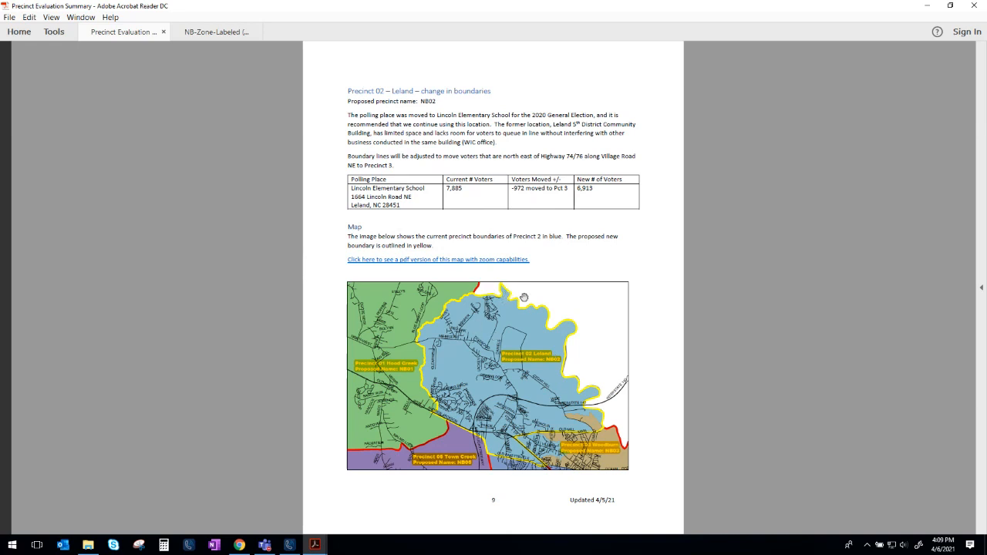
mouse_move(518, 436)
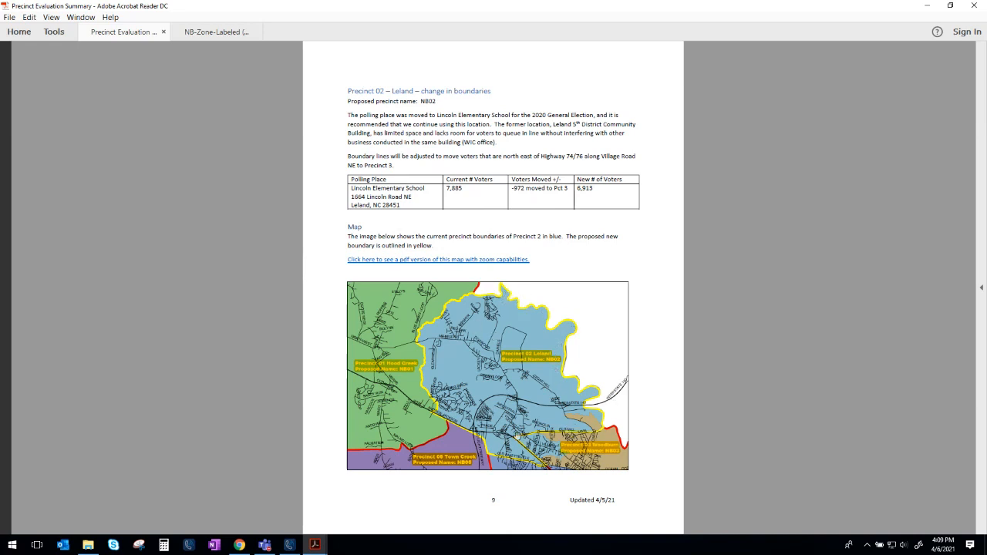
mouse_move(450, 311)
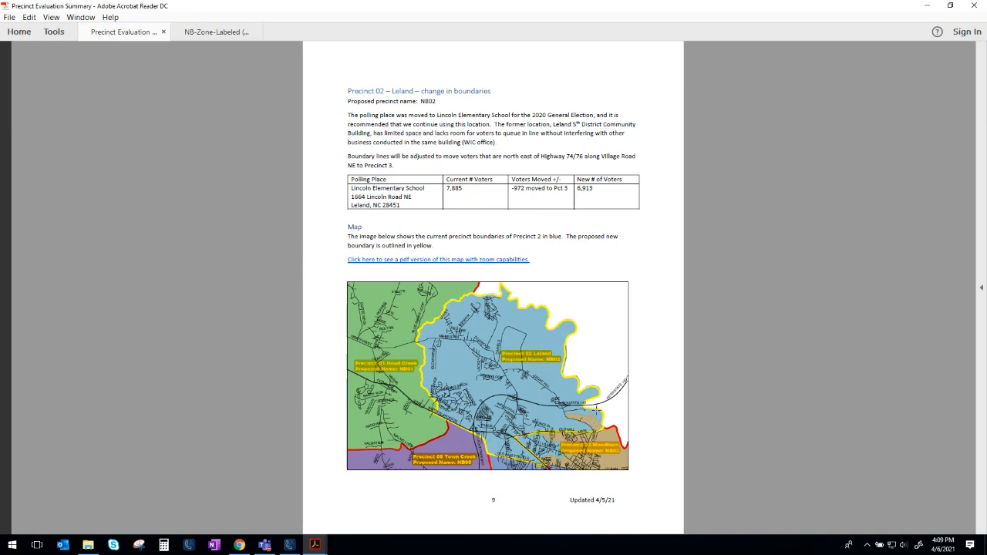
mouse_move(596, 410)
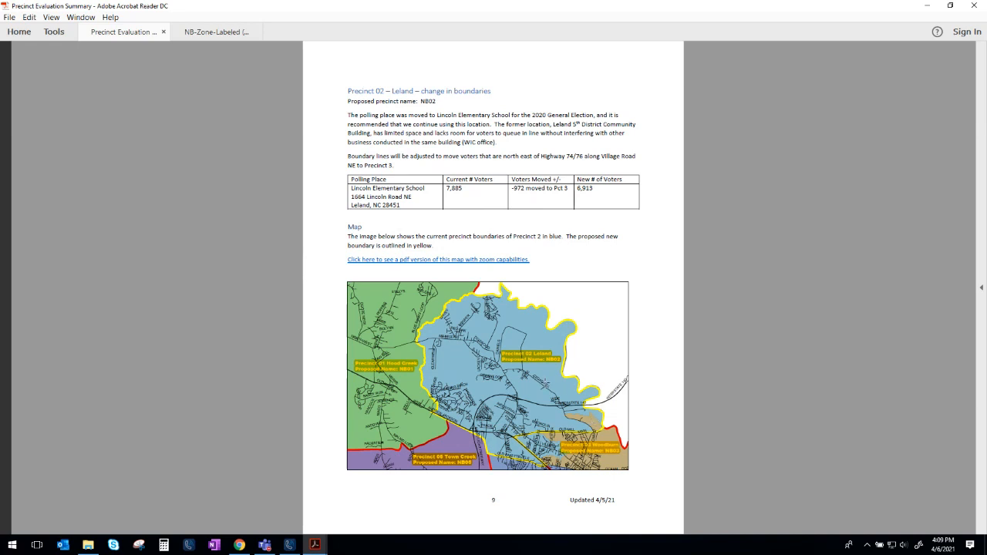
mouse_move(574, 395)
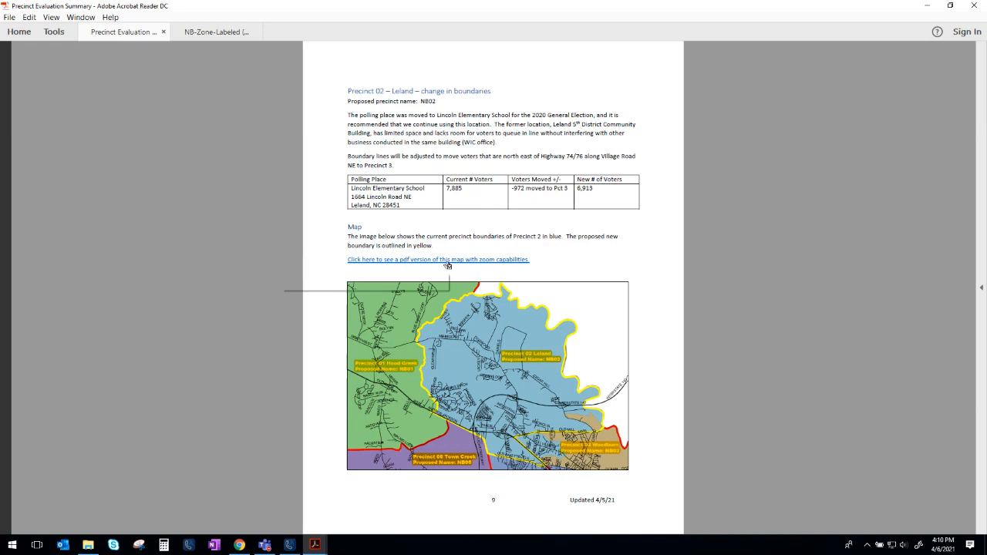
Step: View the Leland boundary map PDF zoomed in on Precinct 02, then return to the summary
left_click(438, 259)
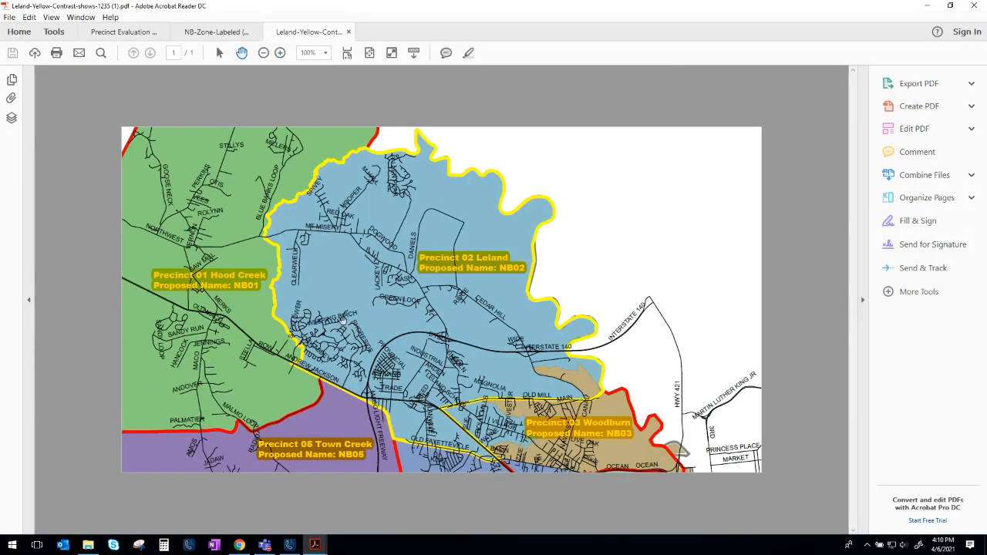
left_click(281, 53)
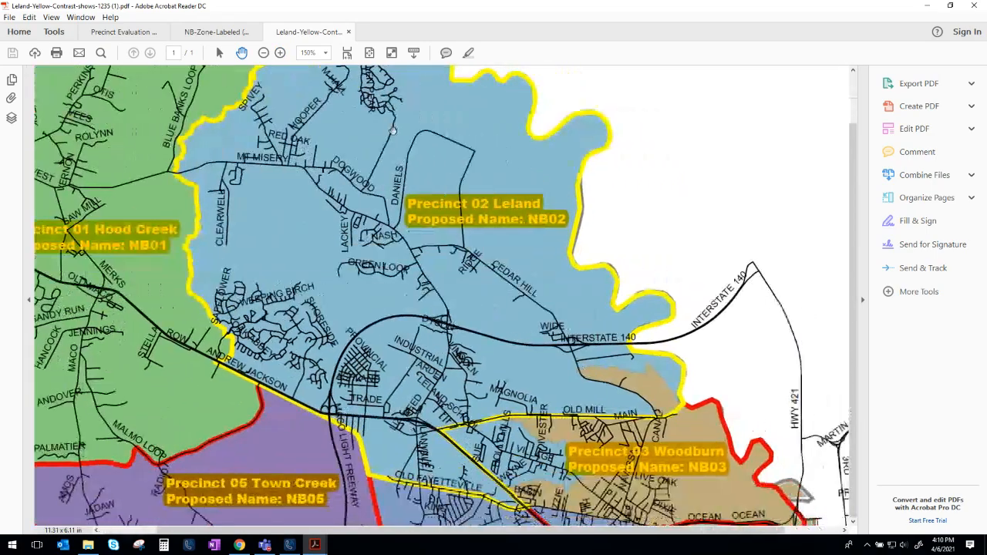
left_click(281, 53)
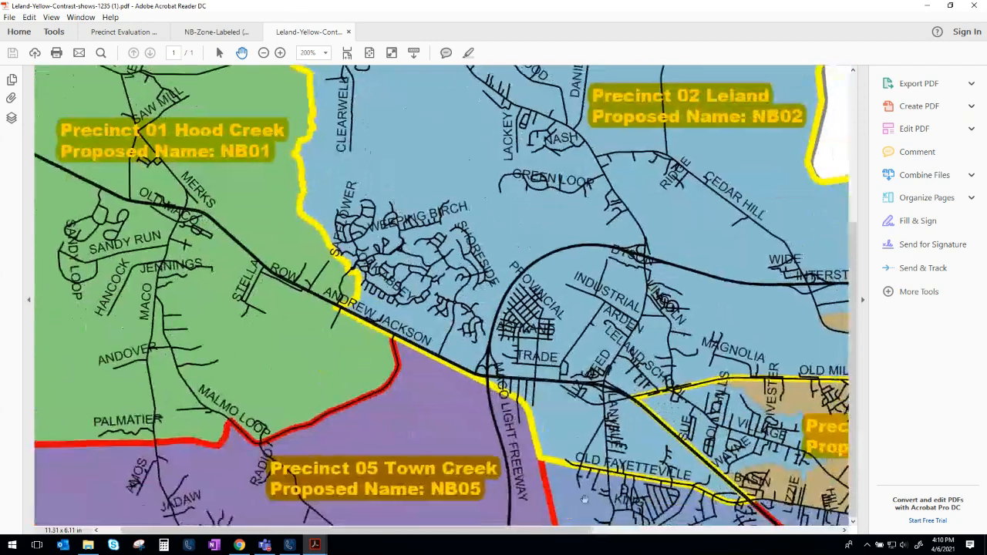
left_click(215, 30)
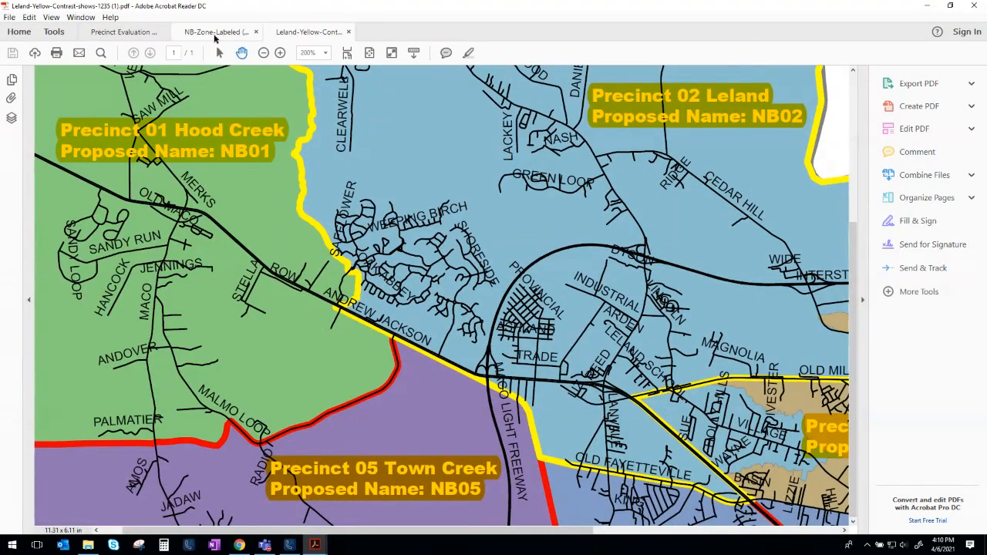
left_click(122, 31)
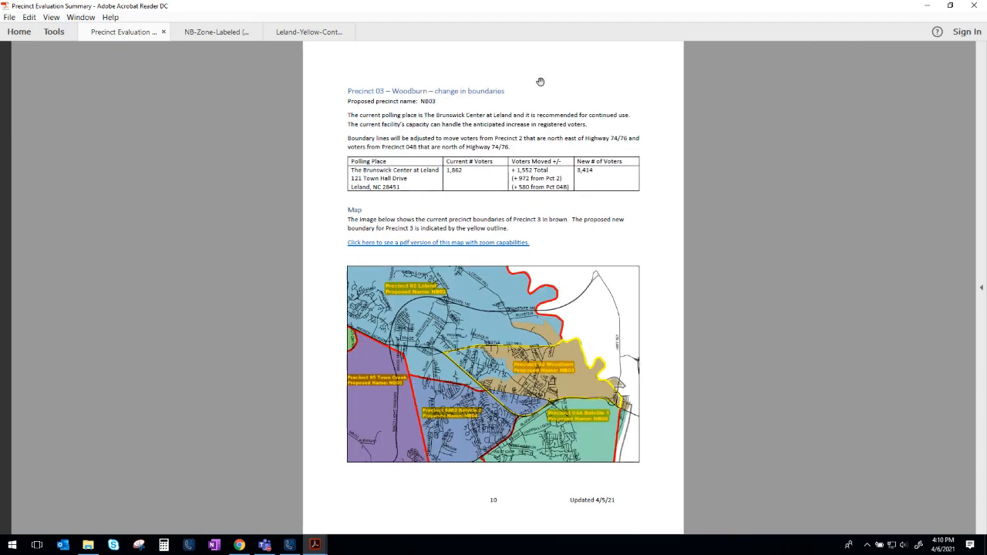
mouse_move(564, 94)
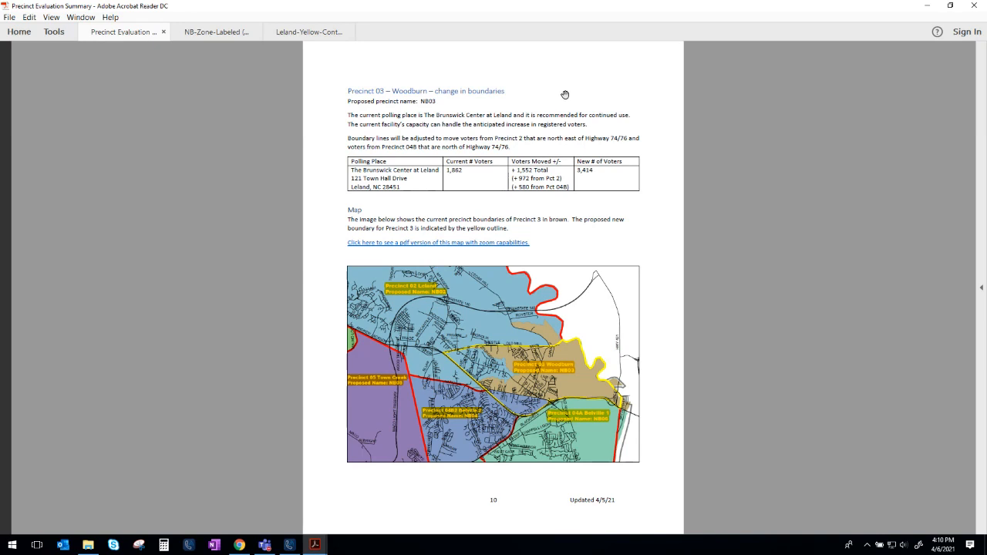
mouse_move(577, 52)
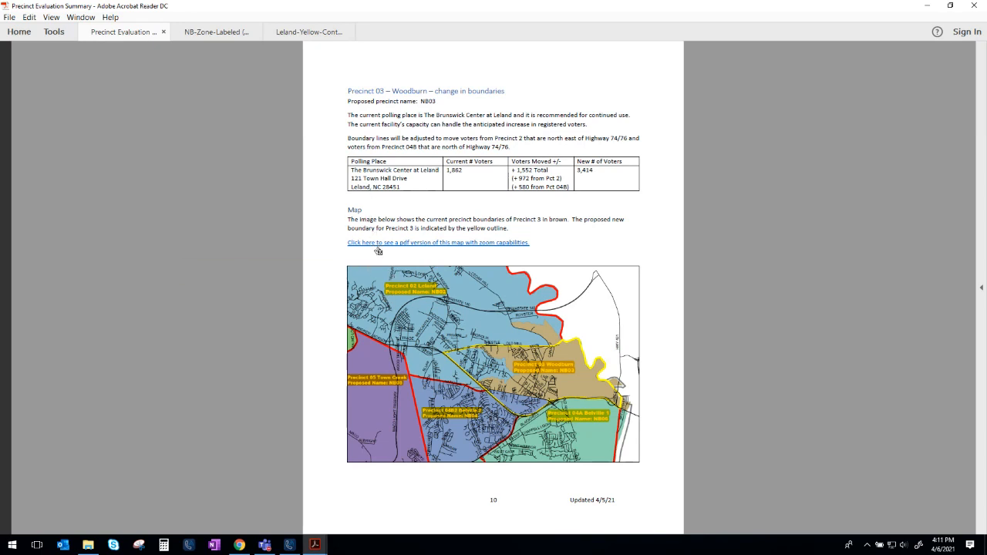
mouse_move(385, 242)
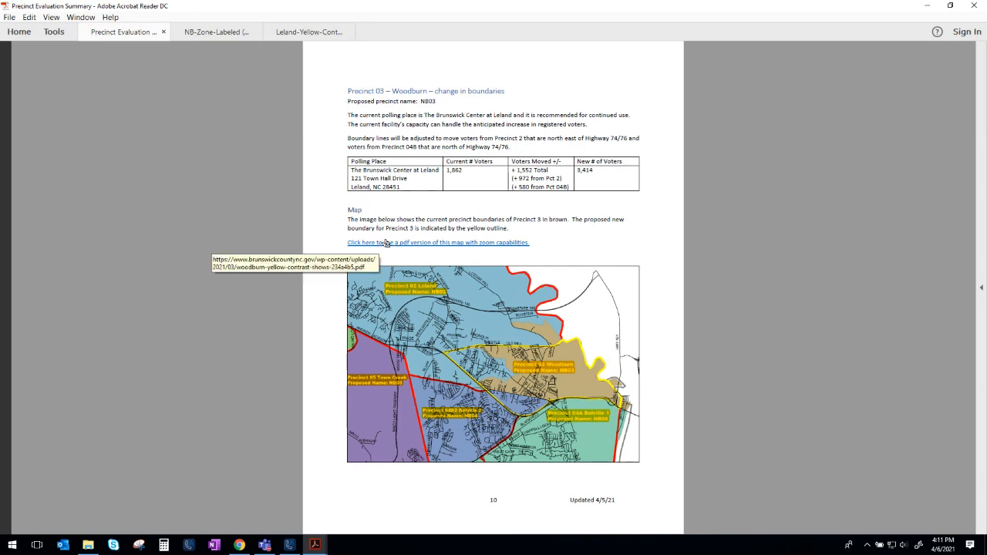
mouse_move(515, 242)
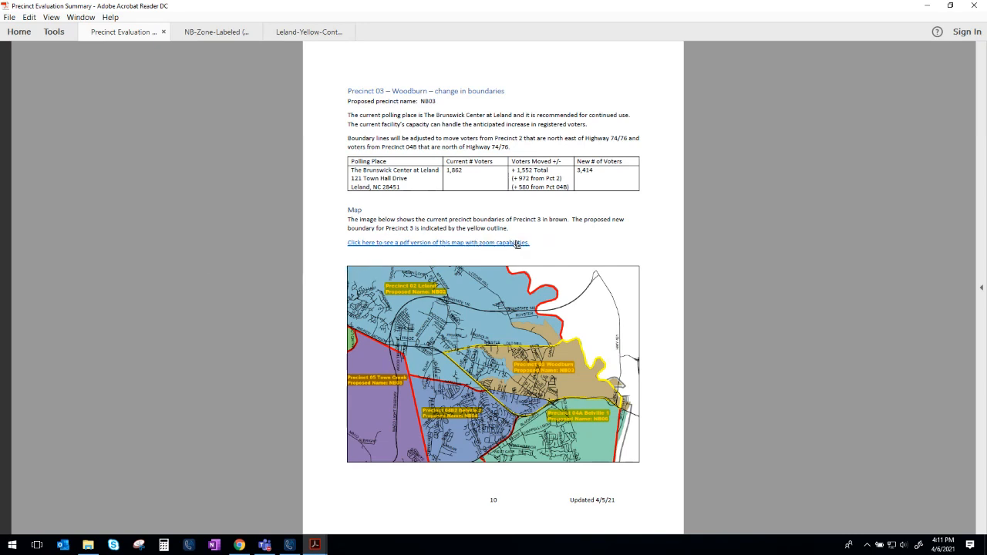
mouse_move(537, 401)
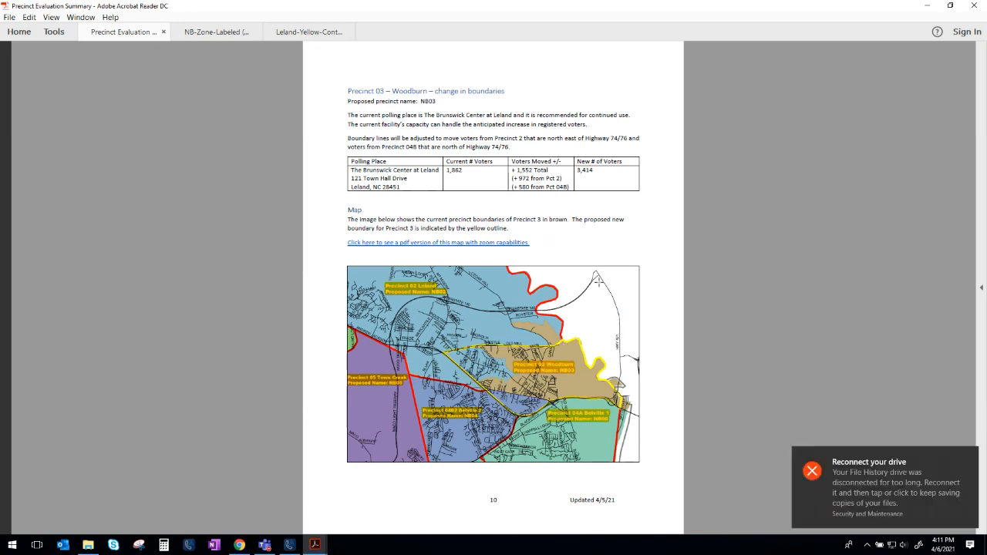
Step: Scroll past Precinct 04B Belville 2 to page 13, Precinct 05 Town Creek boundary changes
scroll("down", 3)
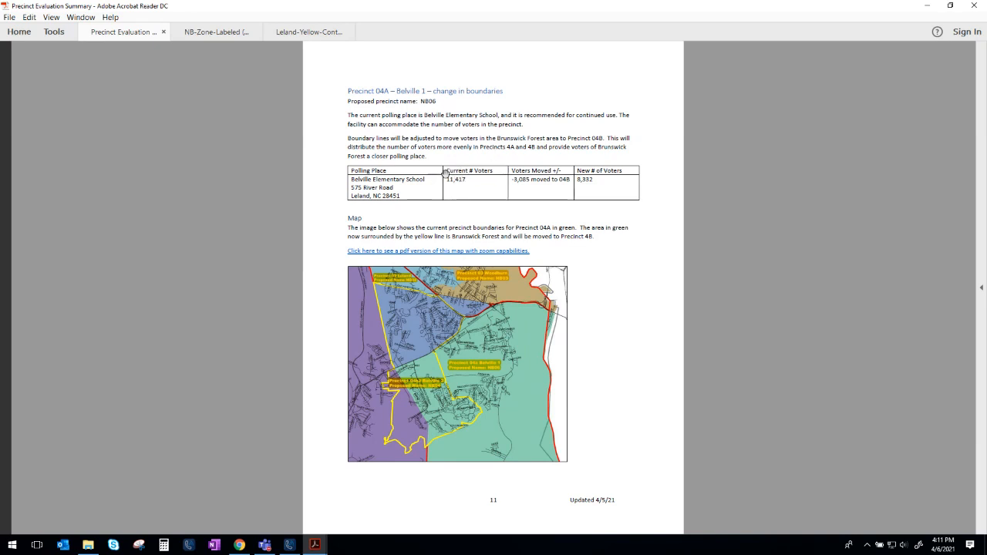
mouse_move(480, 184)
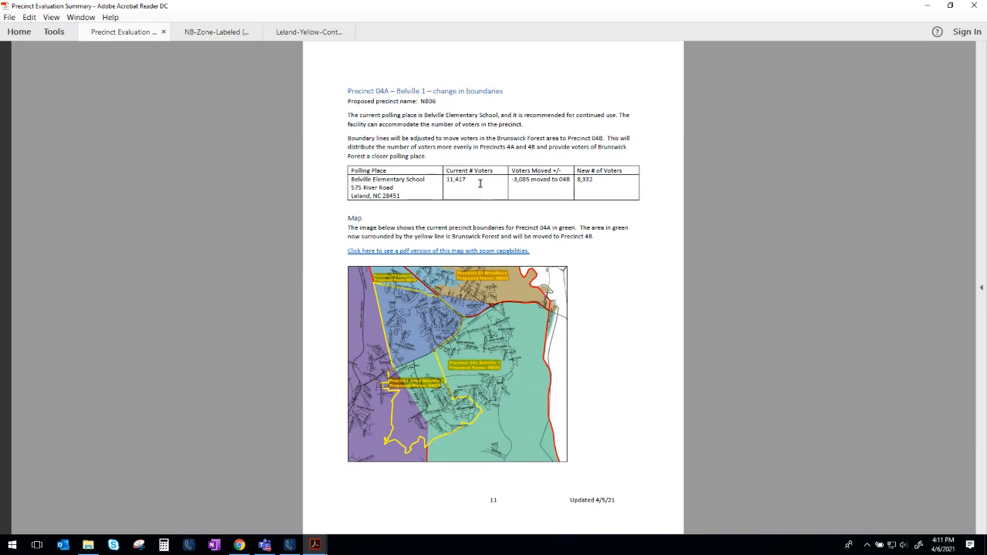
mouse_move(479, 123)
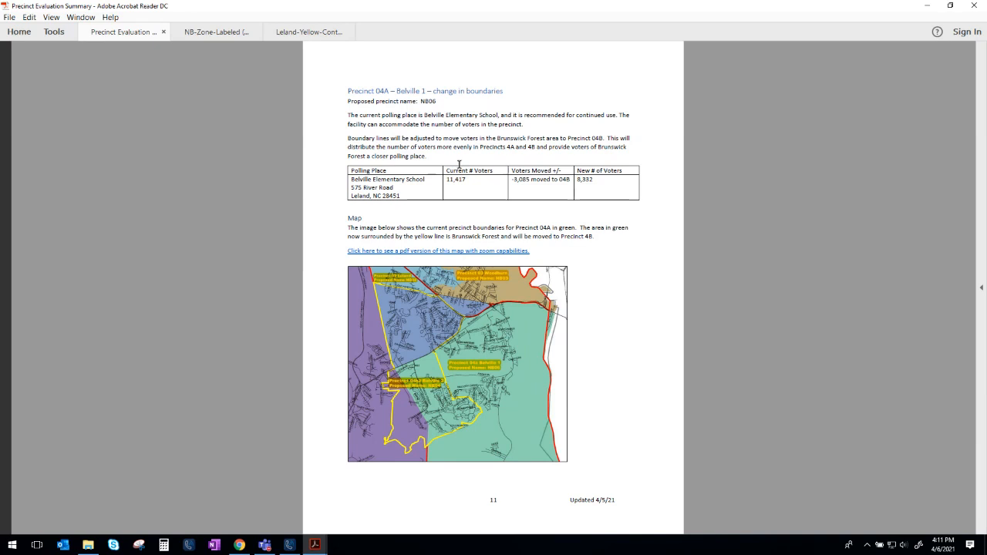
mouse_move(592, 145)
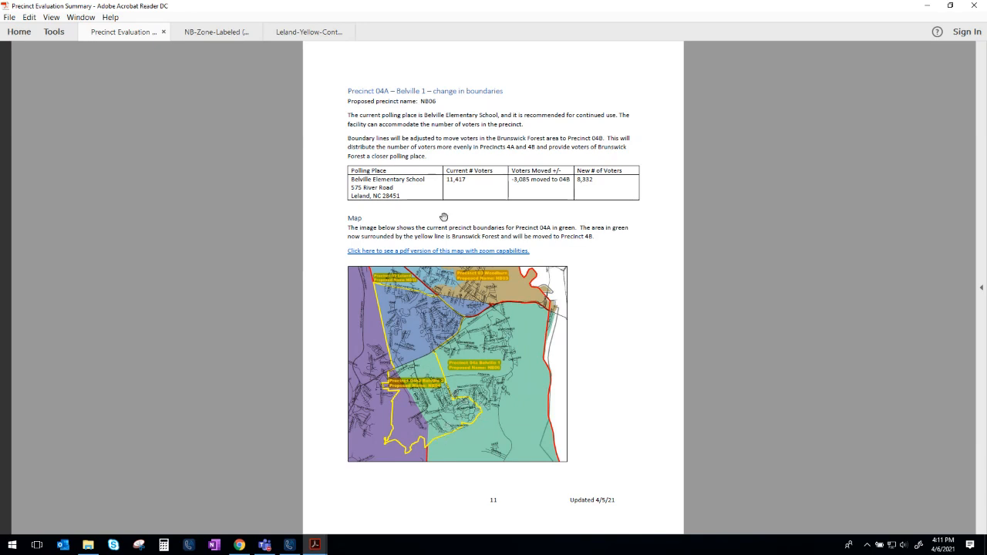
mouse_move(416, 331)
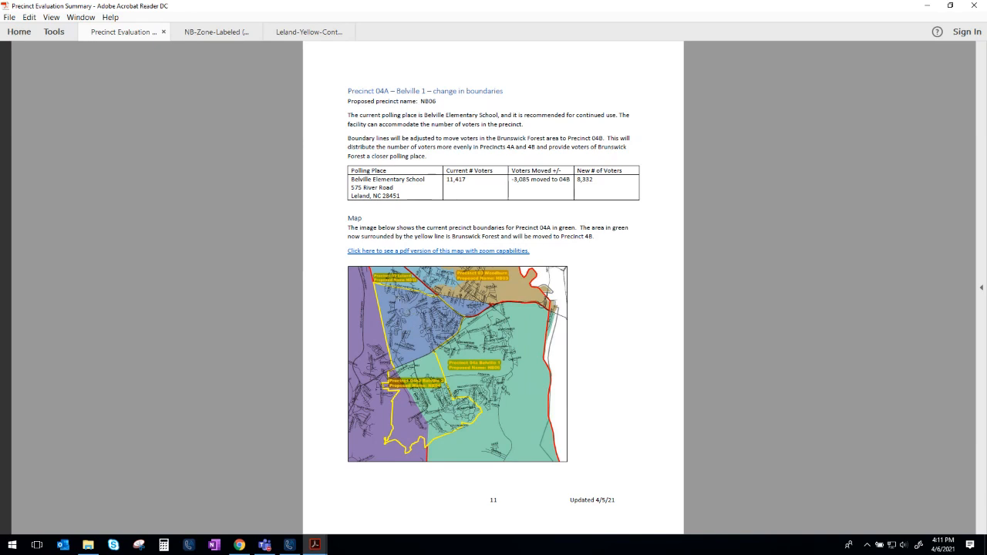
mouse_move(455, 225)
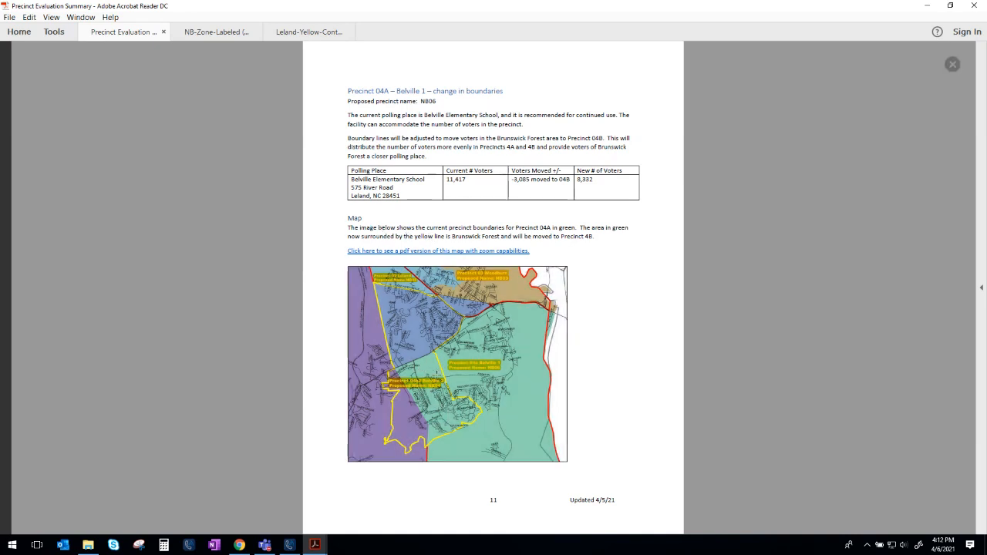
mouse_move(457, 355)
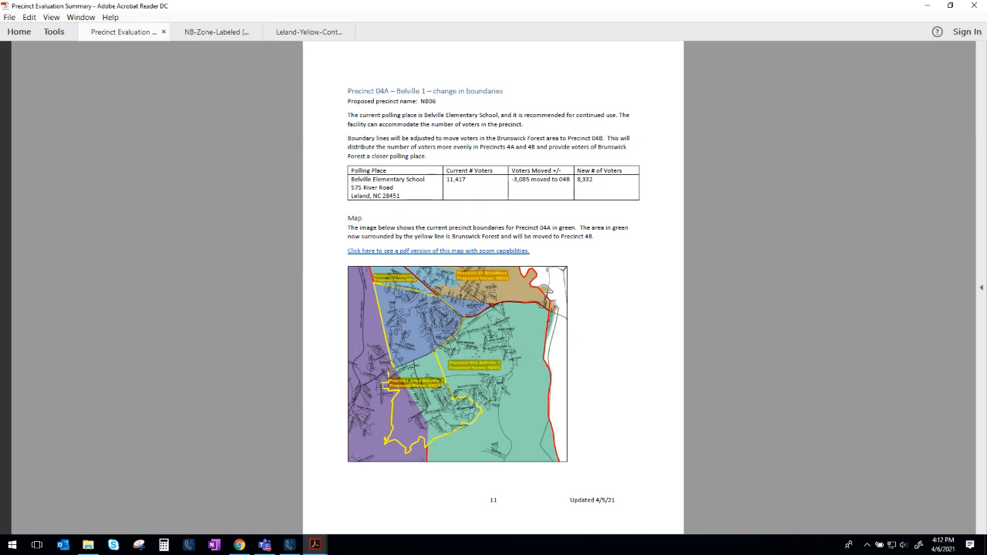
mouse_move(422, 395)
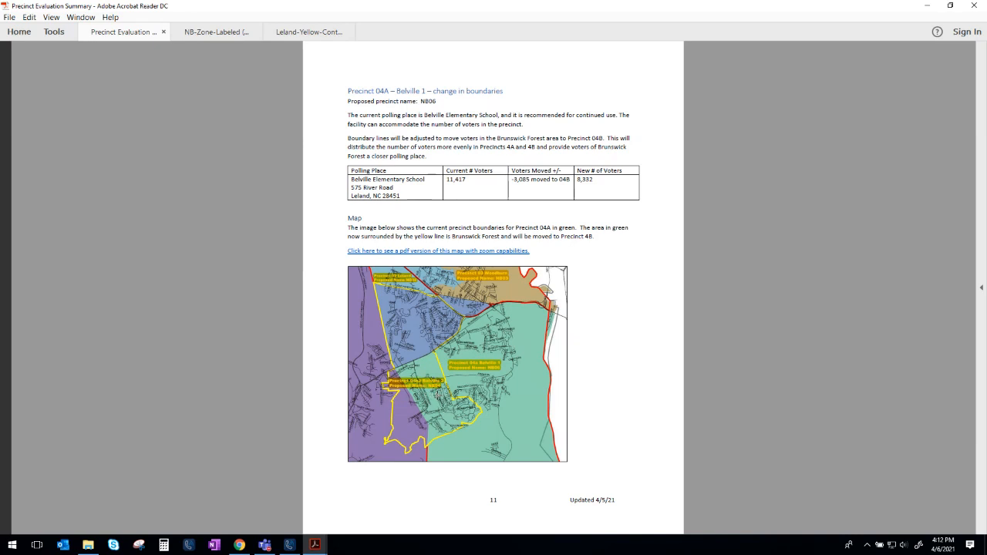
mouse_move(536, 139)
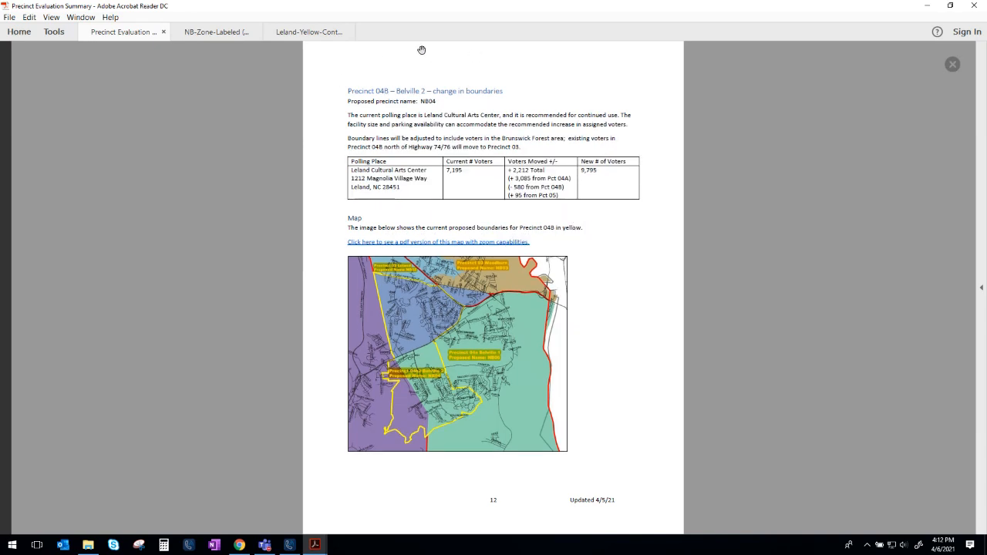
mouse_move(502, 148)
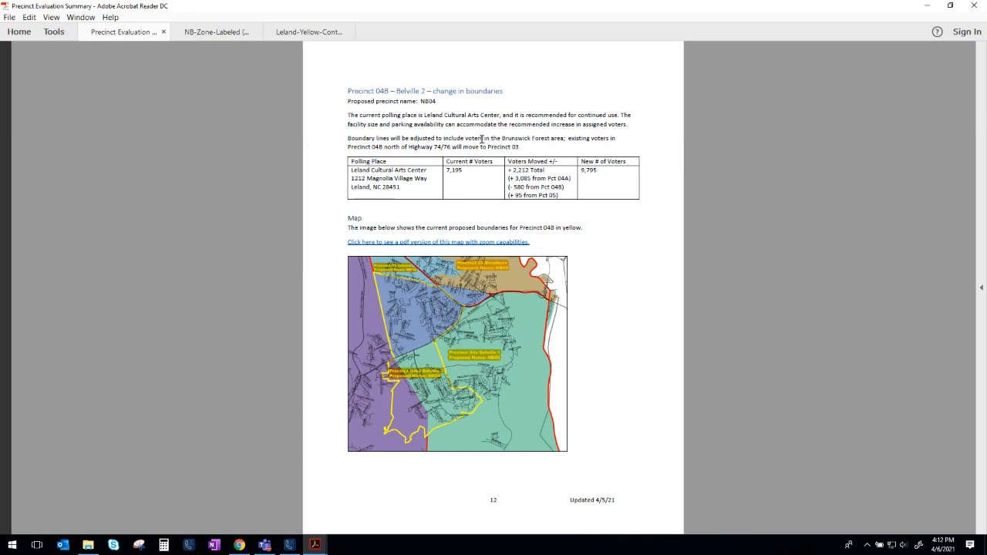
mouse_move(444, 332)
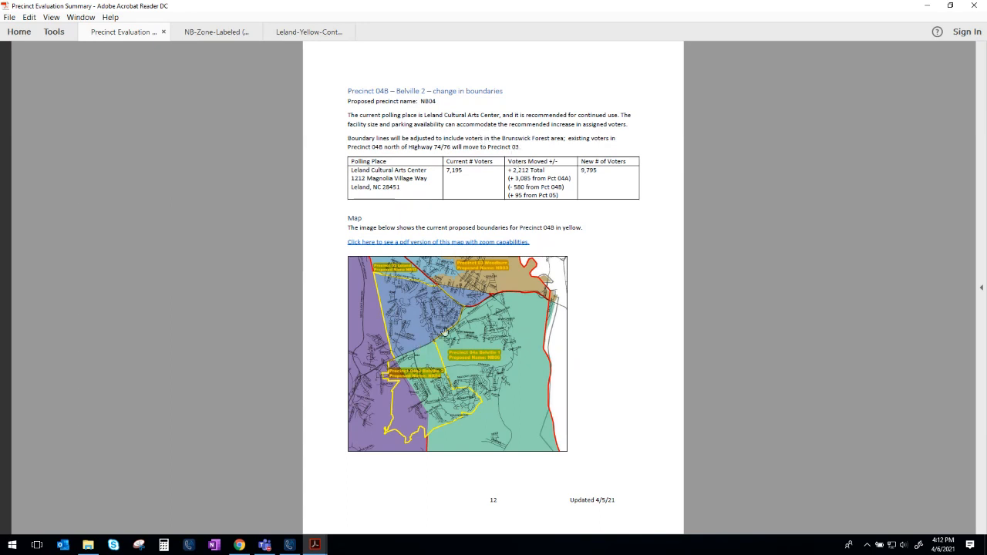
mouse_move(449, 292)
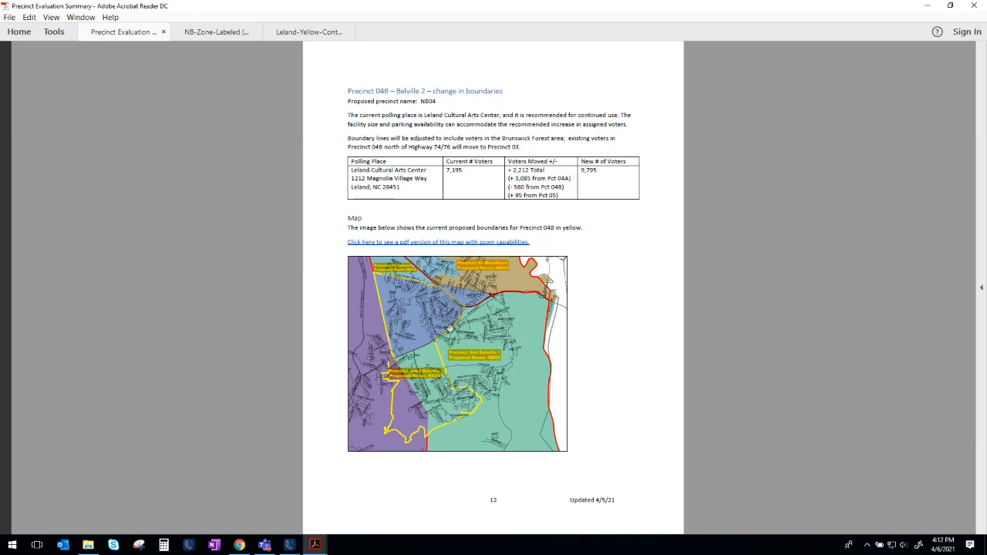
mouse_move(477, 296)
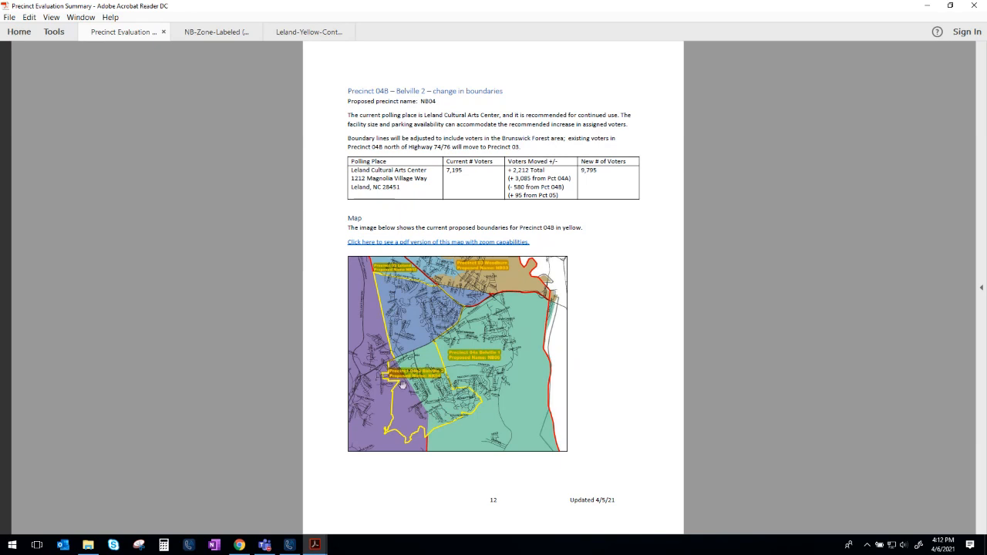
mouse_move(440, 425)
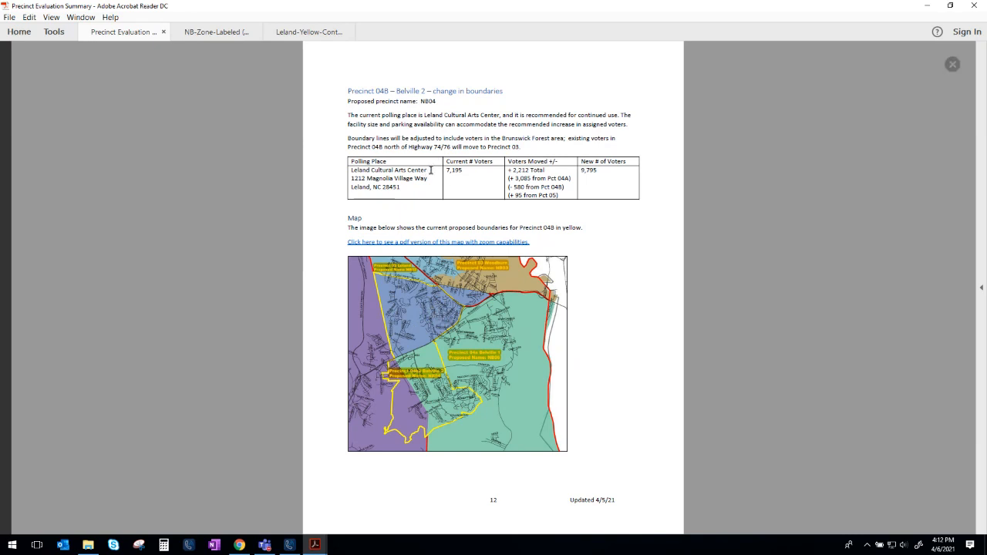
mouse_move(441, 175)
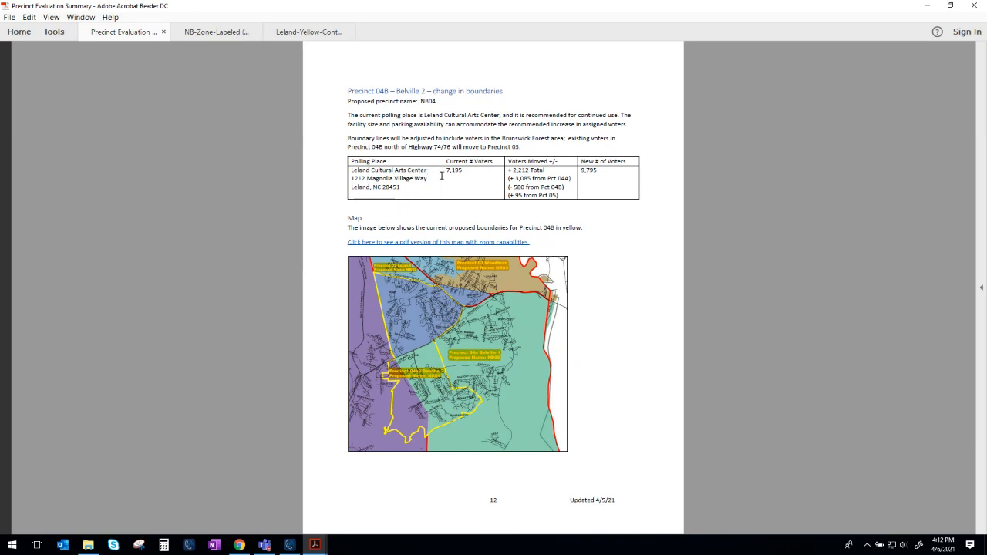
mouse_move(429, 168)
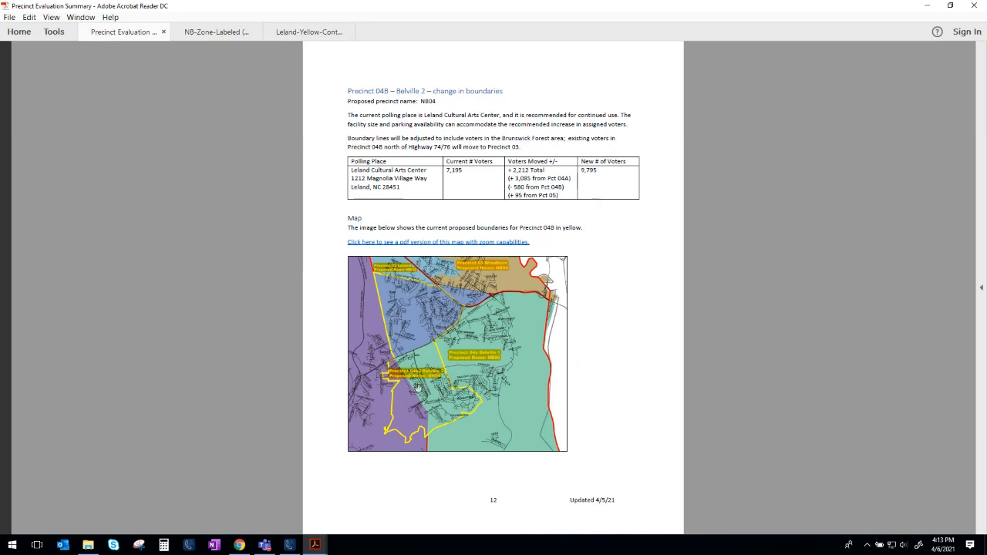
mouse_move(639, 274)
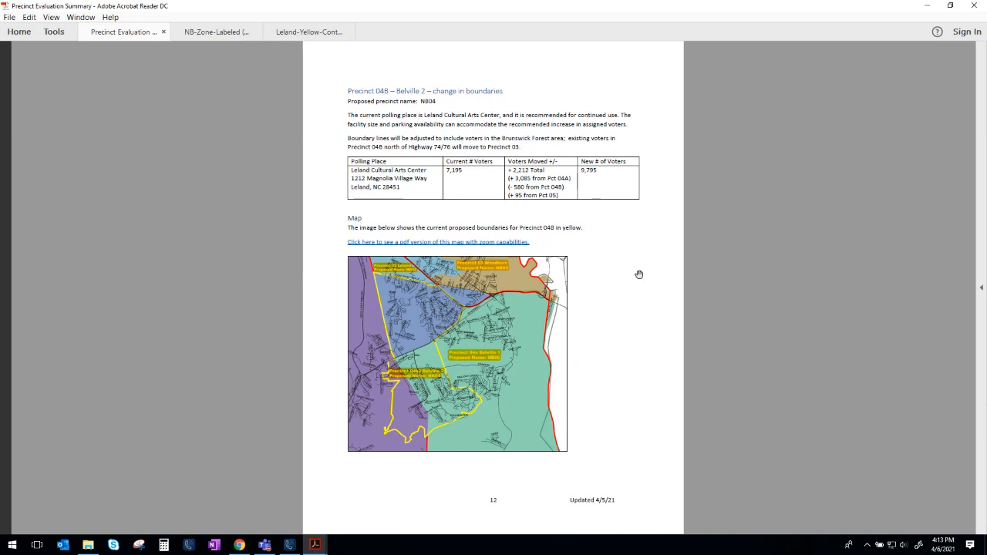
scroll("down", 3)
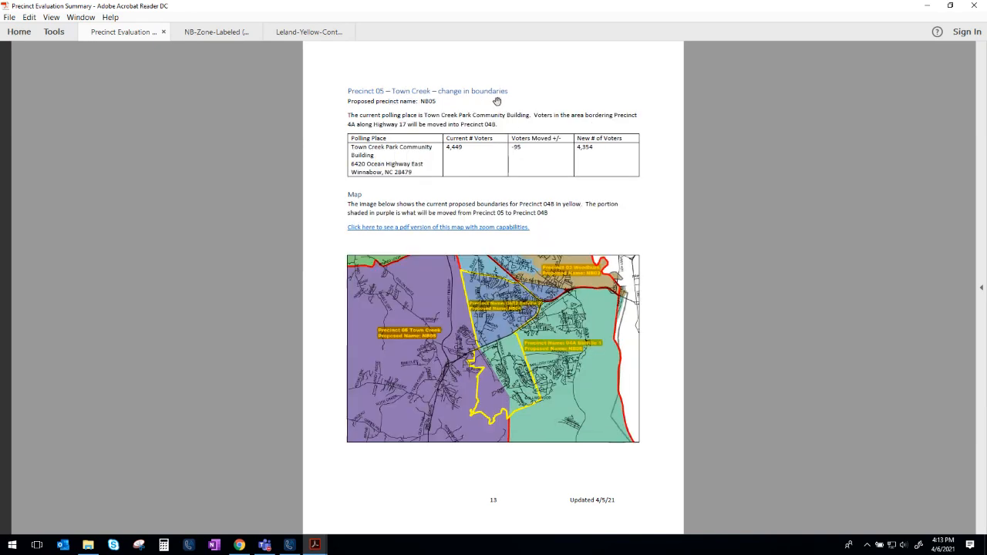
mouse_move(521, 89)
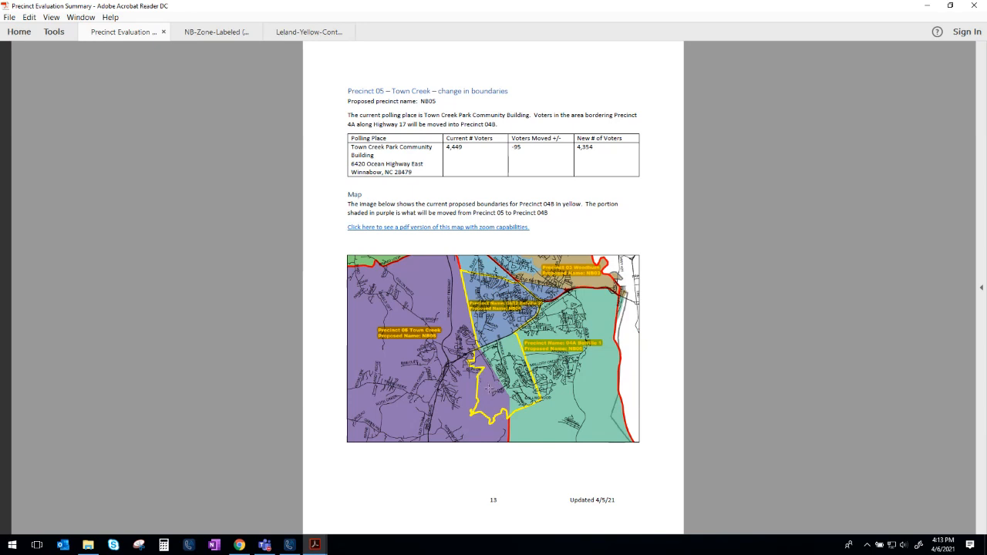
mouse_move(488, 388)
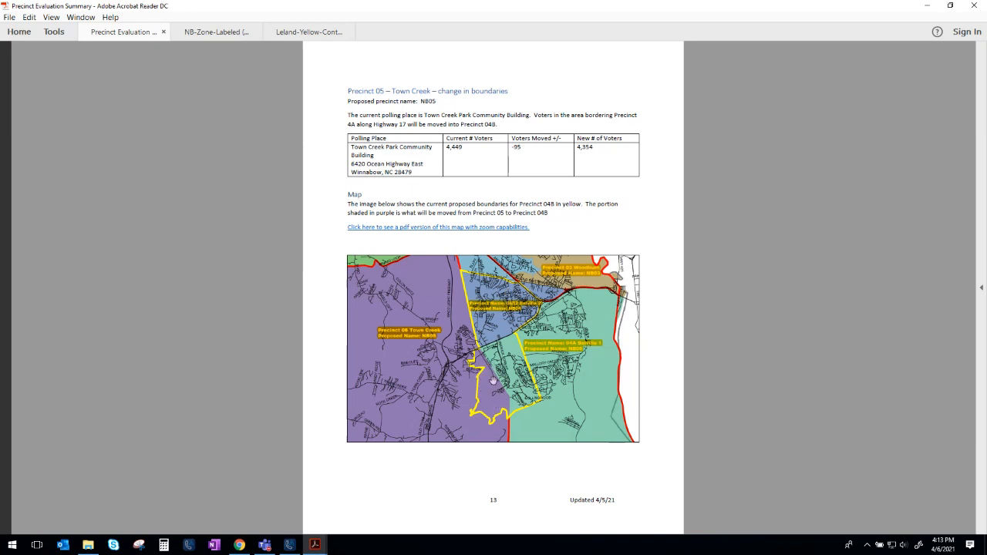
mouse_move(490, 392)
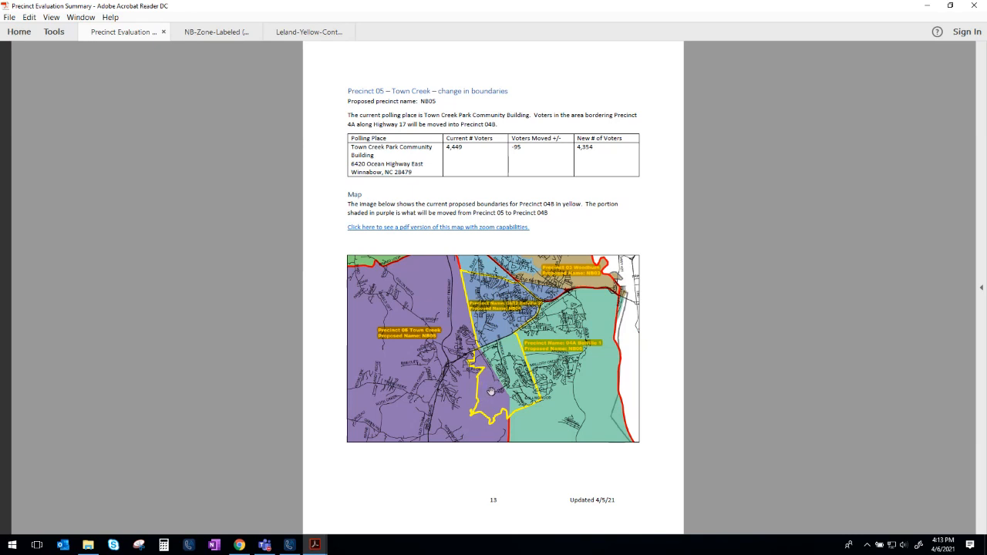
mouse_move(413, 336)
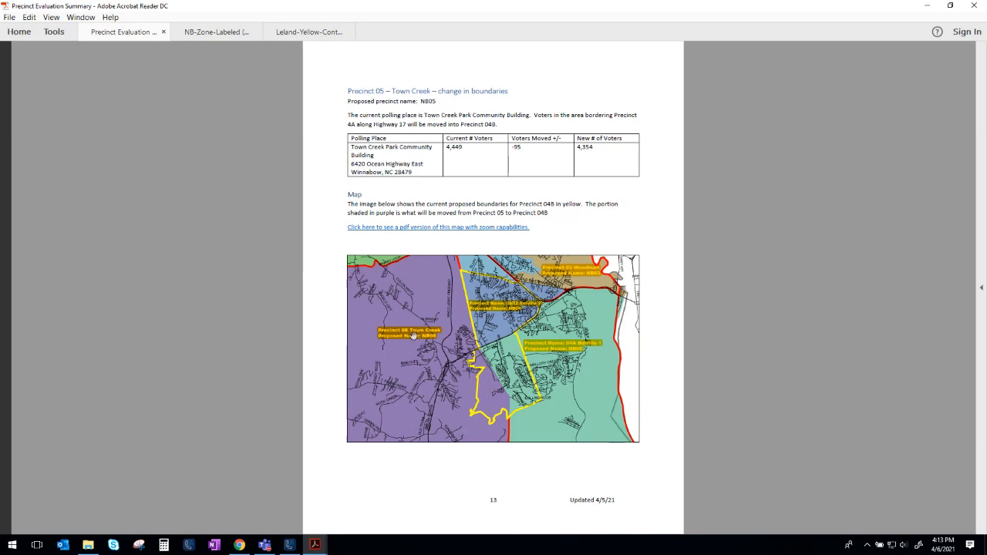
mouse_move(503, 300)
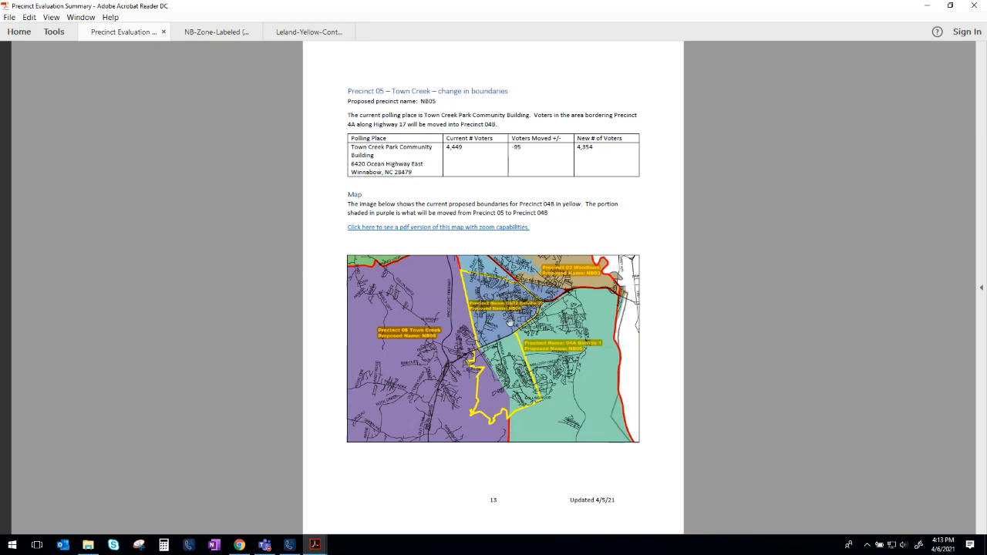
mouse_move(486, 401)
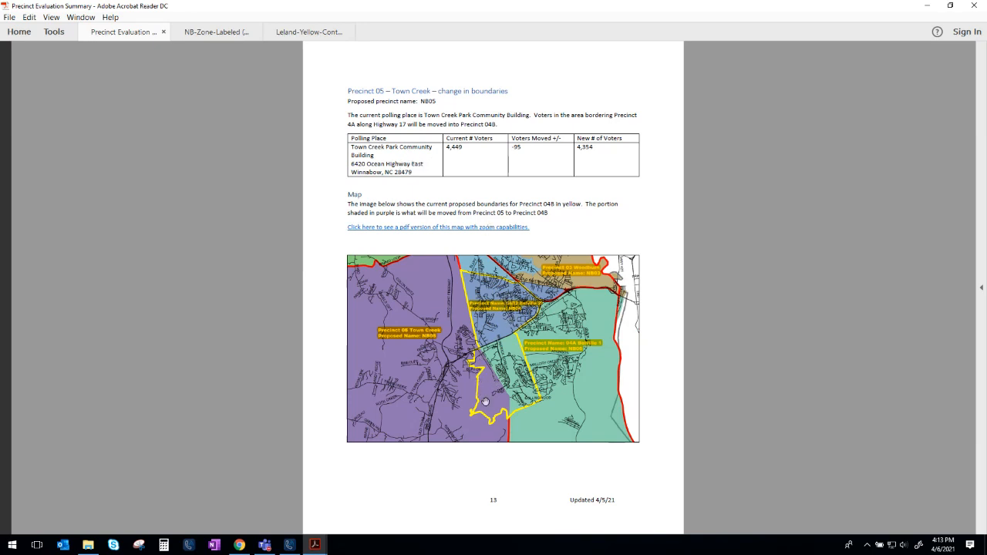
mouse_move(626, 183)
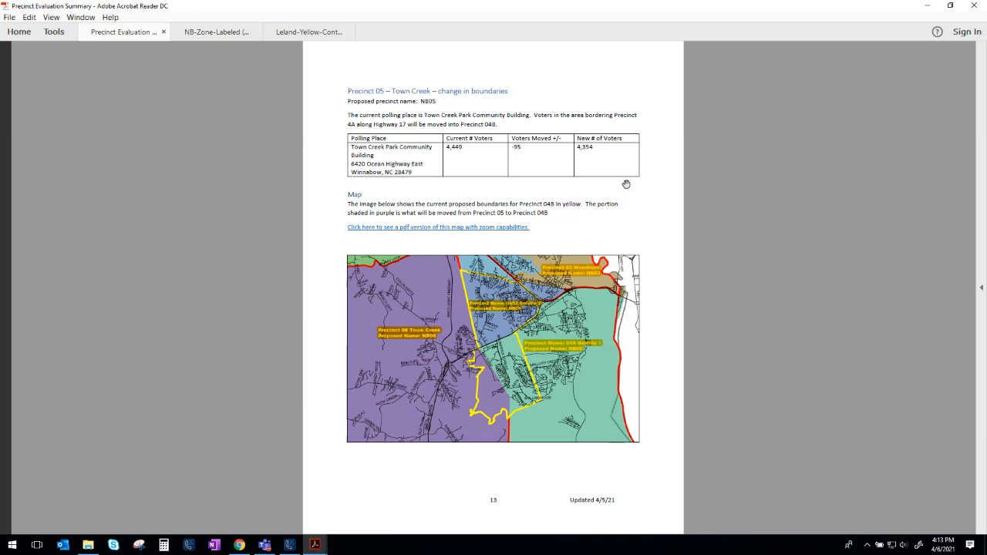
mouse_move(628, 187)
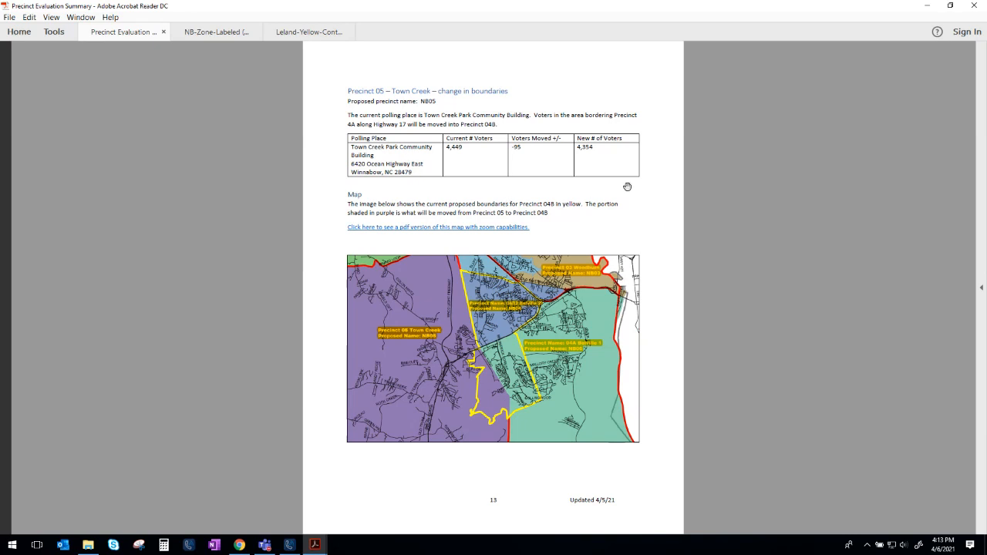
mouse_move(663, 65)
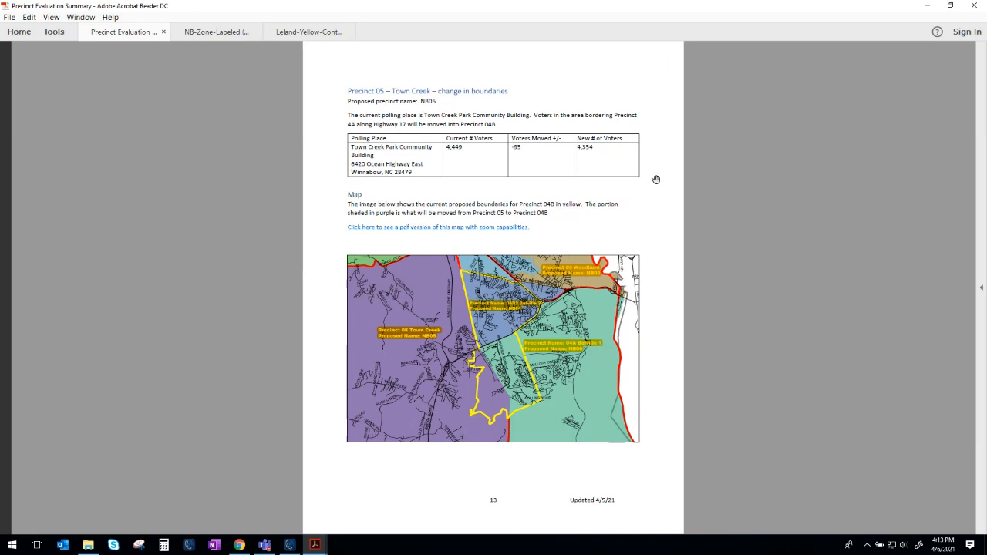
Step: Scroll to page 14 covering Precinct 06 Bolivia and Precinct 07 Southport 1, no changes
scroll("down", 3)
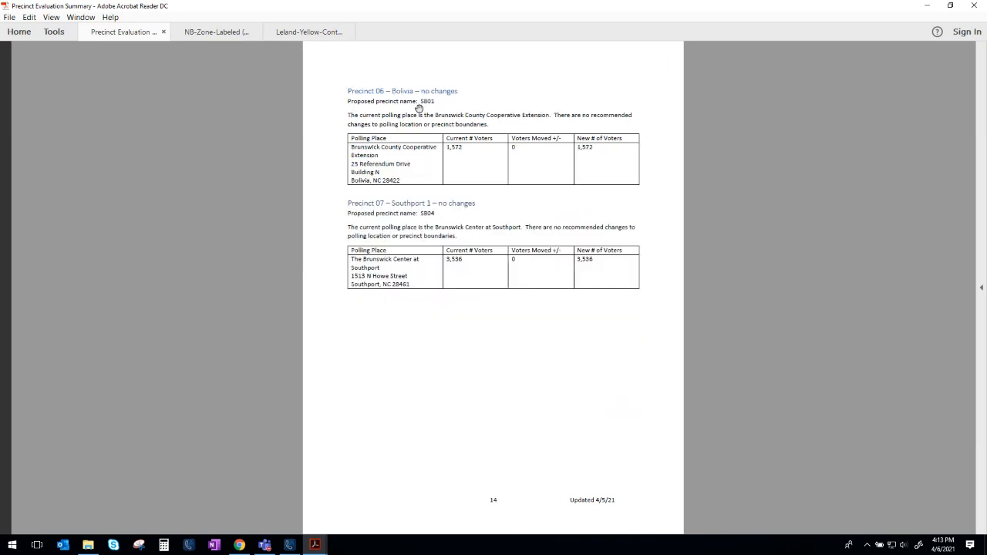
mouse_move(481, 117)
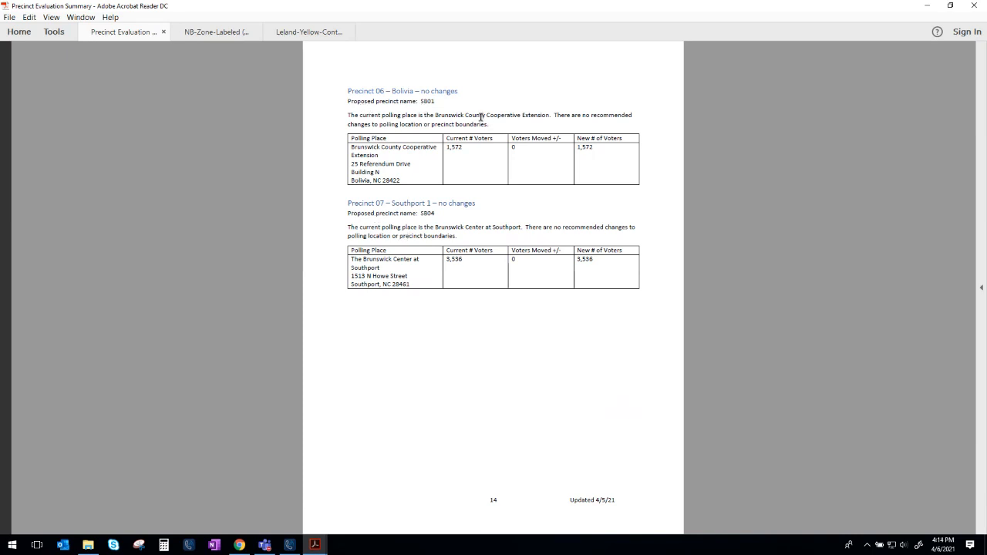
mouse_move(564, 120)
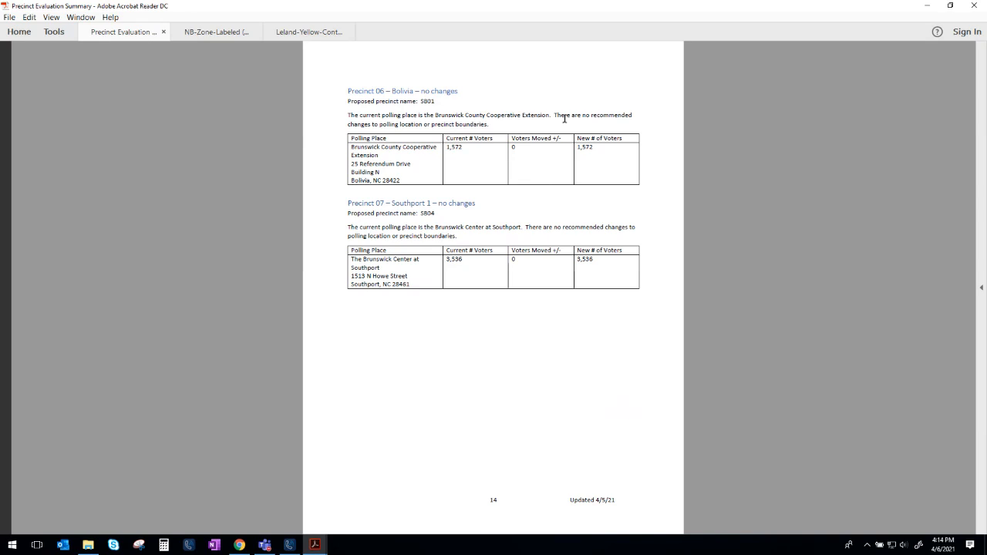
mouse_move(486, 238)
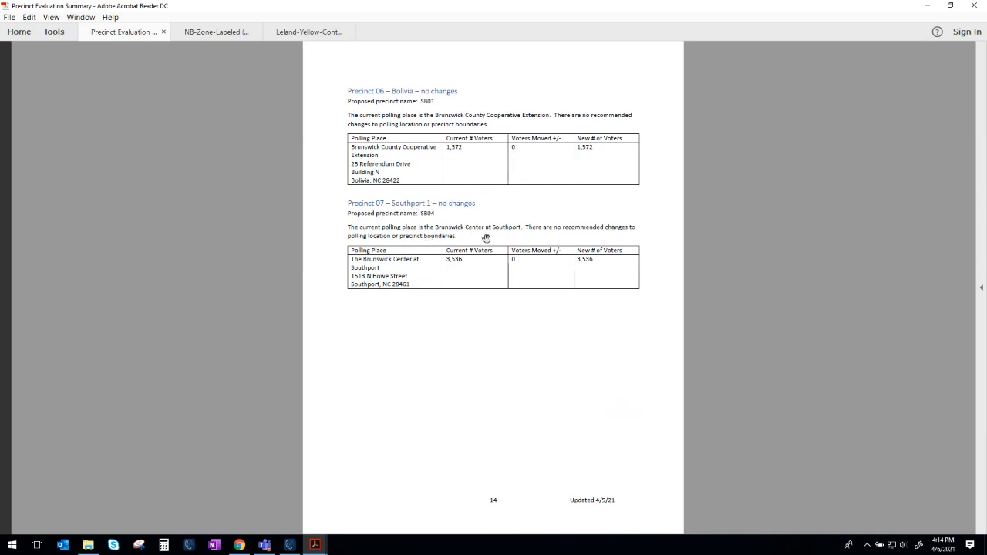
mouse_move(640, 225)
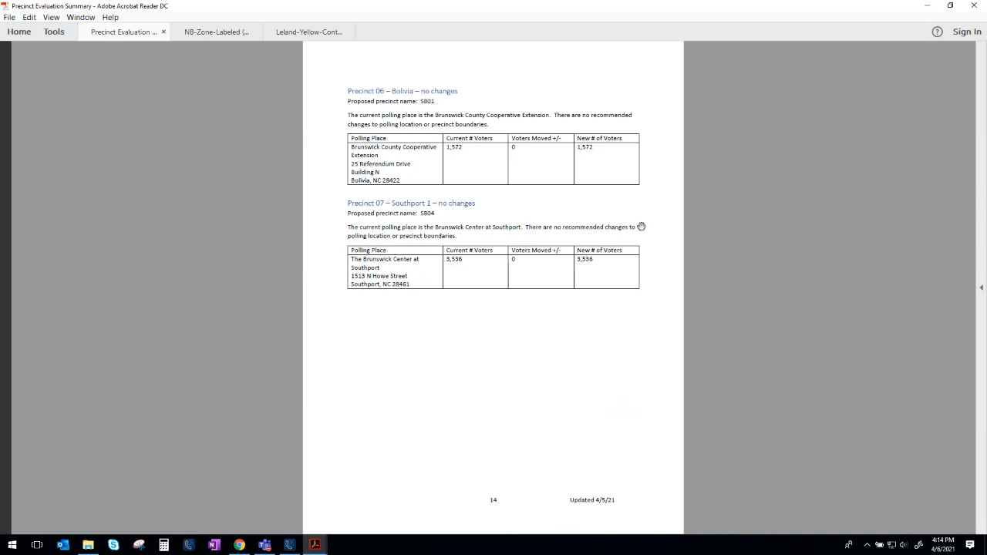
mouse_move(623, 231)
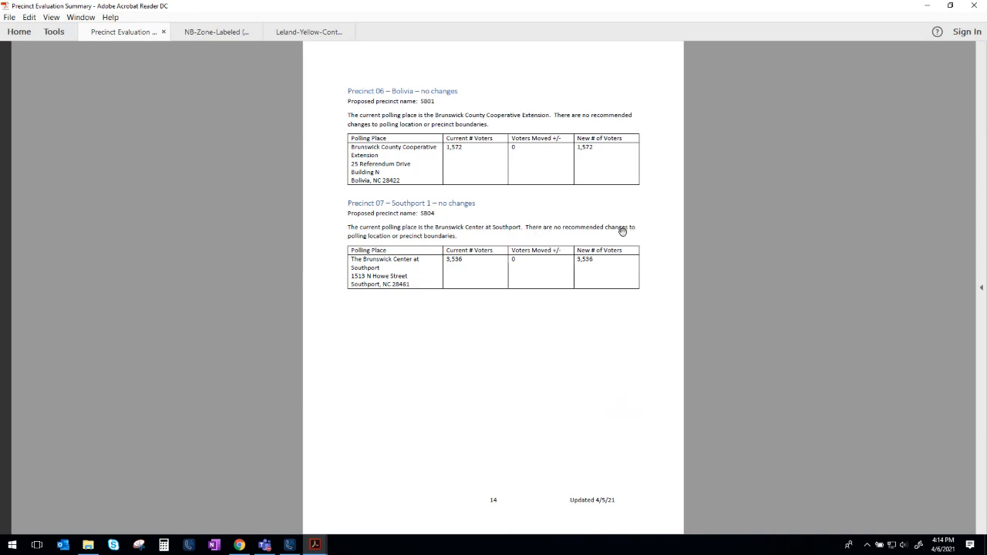
Step: Scroll to page 15, Precinct 08 Southport 2 boundary changes with its table and map
scroll("down", 3)
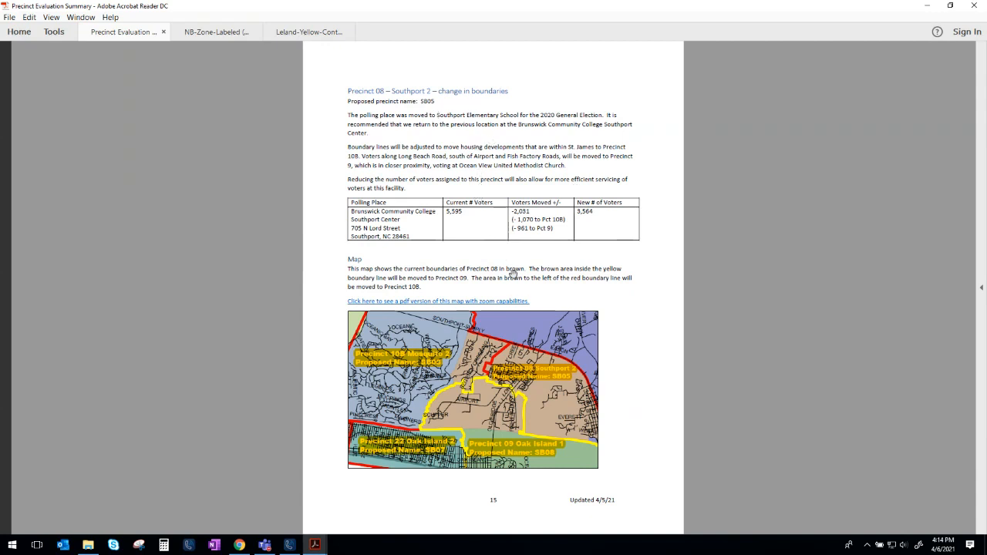
mouse_move(522, 277)
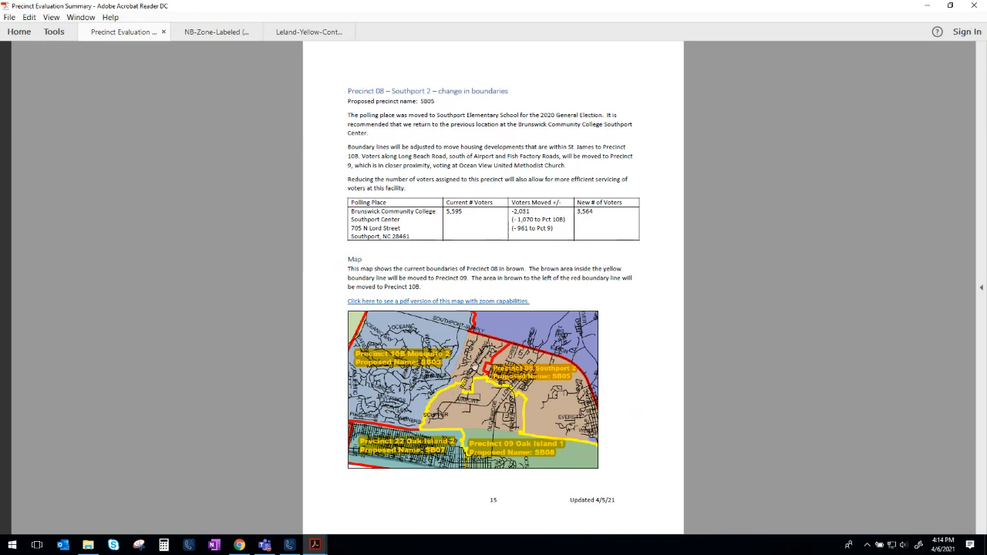
mouse_move(509, 343)
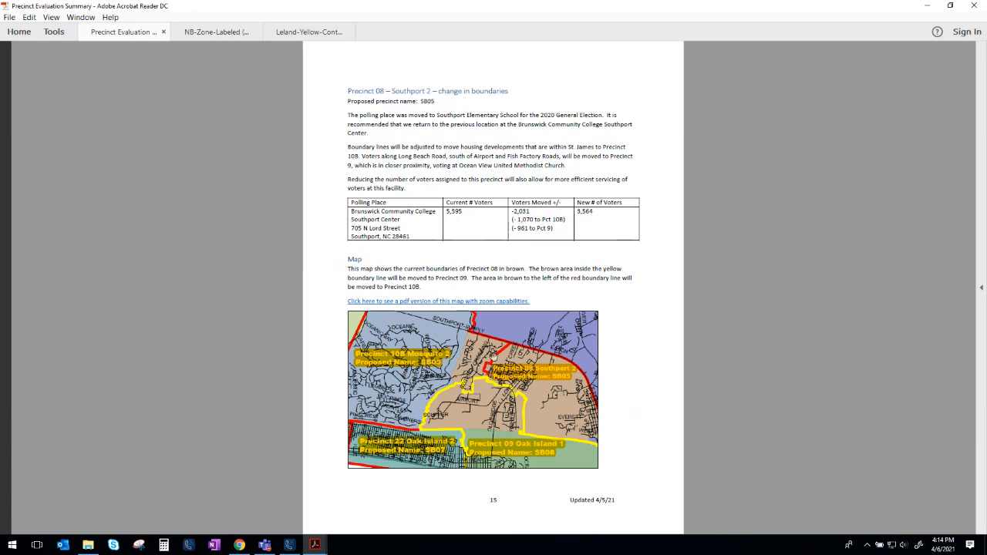
mouse_move(475, 361)
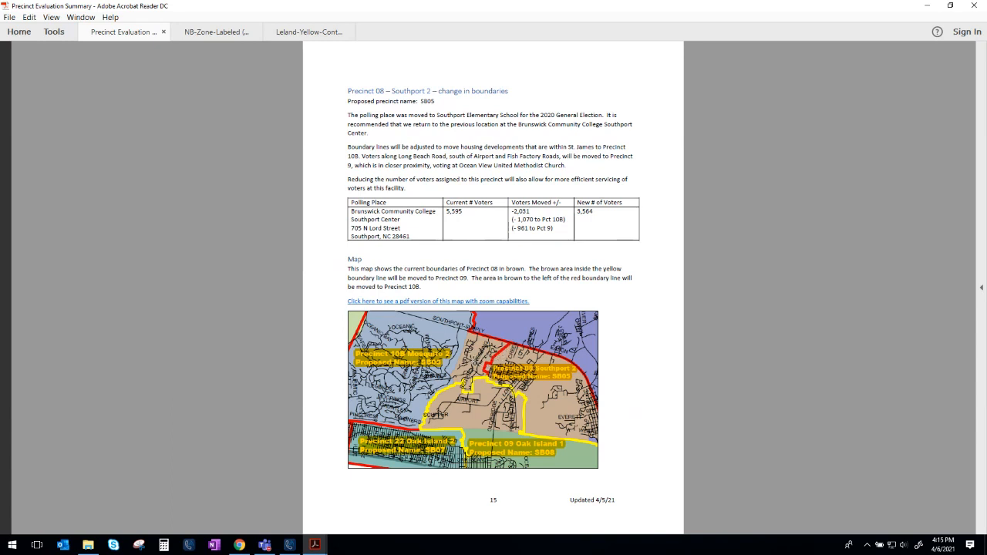
mouse_move(472, 358)
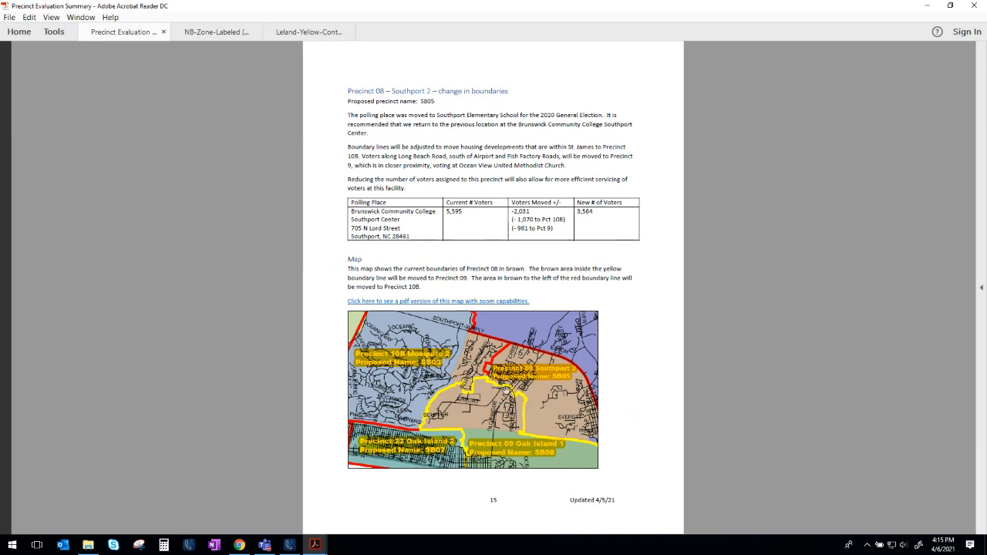
mouse_move(508, 393)
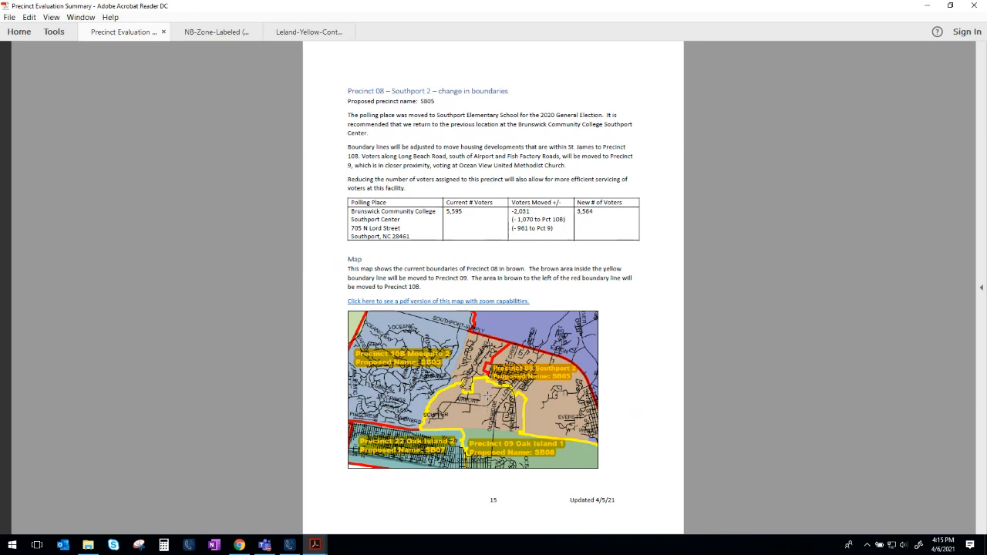
mouse_move(576, 467)
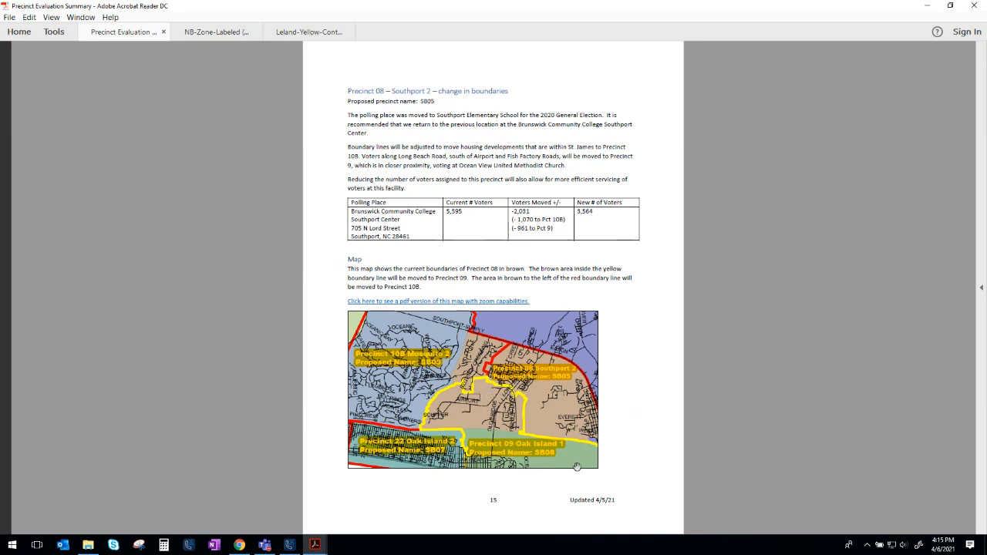
mouse_move(508, 444)
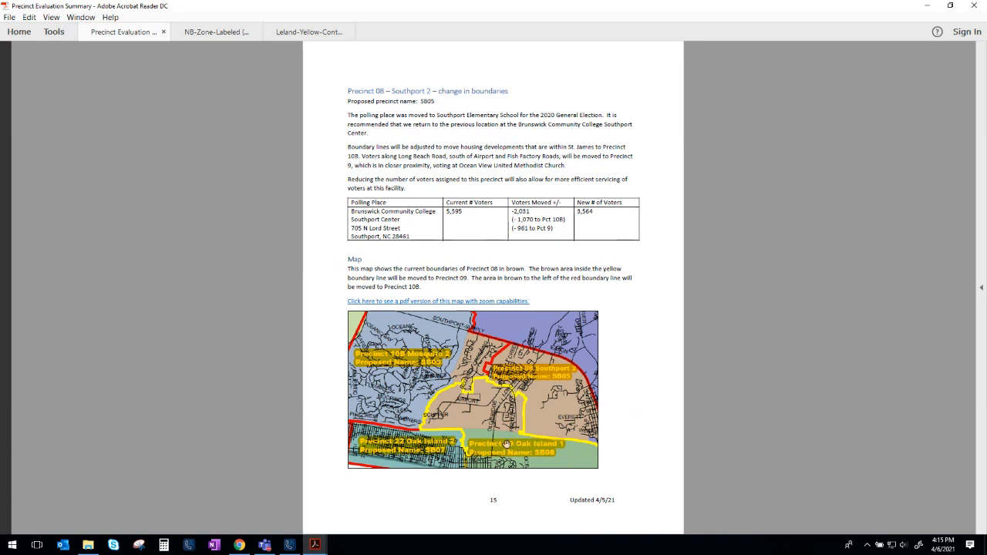
mouse_move(506, 444)
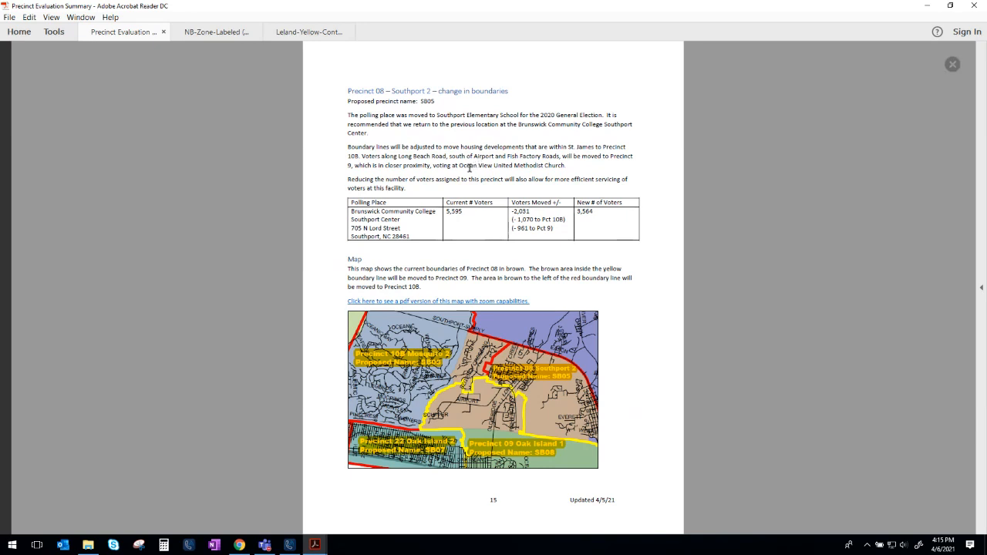
Step: Scroll down to the Precinct 09 – Oak Island 1 boundary-change page and its proposed map
scroll("down", 3)
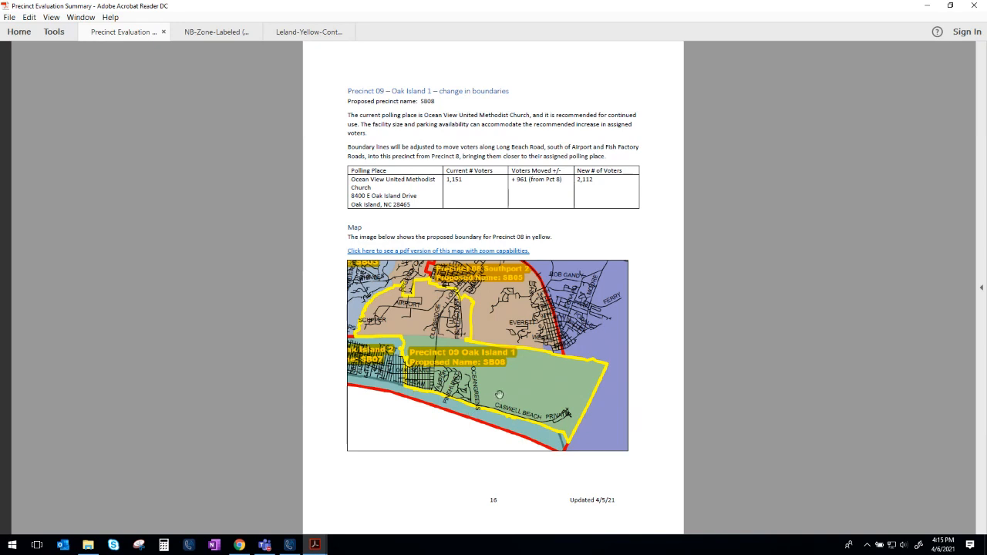
mouse_move(362, 320)
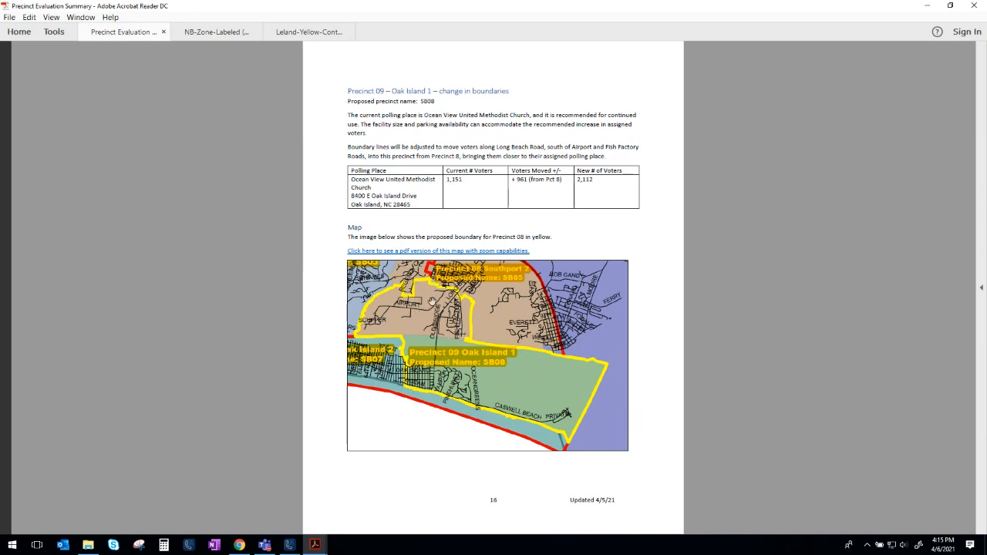
mouse_move(430, 299)
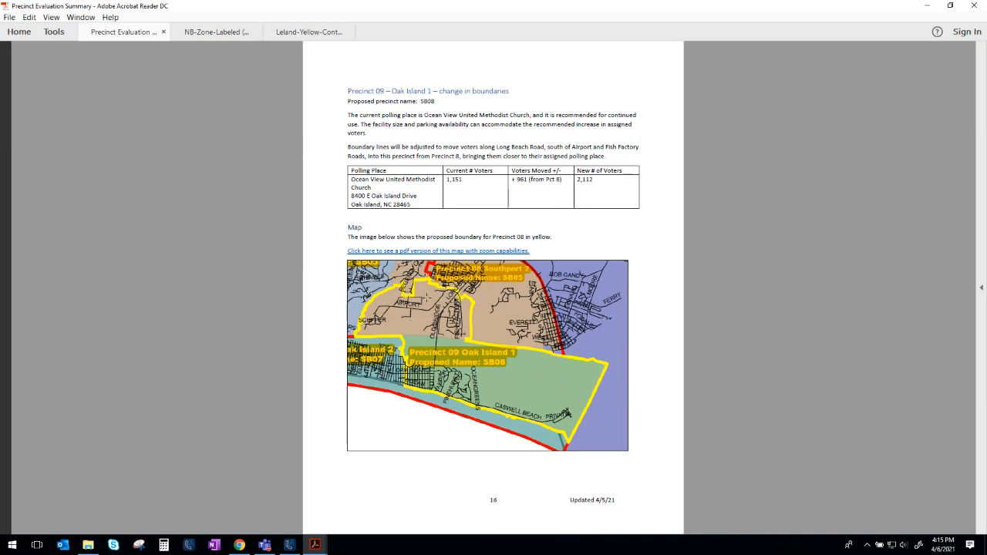
Step: Scroll on past Oak Island 1 to the Precinct 10A – Mosquito 1 no-change page
scroll("down", 3)
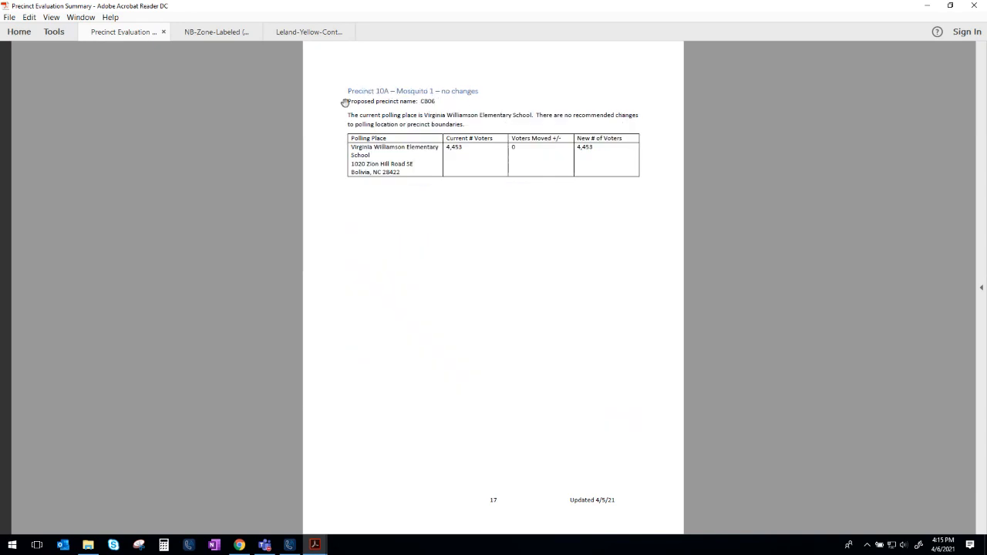
mouse_move(530, 207)
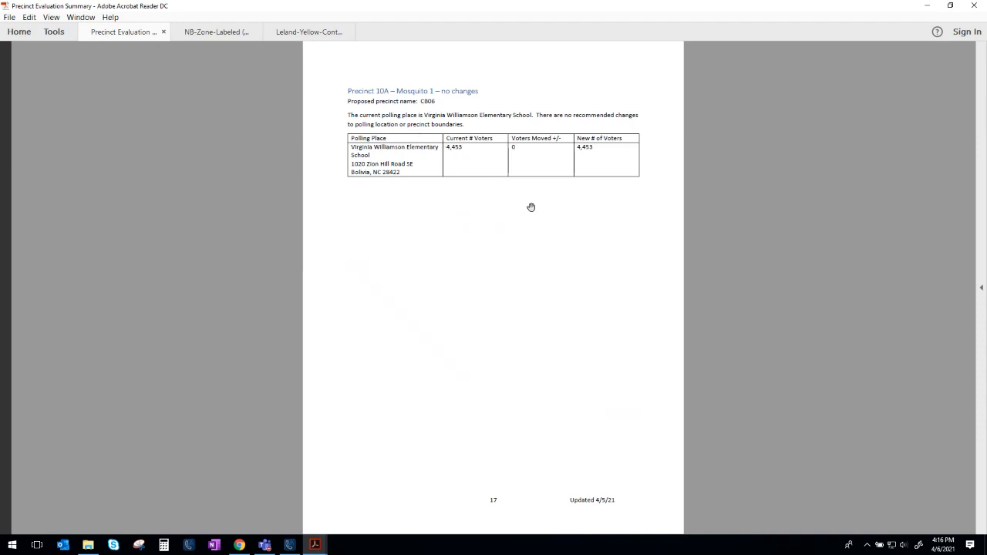
Step: Scroll down to the Precinct 10B – Mosquito 2 boundary-change section with its map
scroll("down", 3)
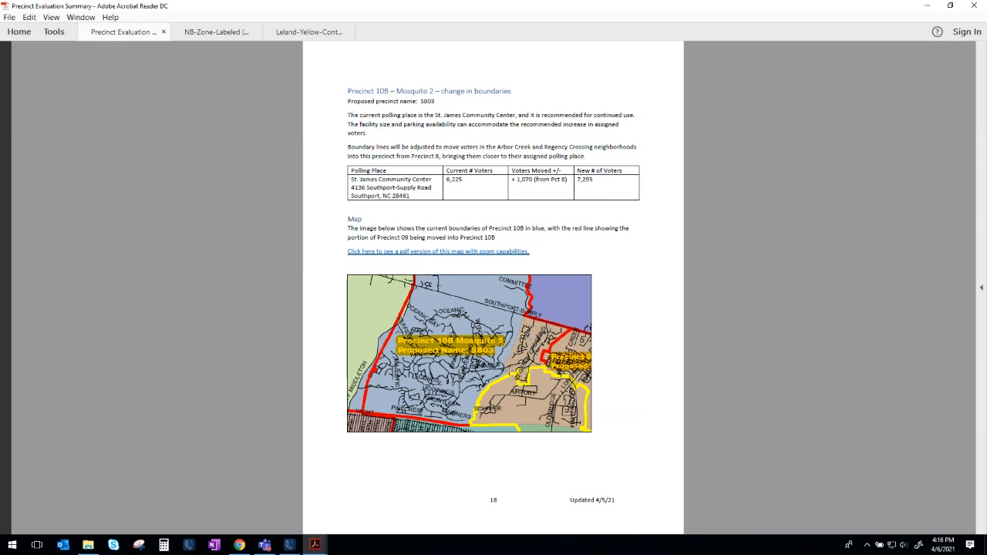
mouse_move(521, 176)
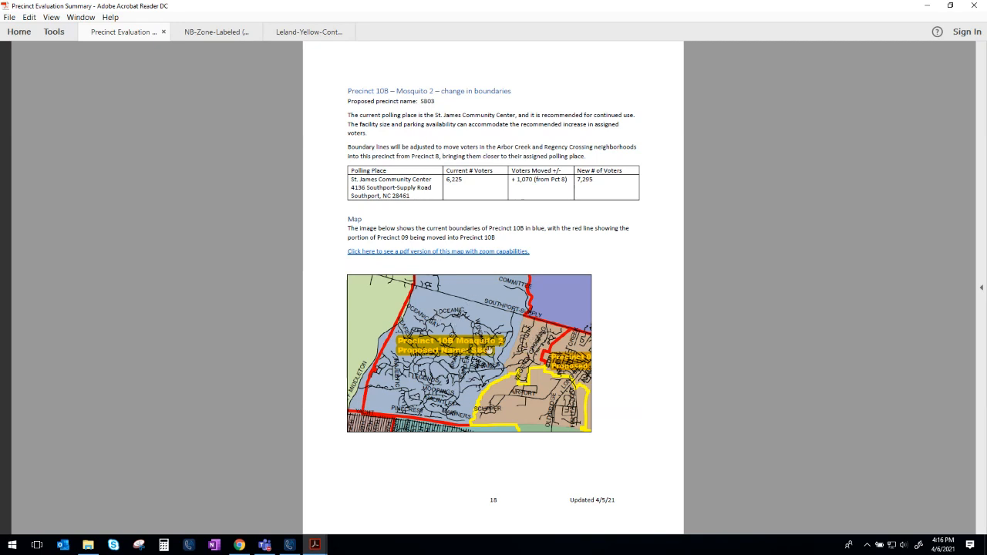
mouse_move(475, 114)
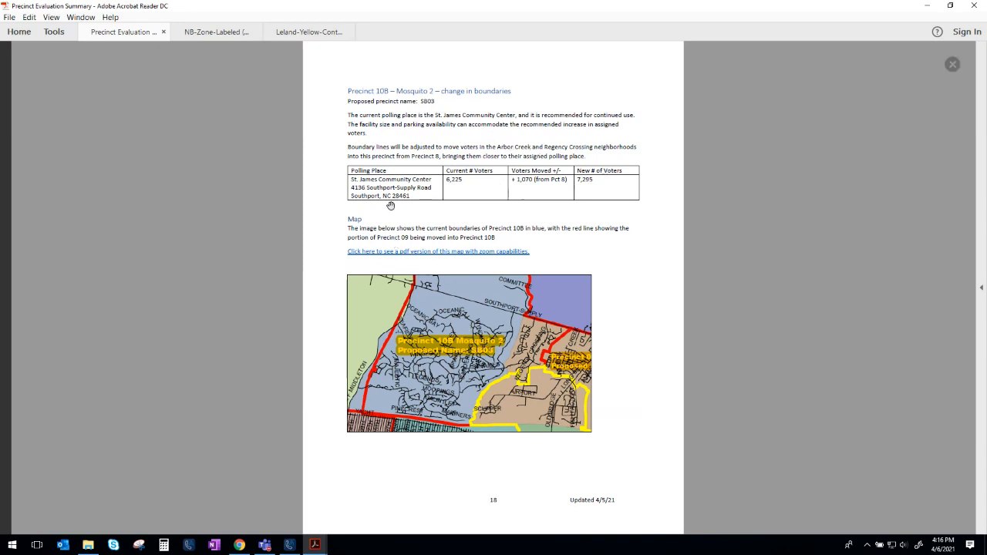
Step: Scroll down to the no-change page for Precinct 11 – Supply and Precinct 12 – Seaside 1
scroll("down", 3)
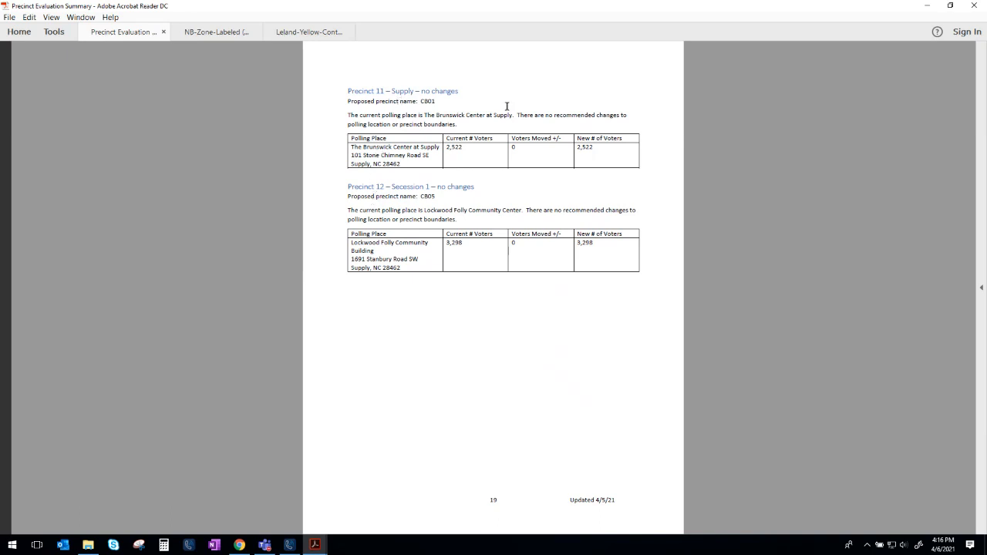
mouse_move(521, 197)
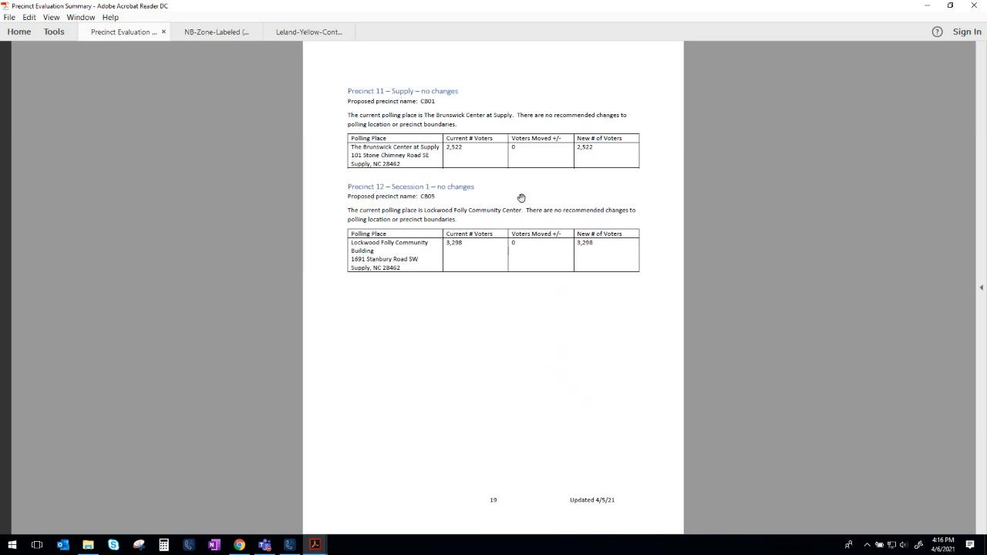
mouse_move(475, 145)
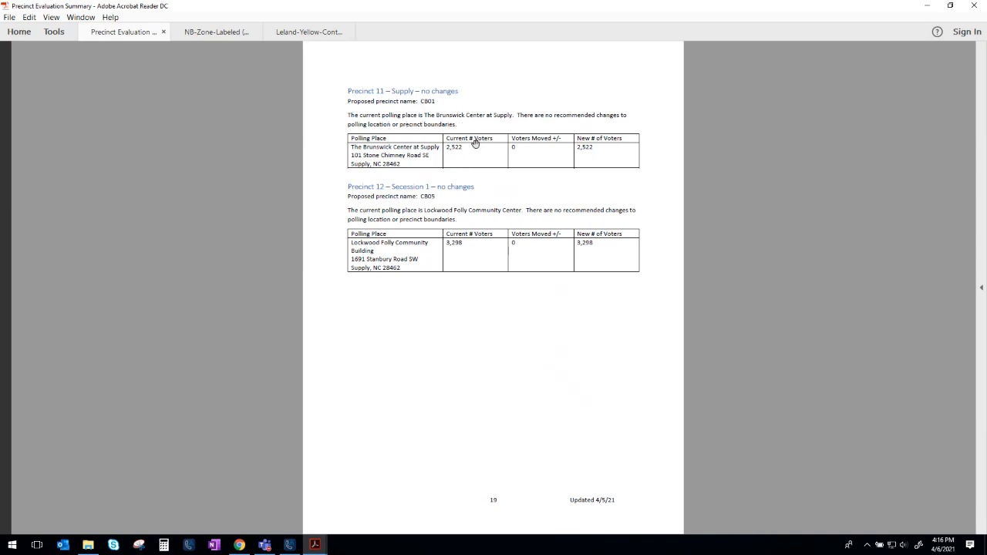
mouse_move(502, 209)
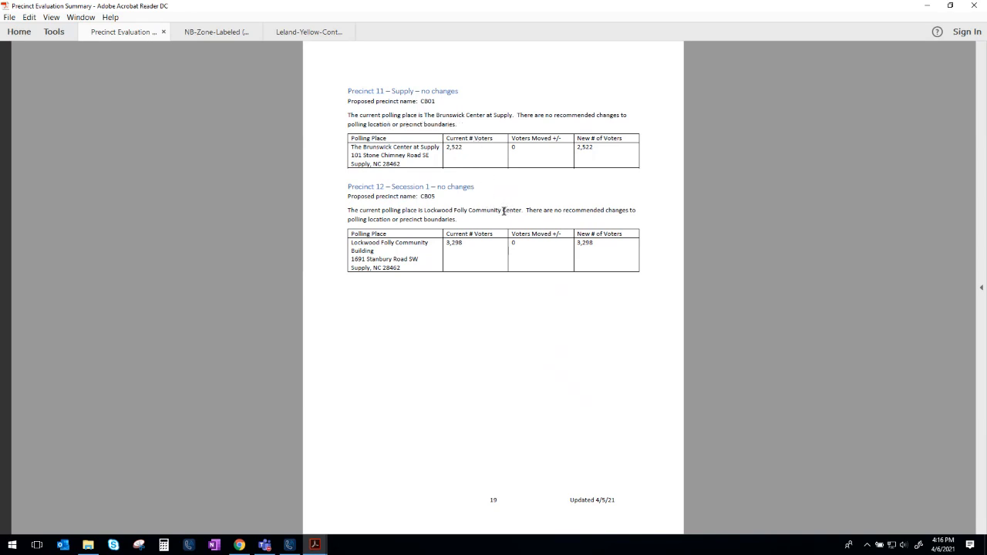
mouse_move(515, 201)
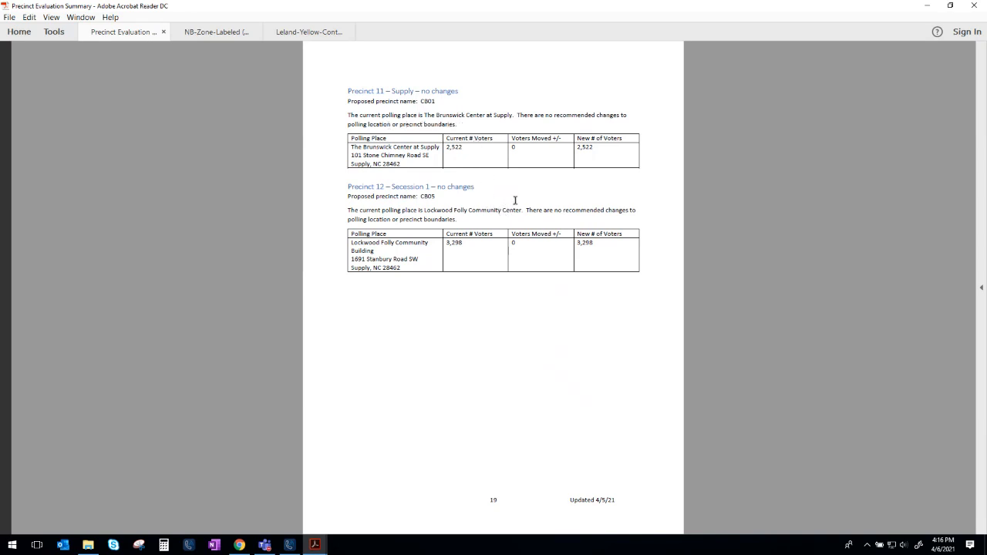
Step: Scroll down to the Precinct 13 – Shallotte polling location and boundary-change page
scroll("down", 3)
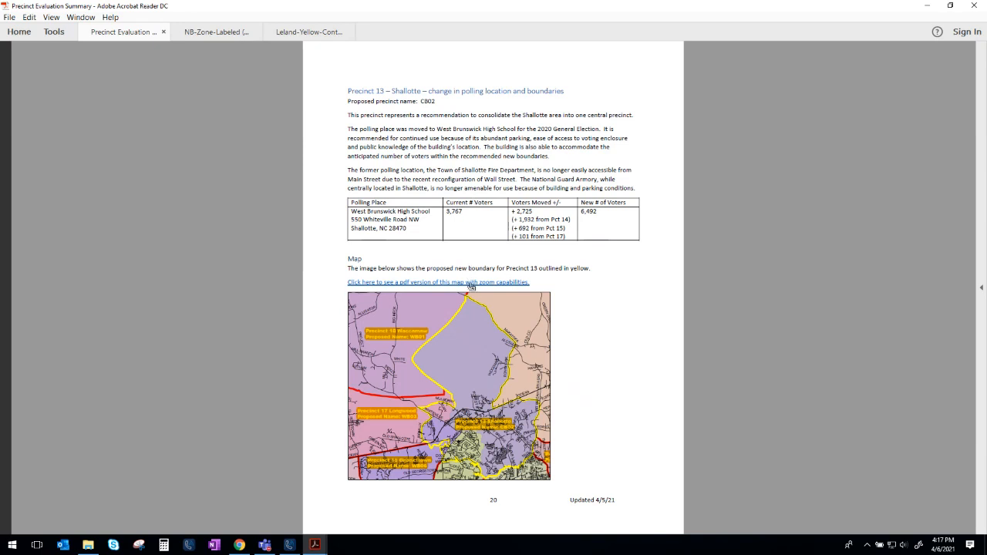
Step: Open the zoomable PDF version of the Precinct 13 Shallotte map in its own tab
left_click(438, 282)
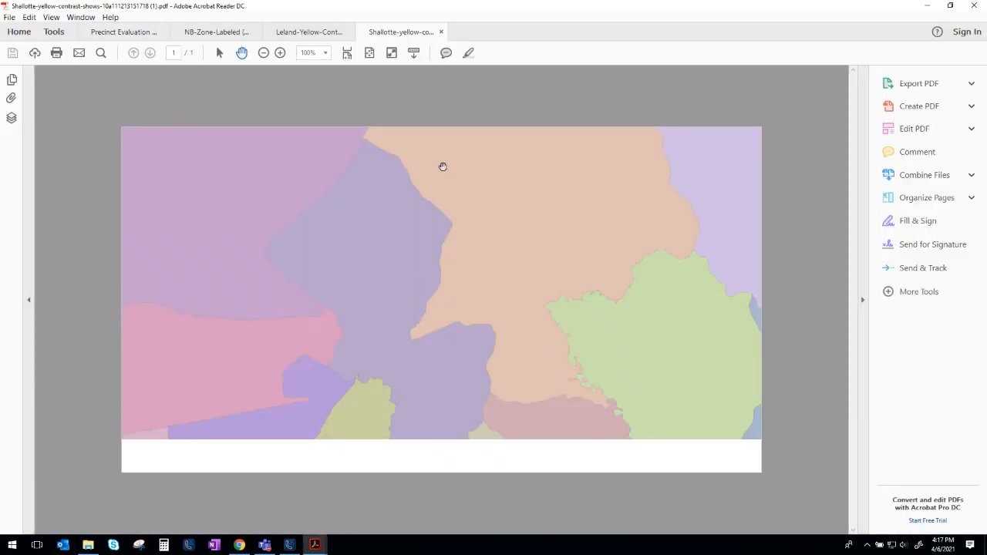
Step: View the Shallotte map, then switch back to the Precinct Evaluation Summary document
scroll("down", 3)
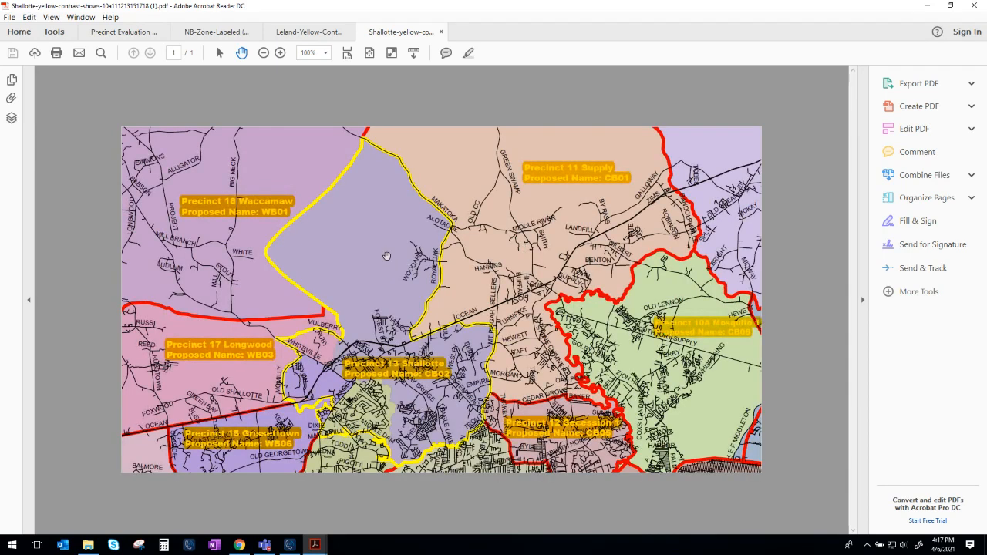
mouse_move(399, 260)
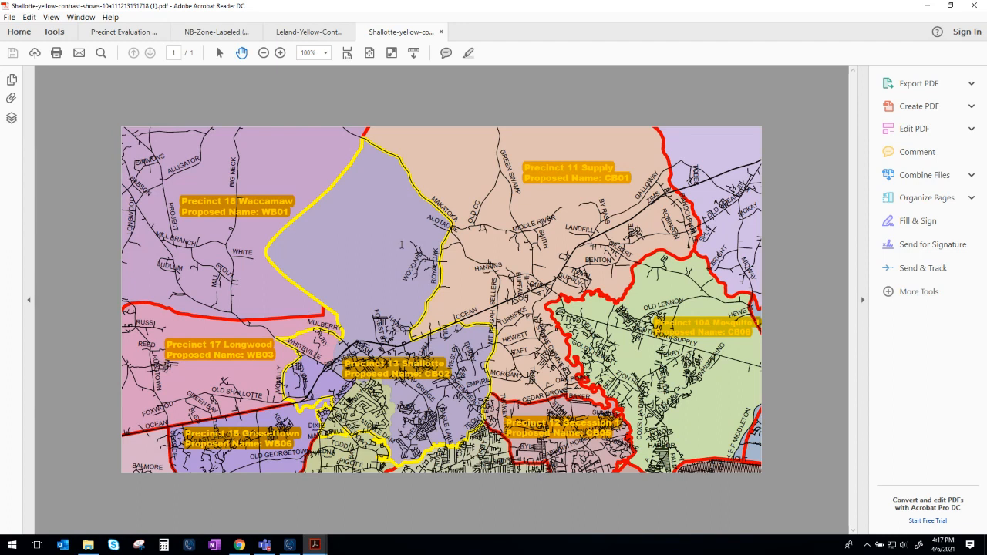
mouse_move(371, 330)
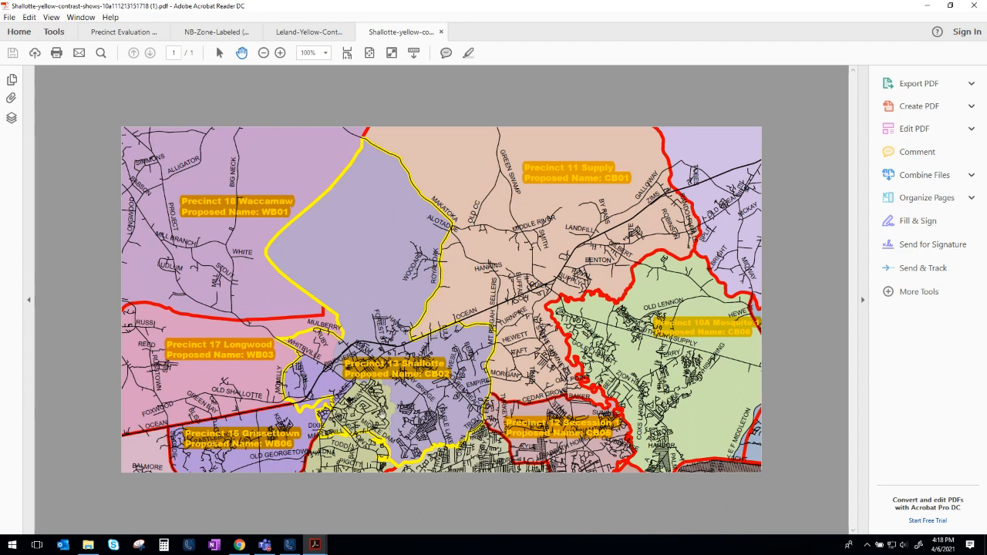
mouse_move(269, 86)
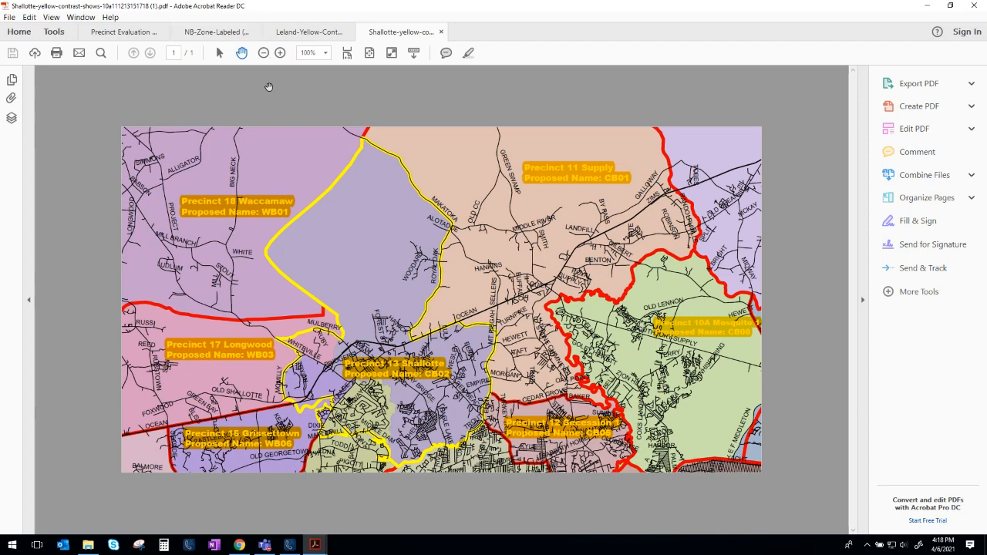
left_click(123, 31)
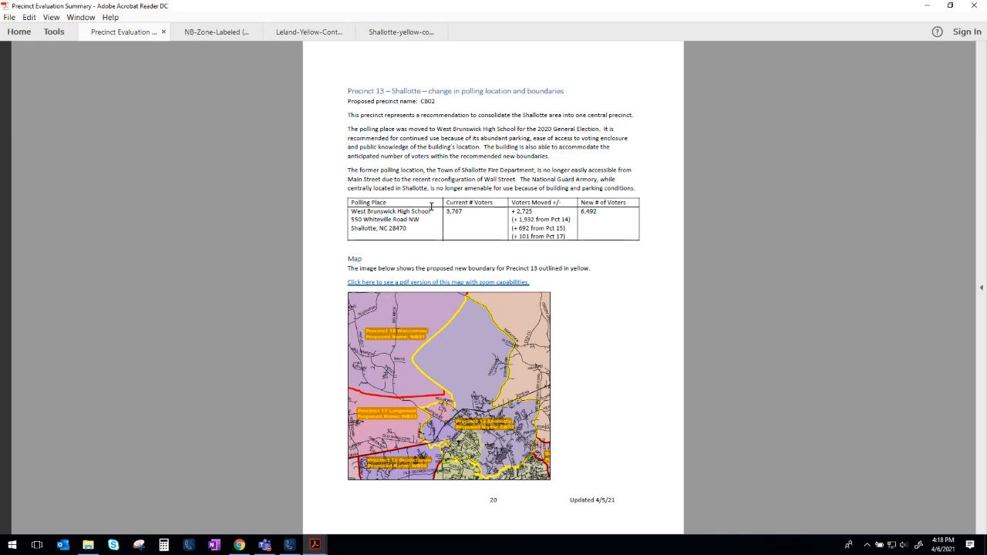
mouse_move(477, 235)
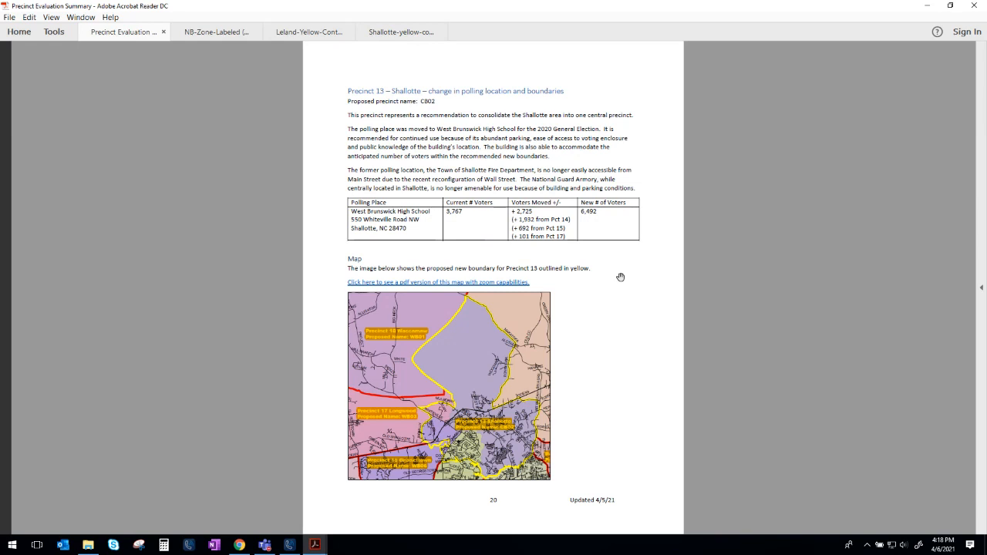
mouse_move(527, 194)
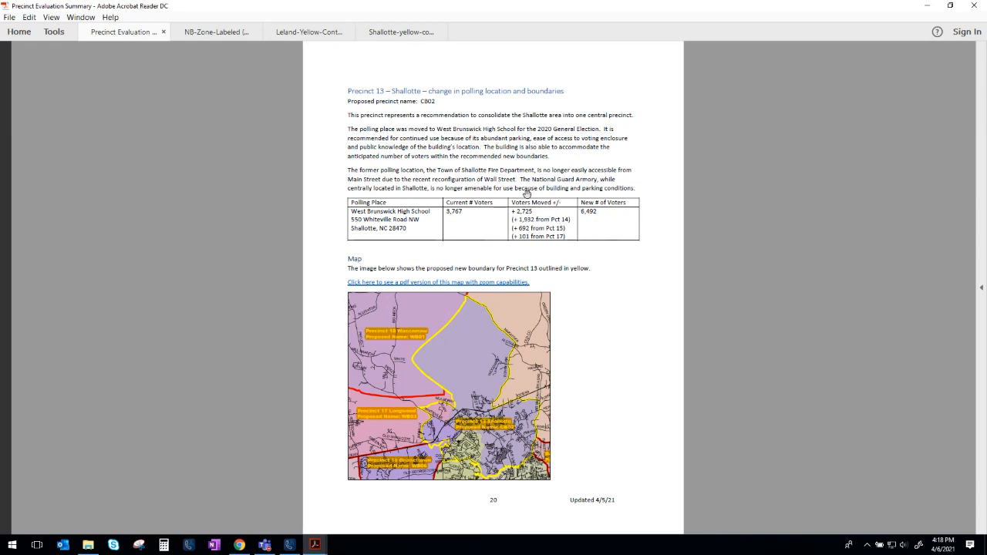
mouse_move(620, 161)
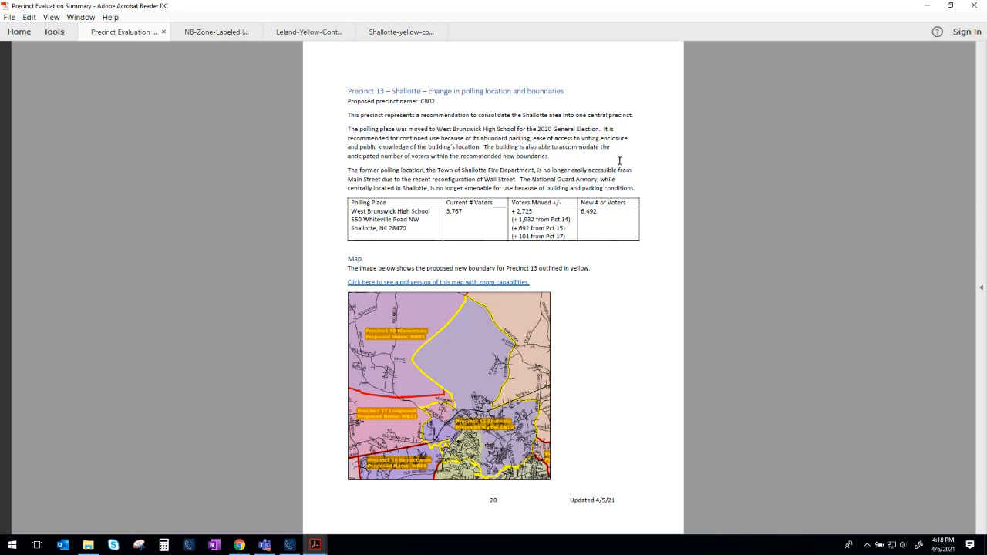
Step: Scroll down to the Precinct 14 – Frying Pan boundary-change section and its map
scroll("down", 3)
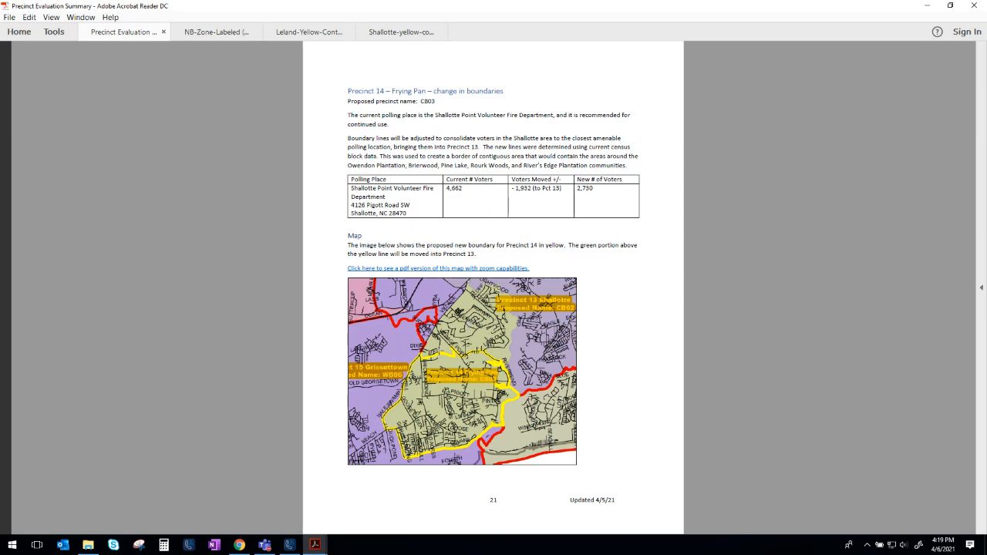
mouse_move(500, 362)
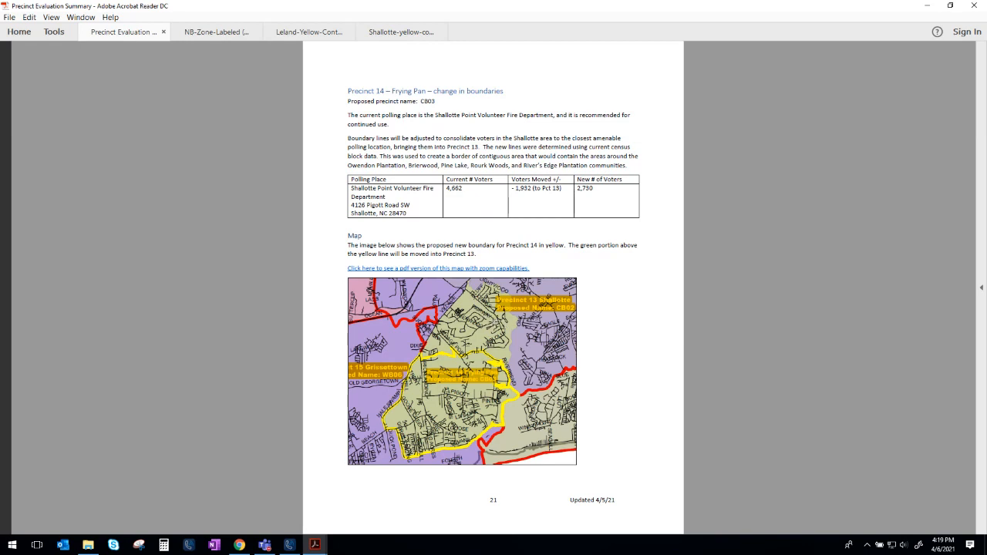
mouse_move(490, 322)
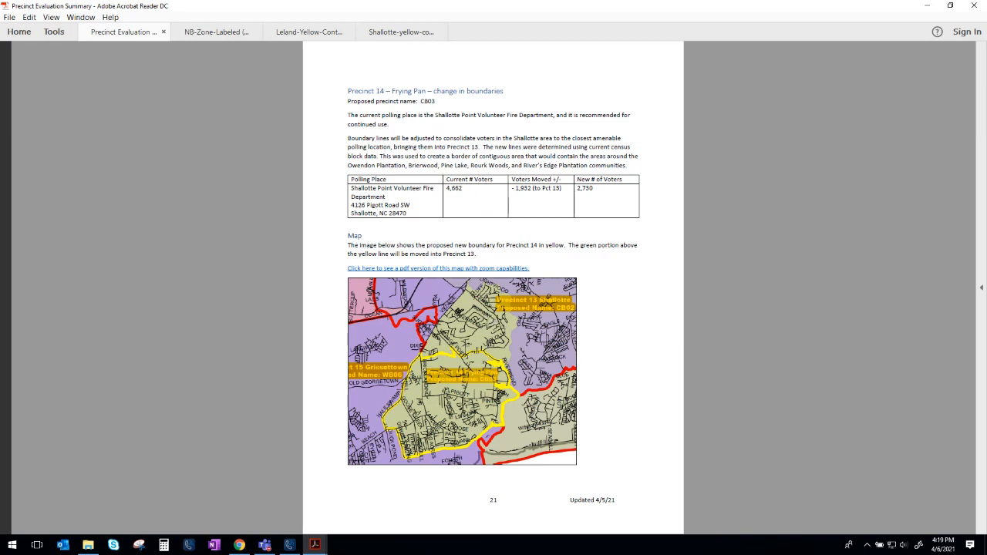
mouse_move(535, 139)
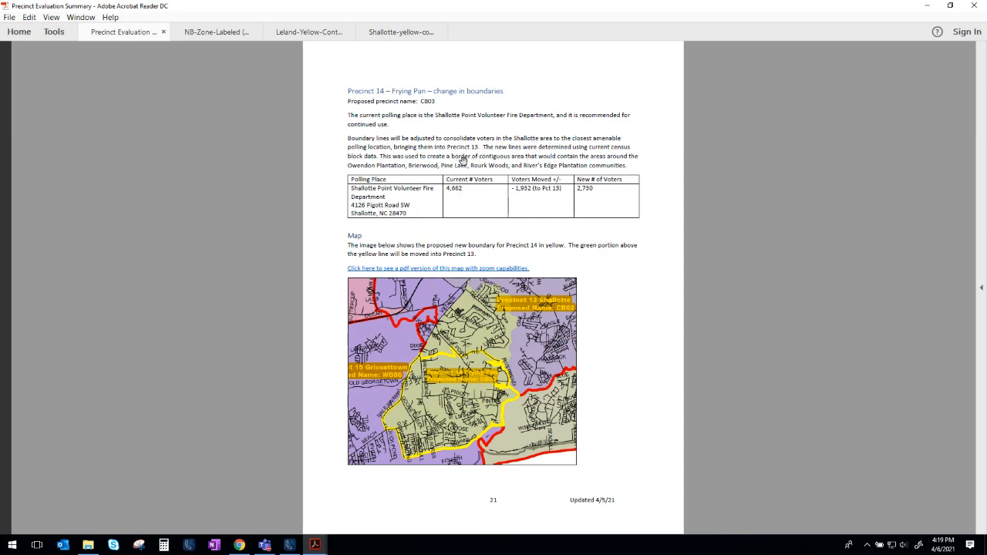
mouse_move(383, 157)
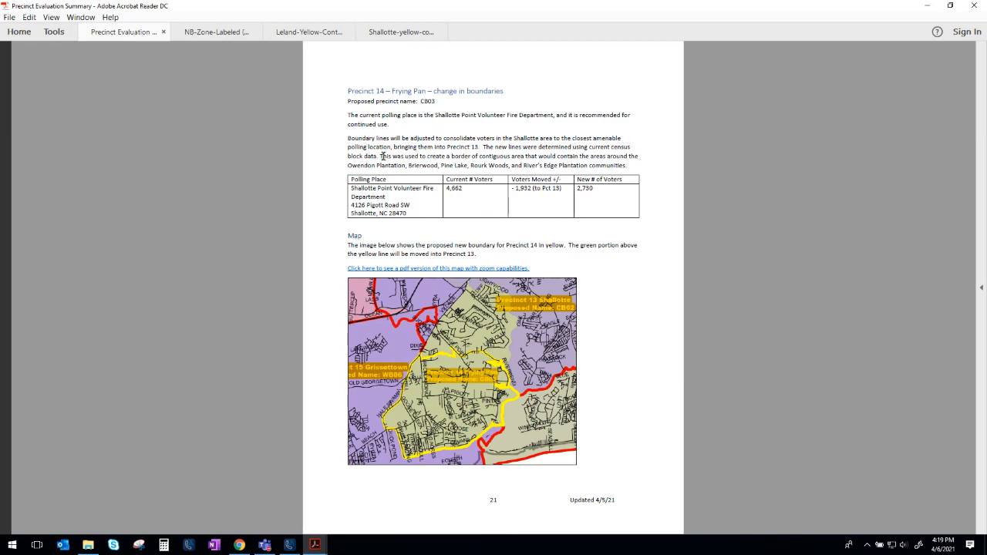
mouse_move(345, 165)
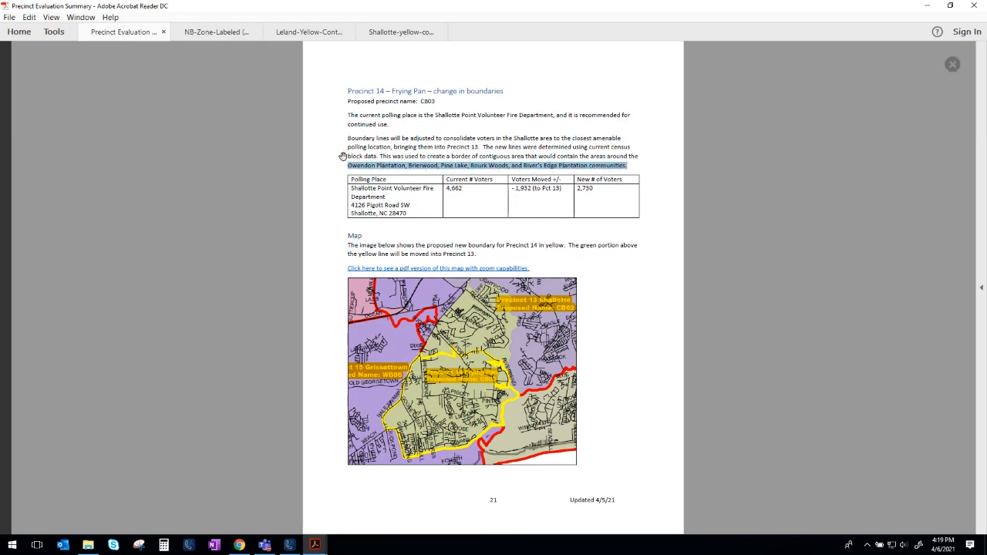
mouse_move(339, 151)
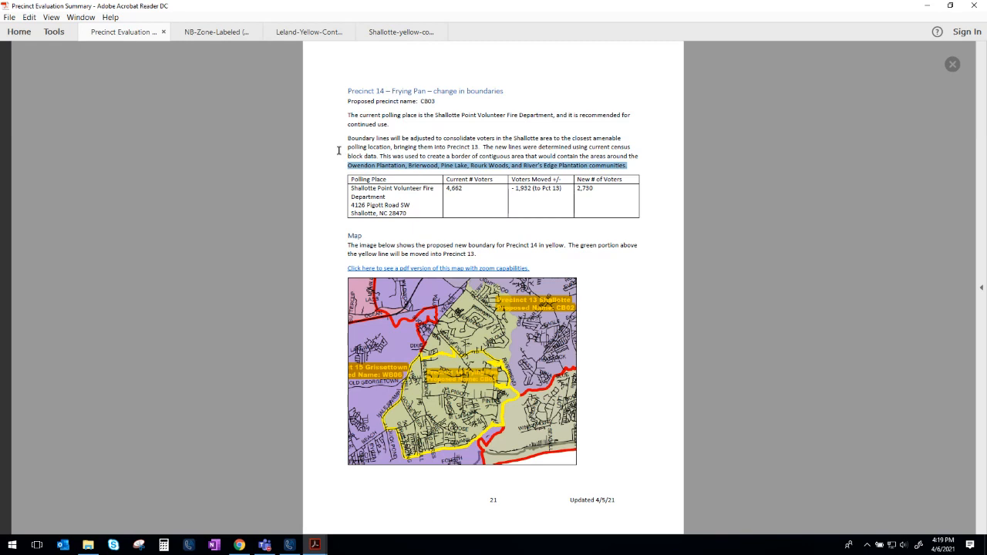
mouse_move(564, 159)
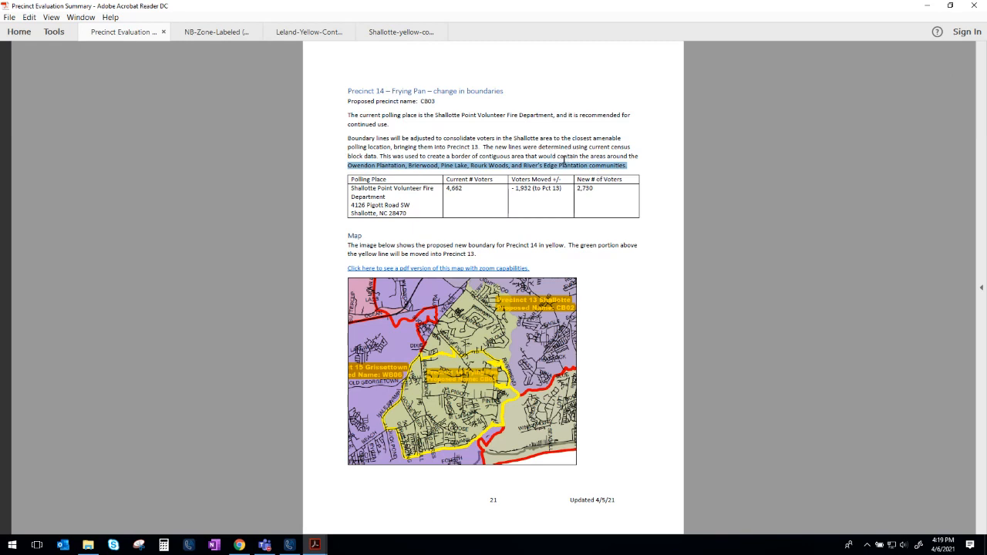
mouse_move(408, 226)
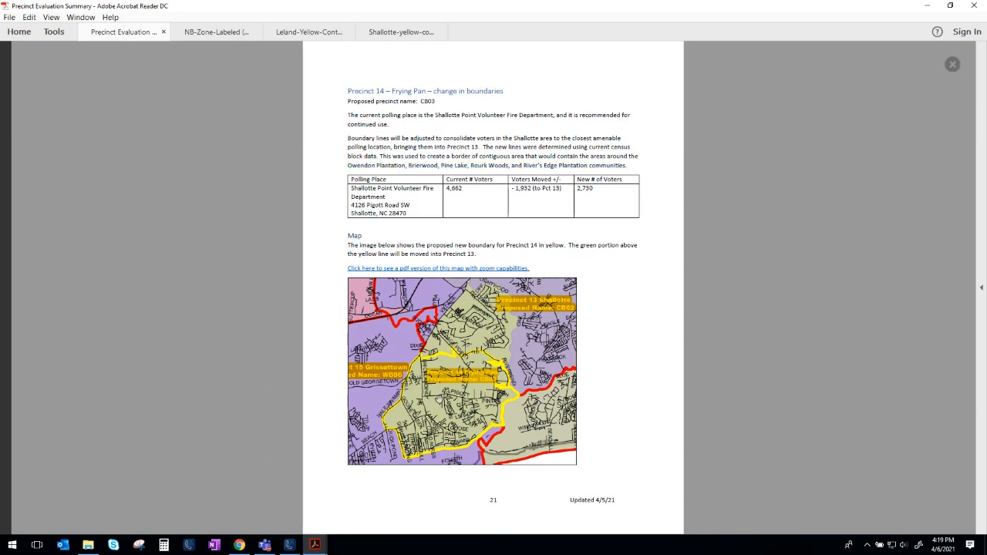
mouse_move(648, 169)
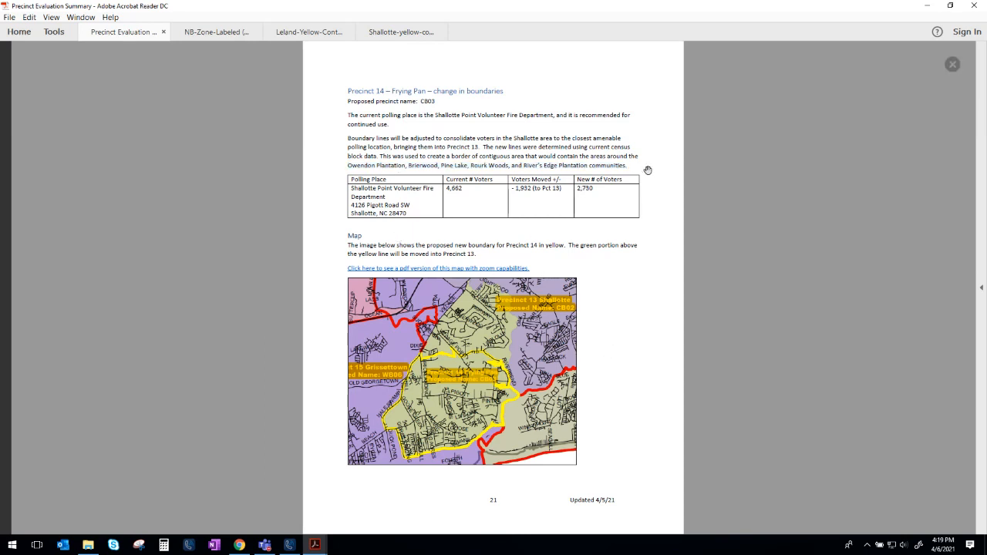
Step: Scroll down to the Precinct 15 section on its Ocean Isle Beach polling location and boundary changes
scroll("down", 3)
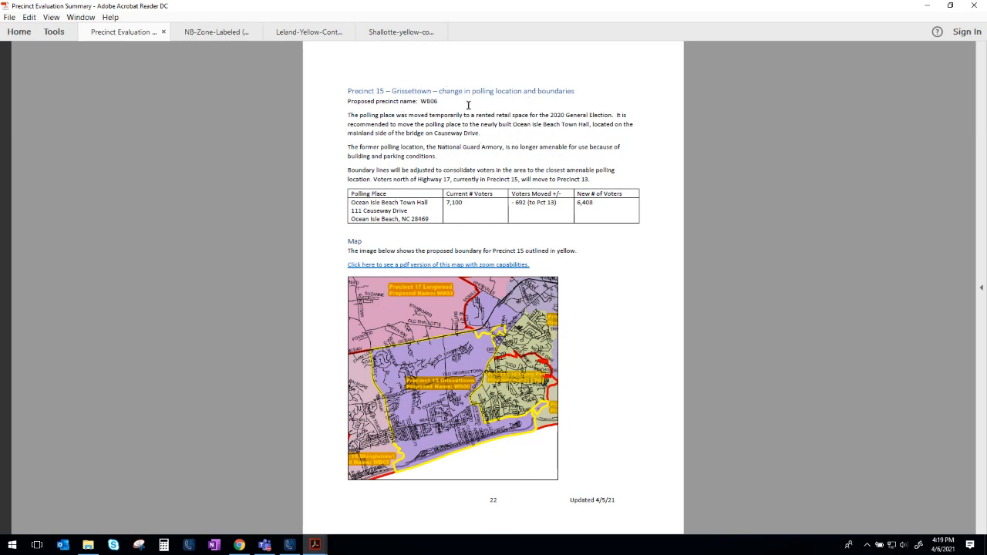
mouse_move(429, 120)
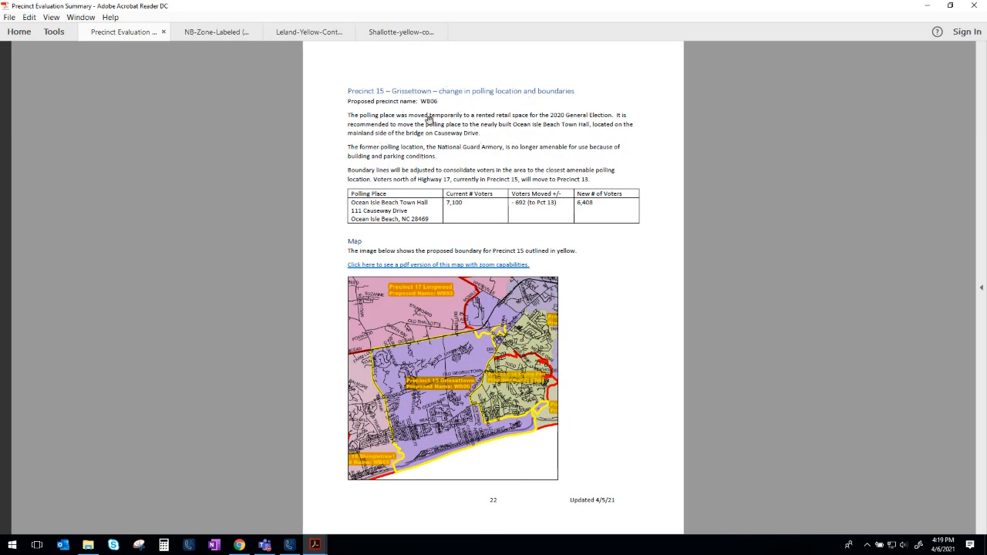
mouse_move(646, 146)
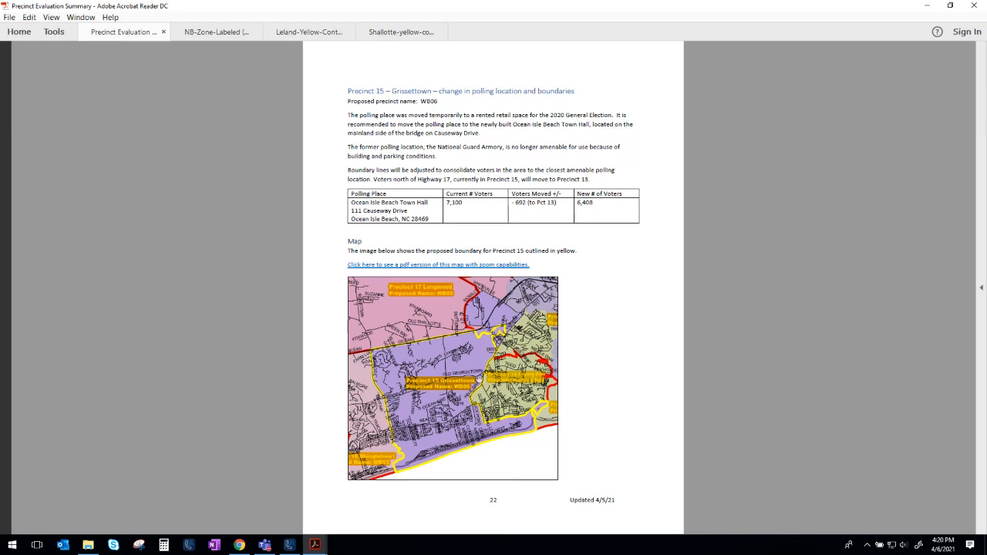
mouse_move(420, 234)
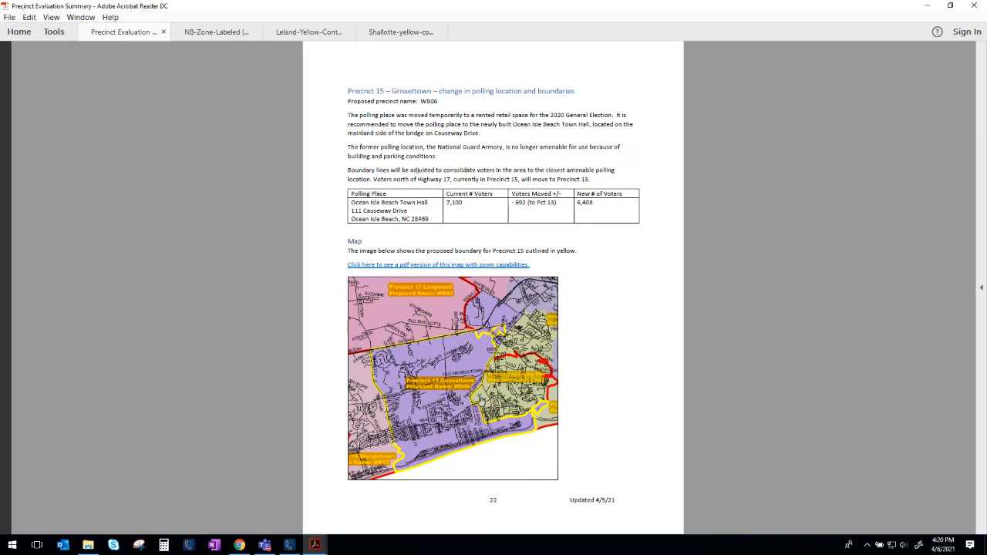
mouse_move(637, 318)
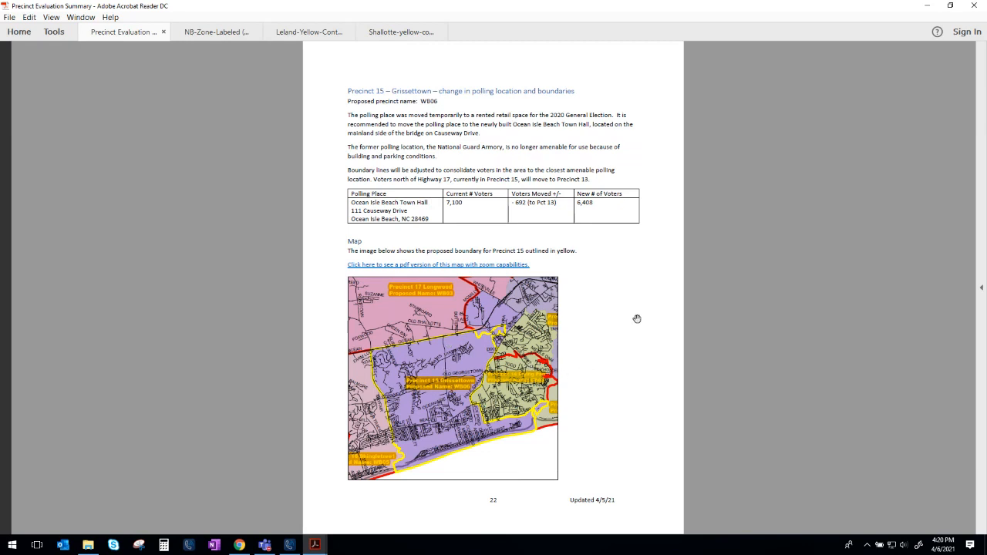
mouse_move(623, 308)
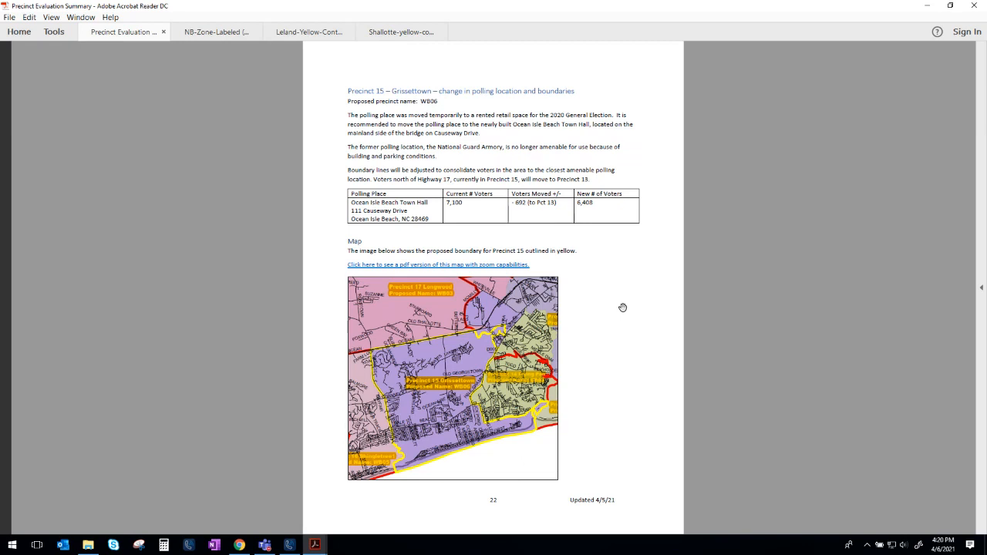
Step: Scroll down to the Precinct 16 – Shingletree 1 polling location and boundary-change section
scroll("down", 3)
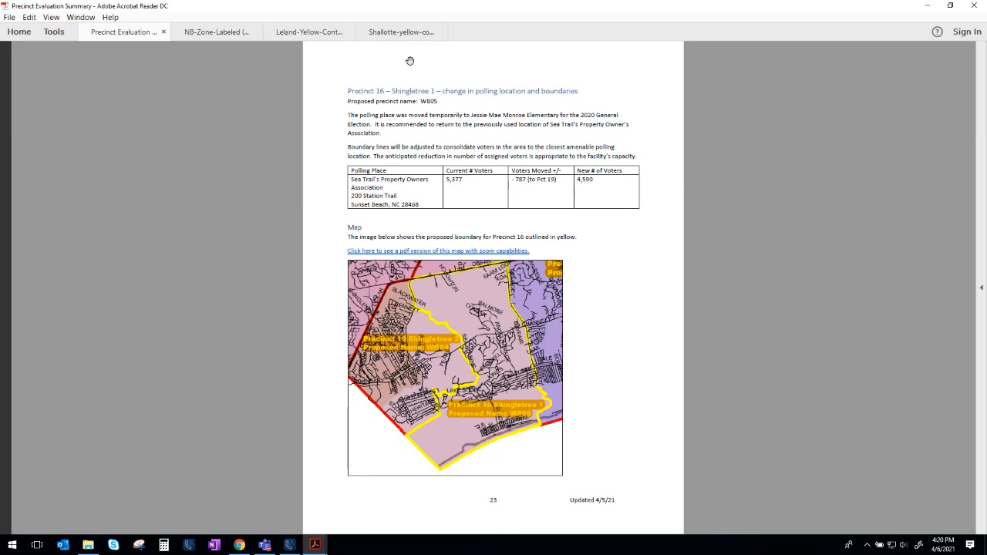
Step: Scroll the summary past Precinct 16's Sea Trail's POA polling place and map toward Precinct 17 – Longwood
left_click(401, 31)
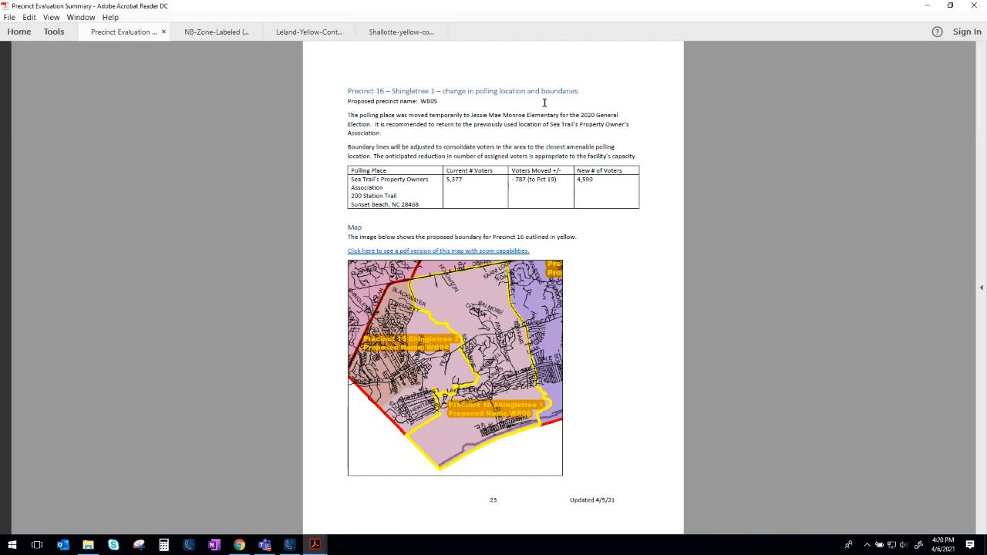
mouse_move(620, 75)
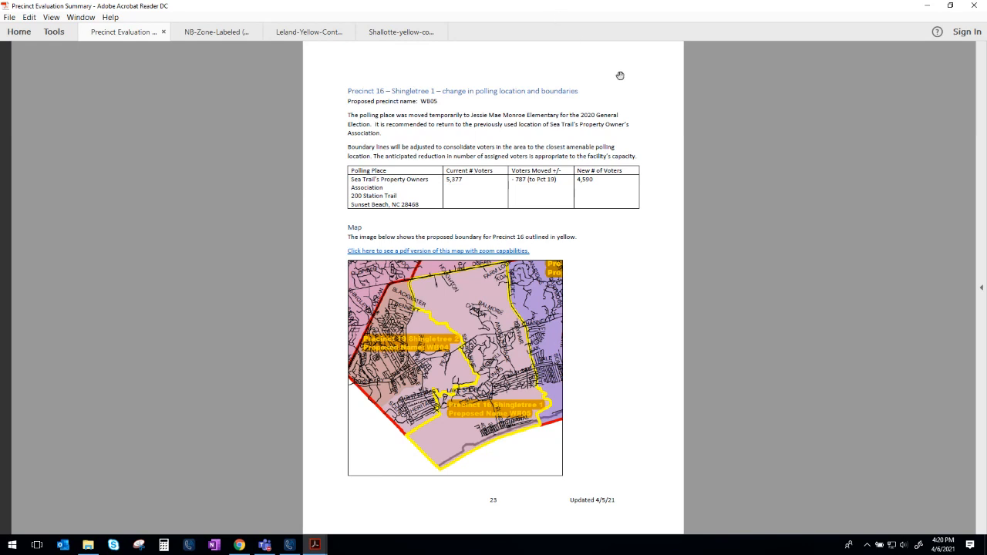
mouse_move(637, 134)
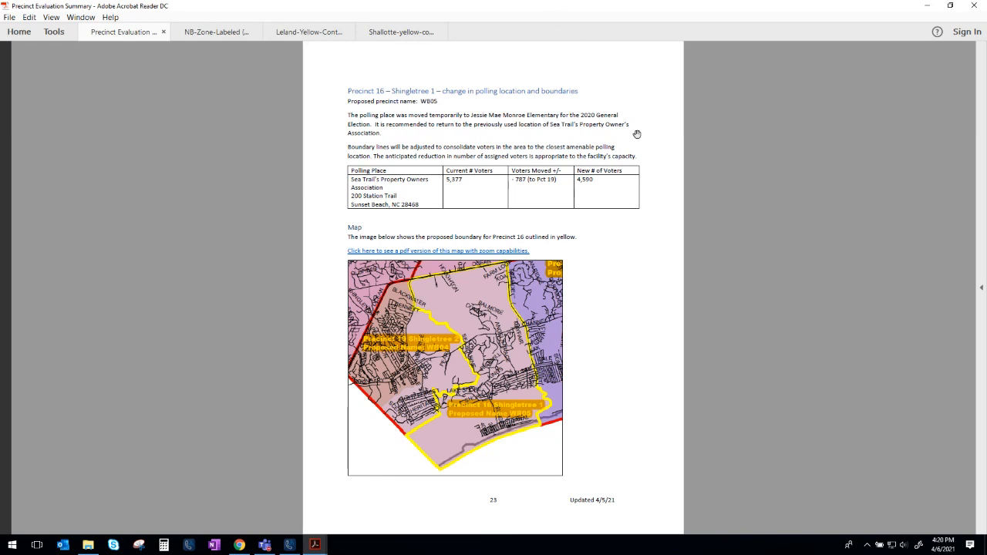
mouse_move(438, 166)
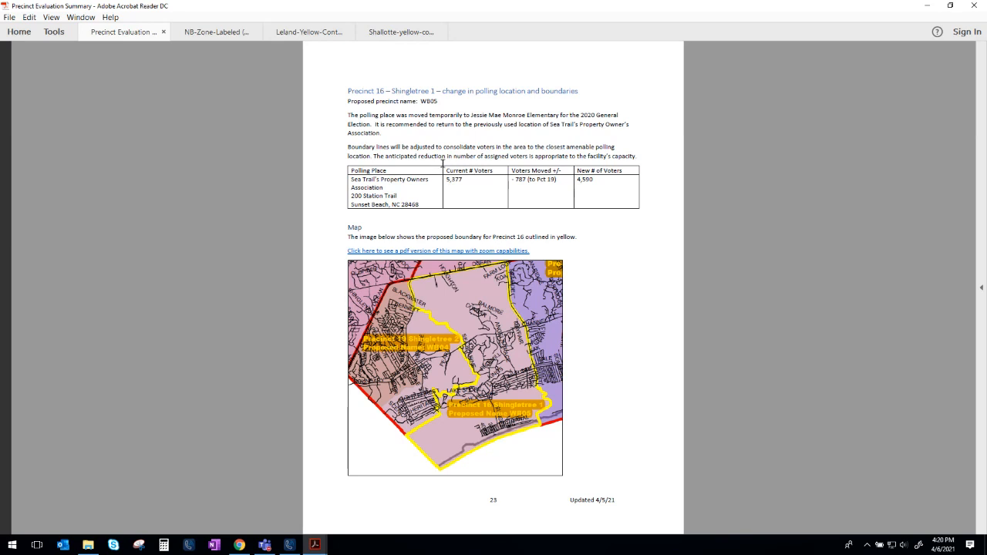
mouse_move(571, 299)
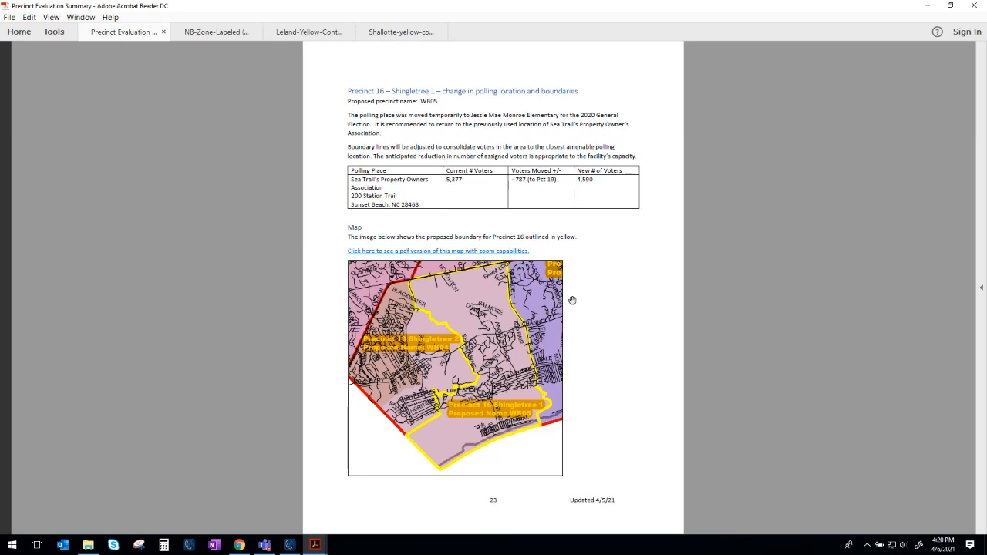
mouse_move(430, 293)
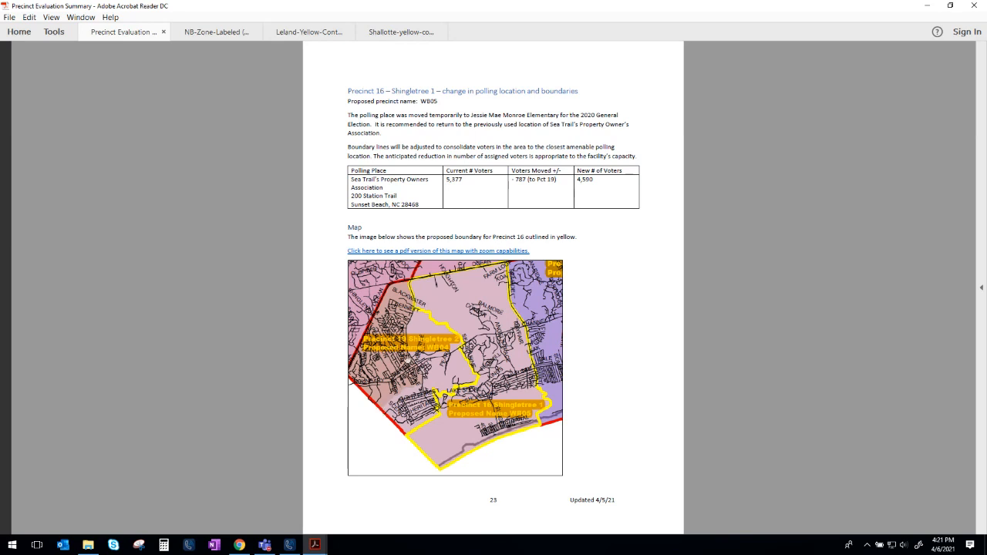
mouse_move(518, 401)
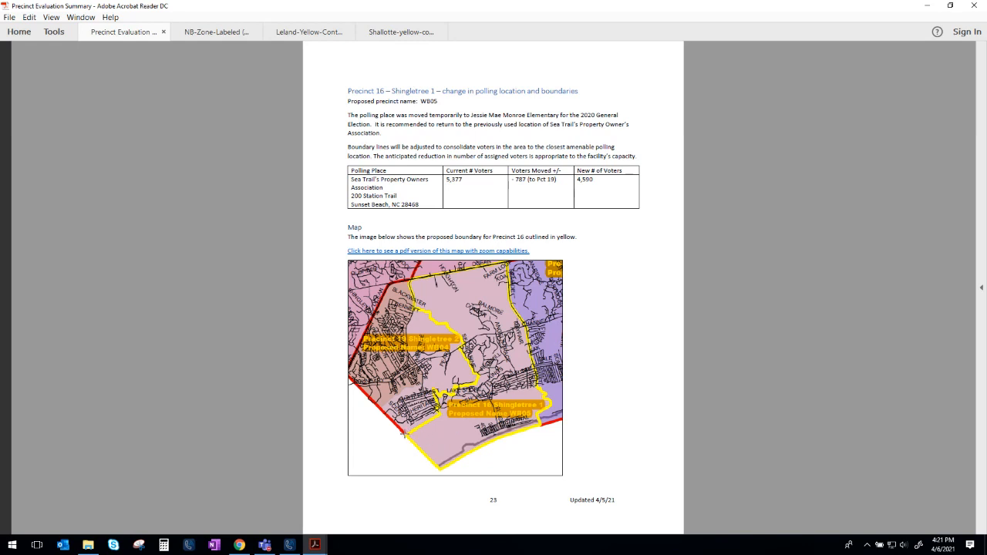
mouse_move(408, 435)
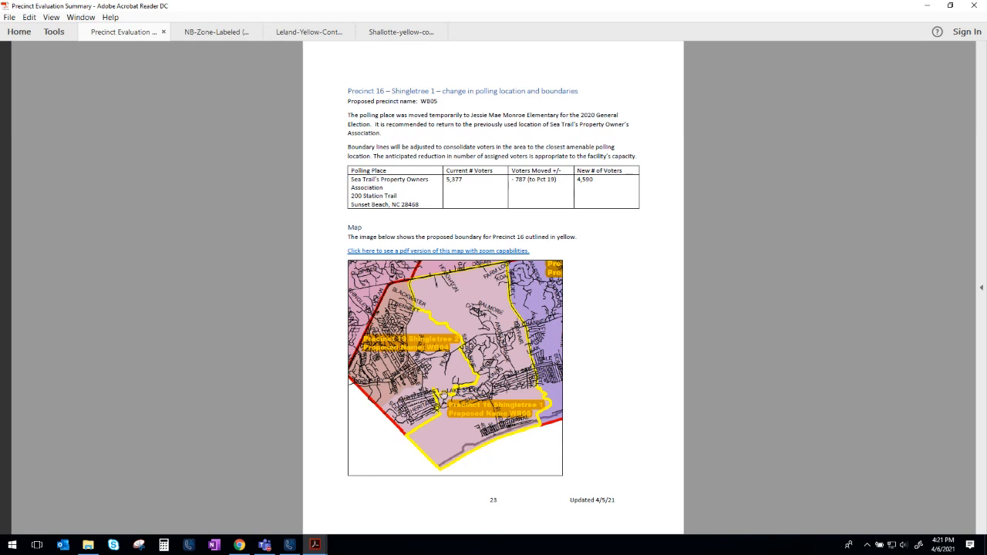
mouse_move(694, 222)
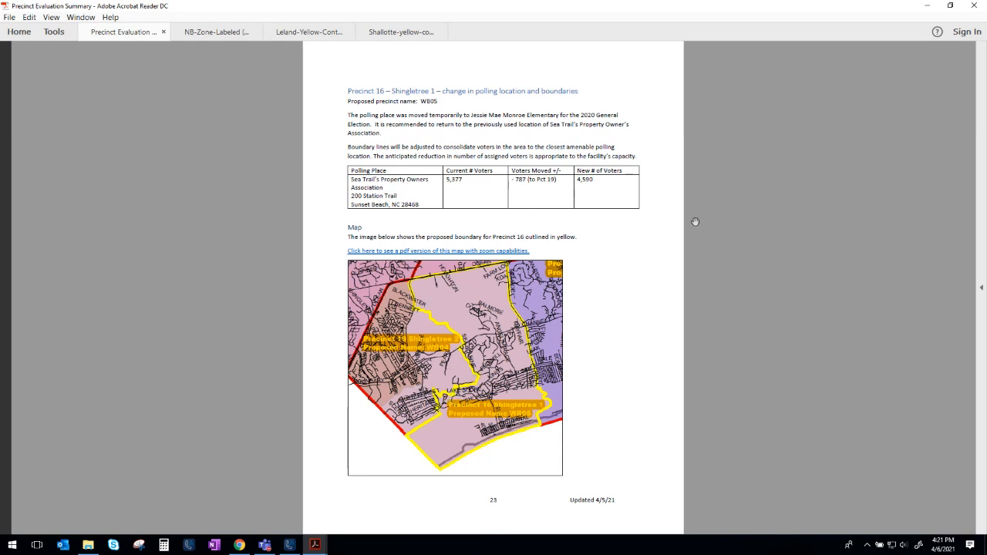
mouse_move(654, 256)
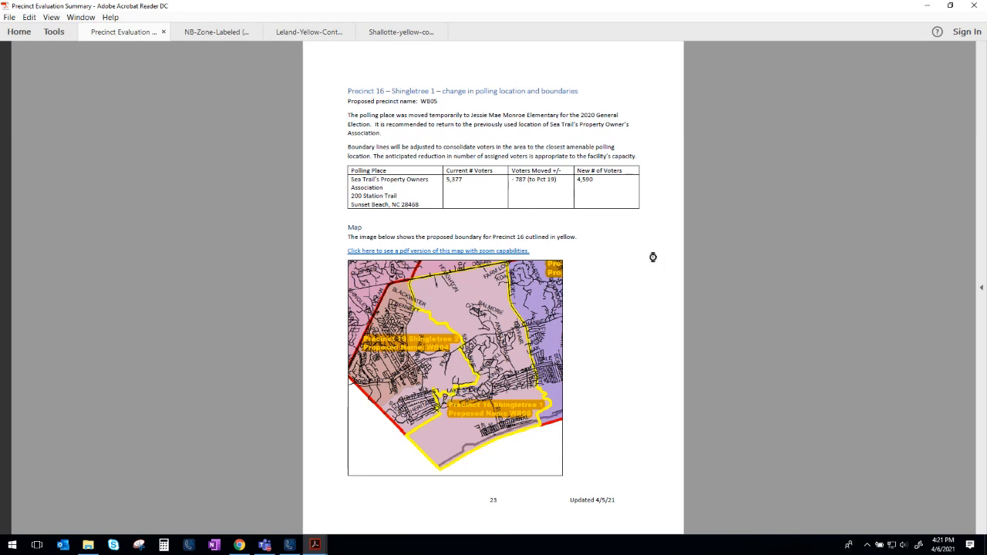
scroll("down", 3)
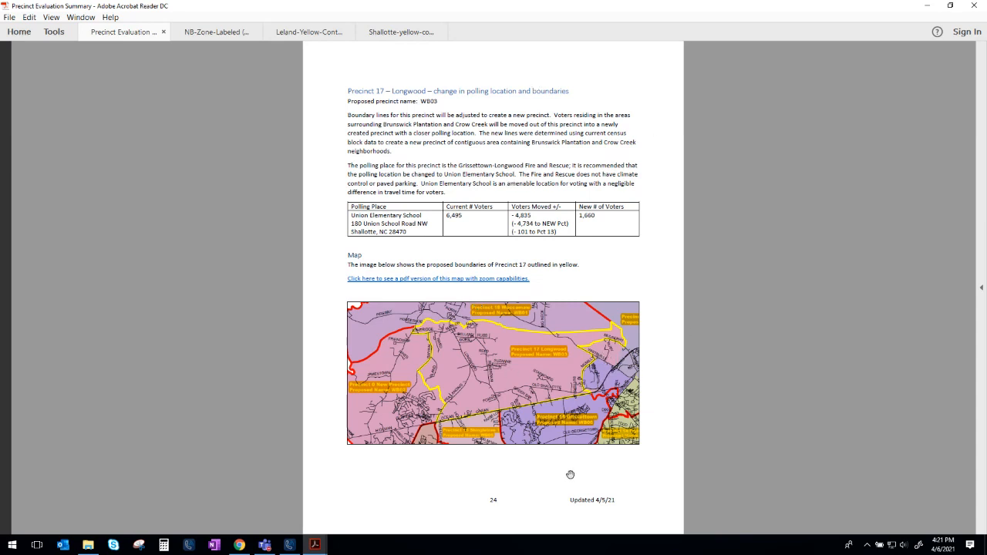
mouse_move(430, 343)
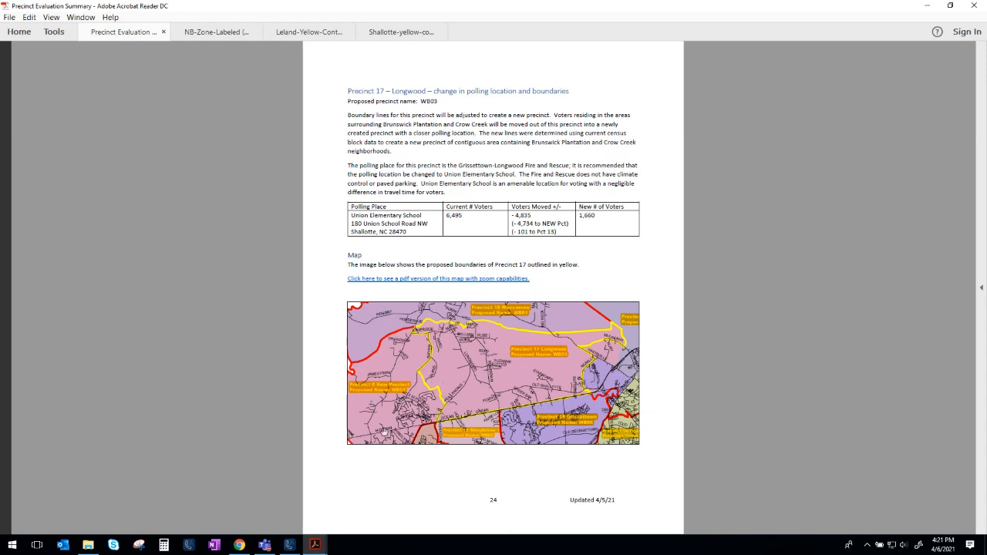
mouse_move(373, 447)
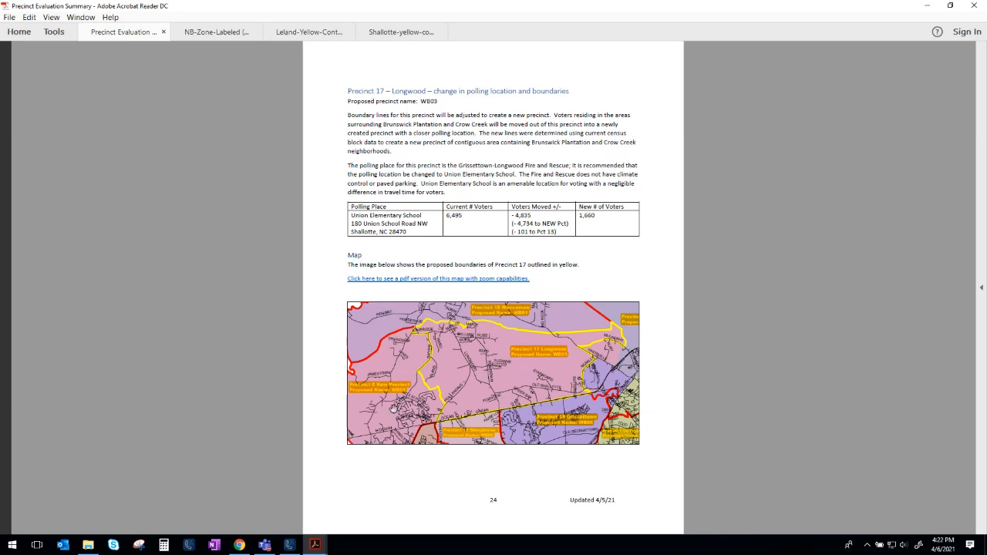
mouse_move(509, 376)
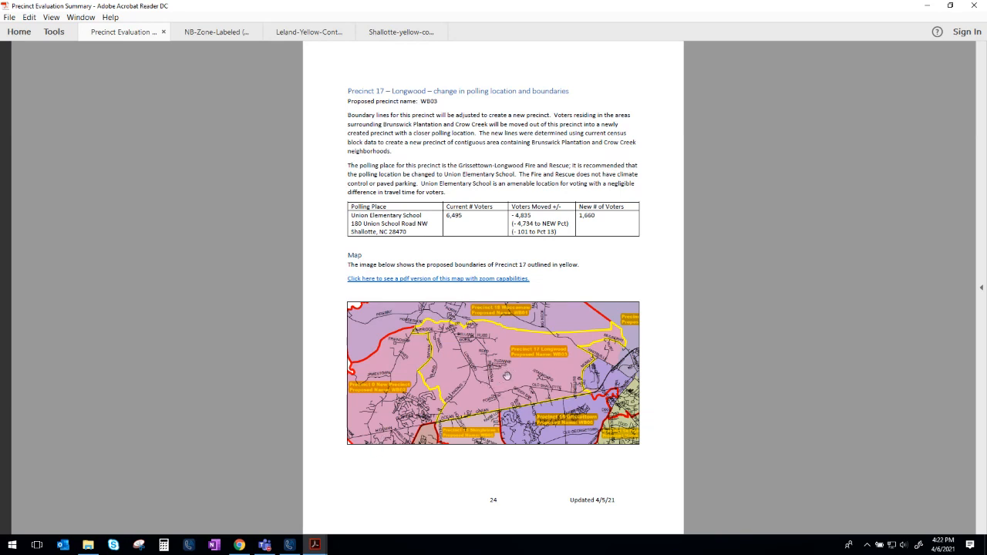
mouse_move(441, 134)
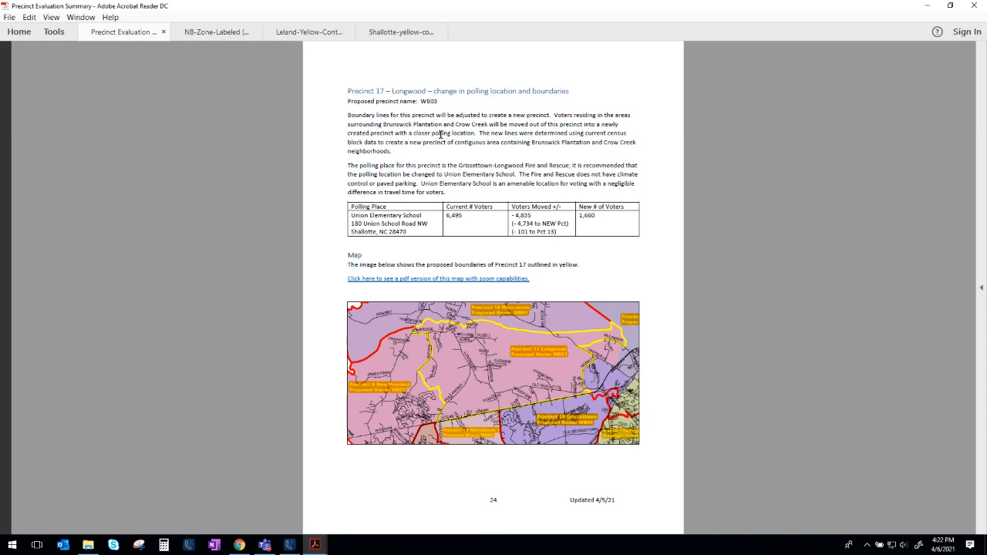
mouse_move(441, 302)
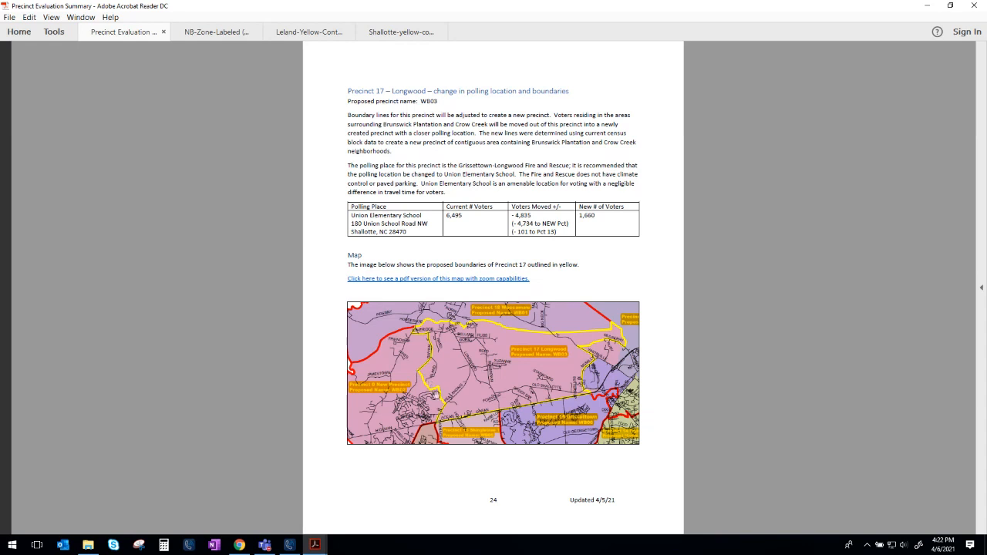
mouse_move(517, 336)
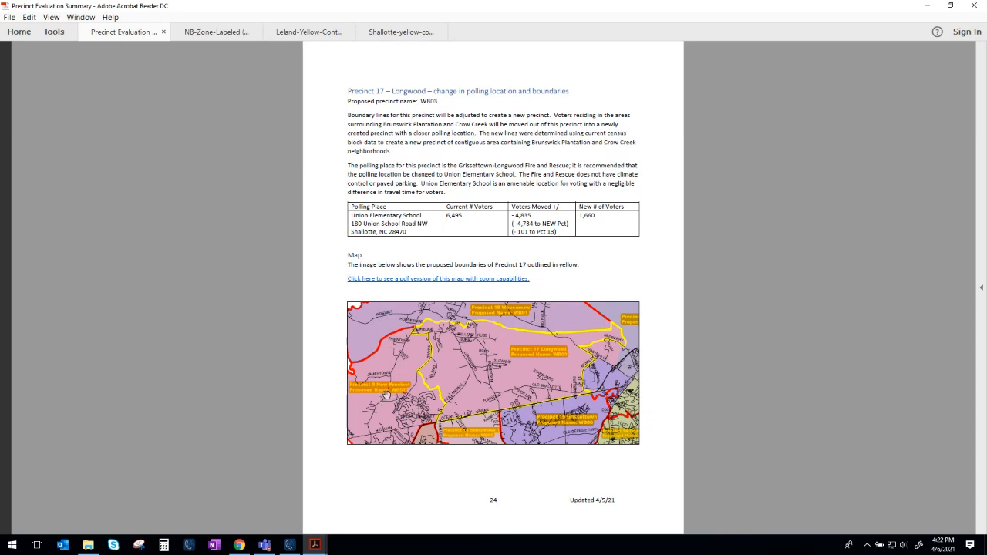
mouse_move(394, 182)
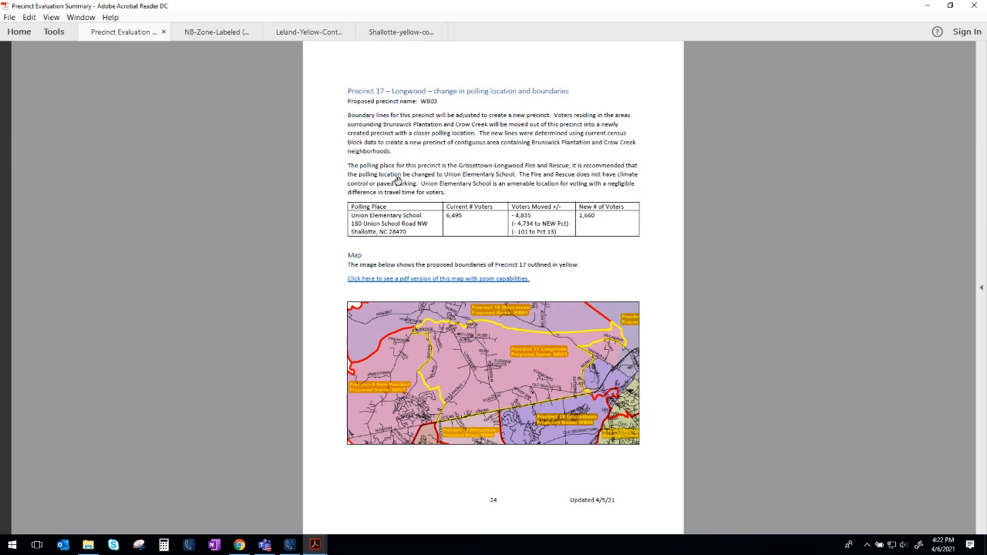
mouse_move(395, 168)
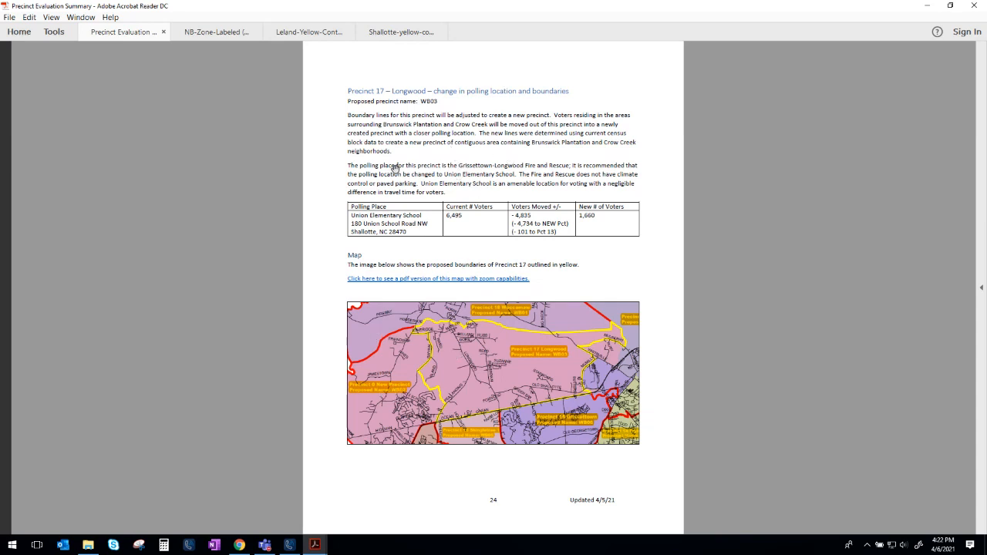
mouse_move(518, 212)
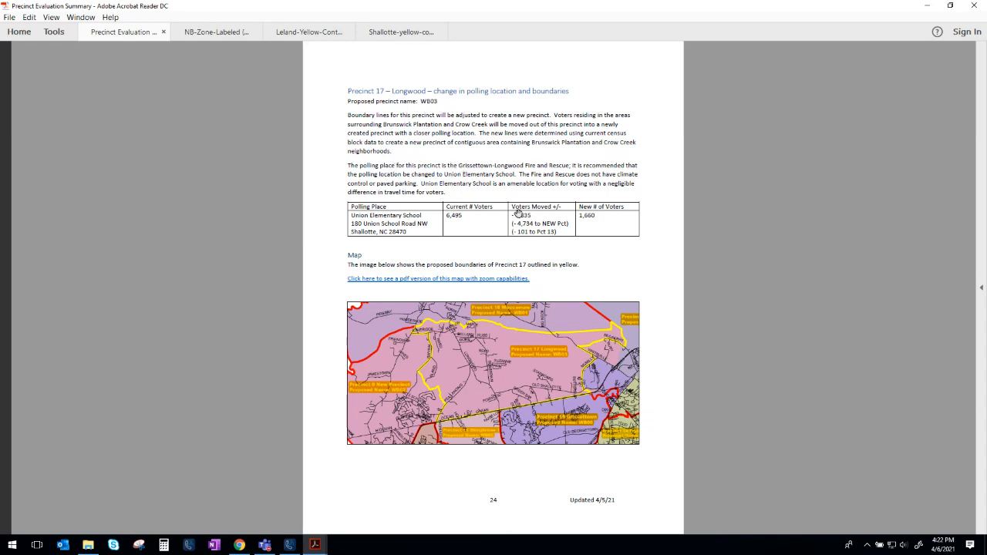
mouse_move(509, 154)
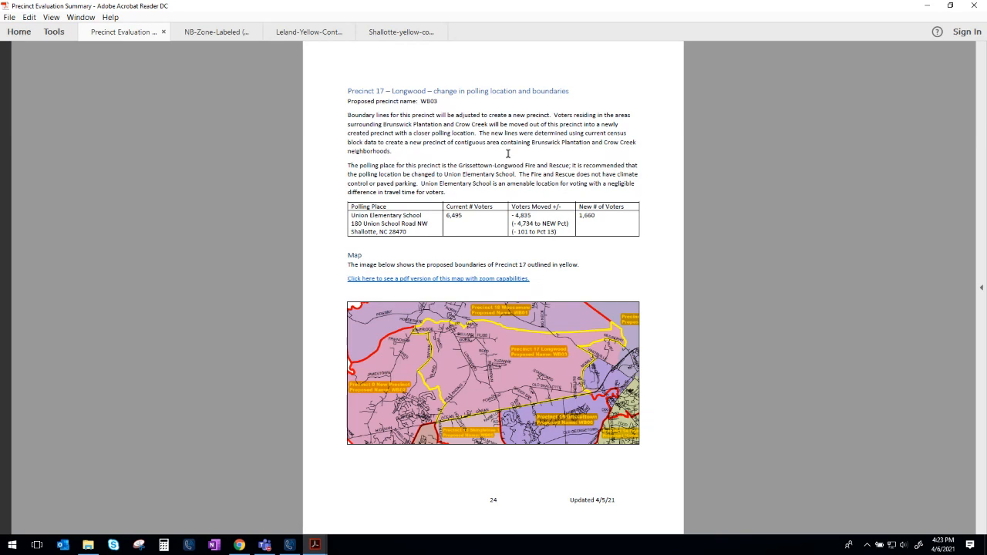
mouse_move(502, 164)
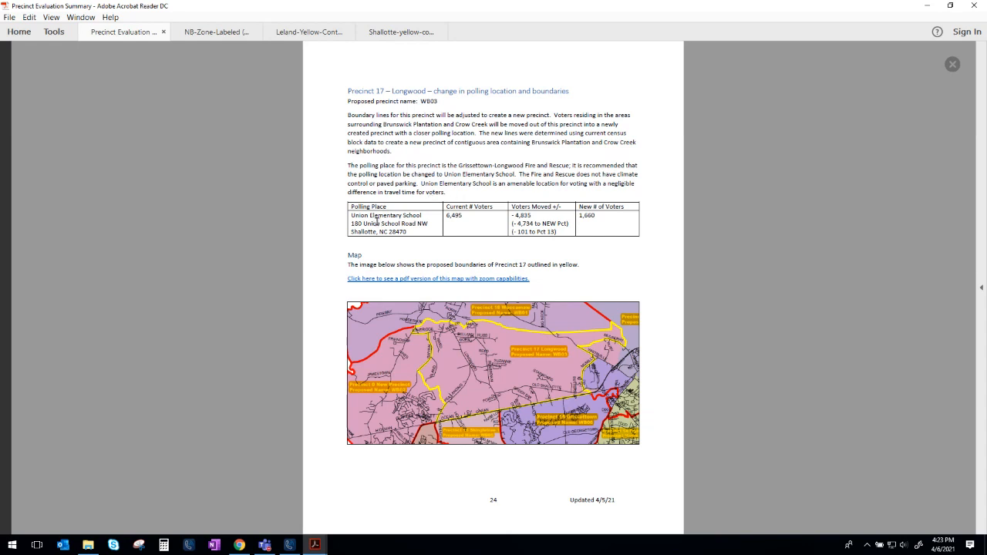
mouse_move(389, 168)
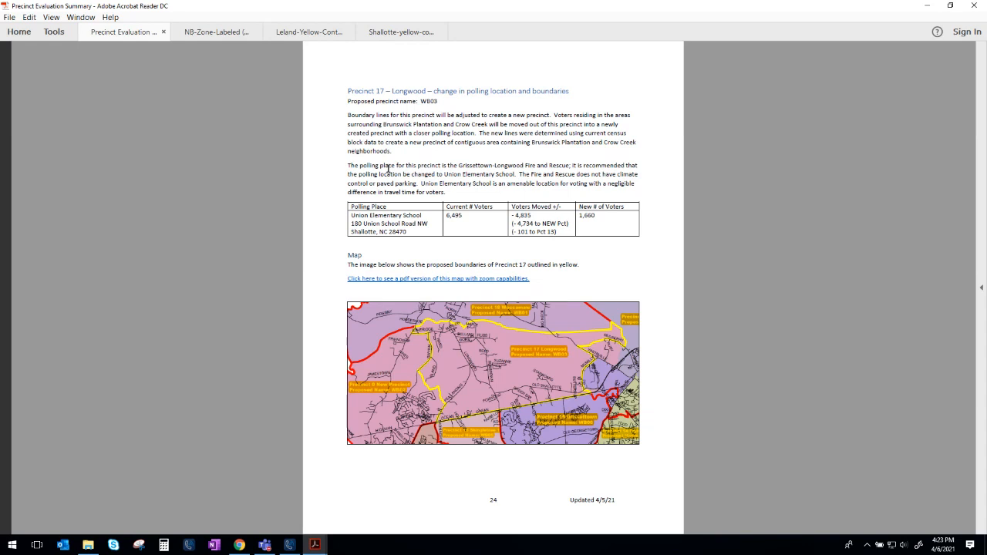
mouse_move(410, 386)
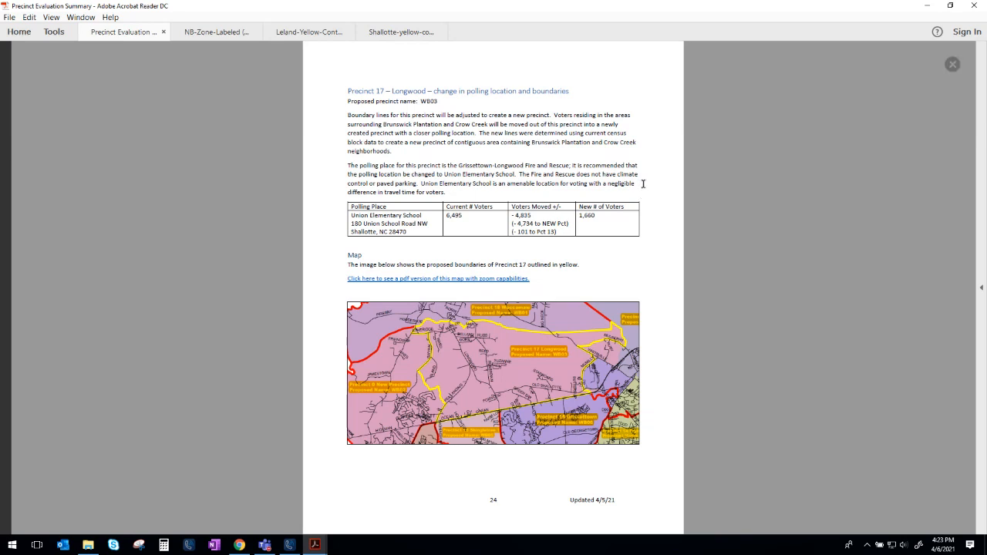
Step: Scroll past the unchanged Precinct 18 page to the Precinct 19 – Shingletree 2 boundary-change map
scroll("down", 3)
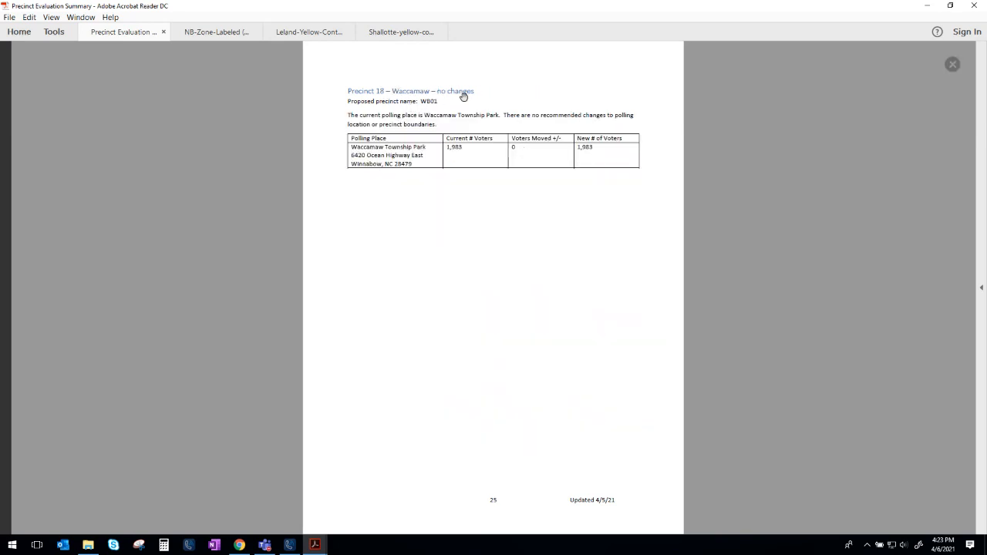
mouse_move(392, 133)
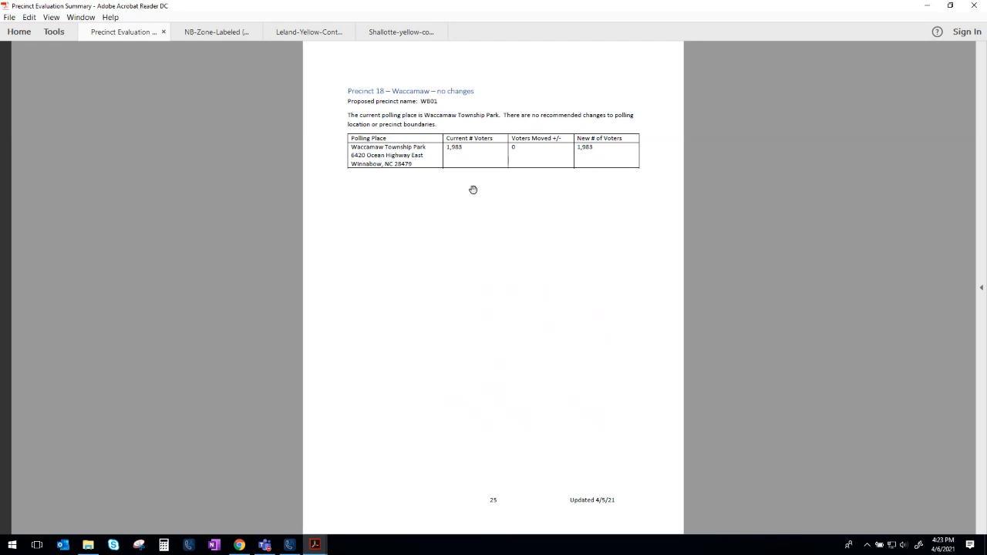
scroll("down", 3)
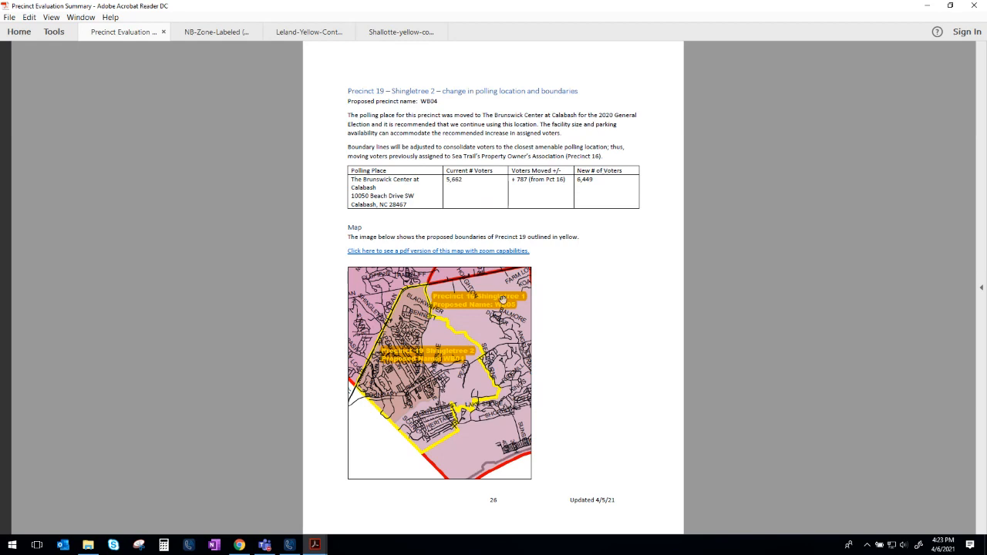
mouse_move(387, 353)
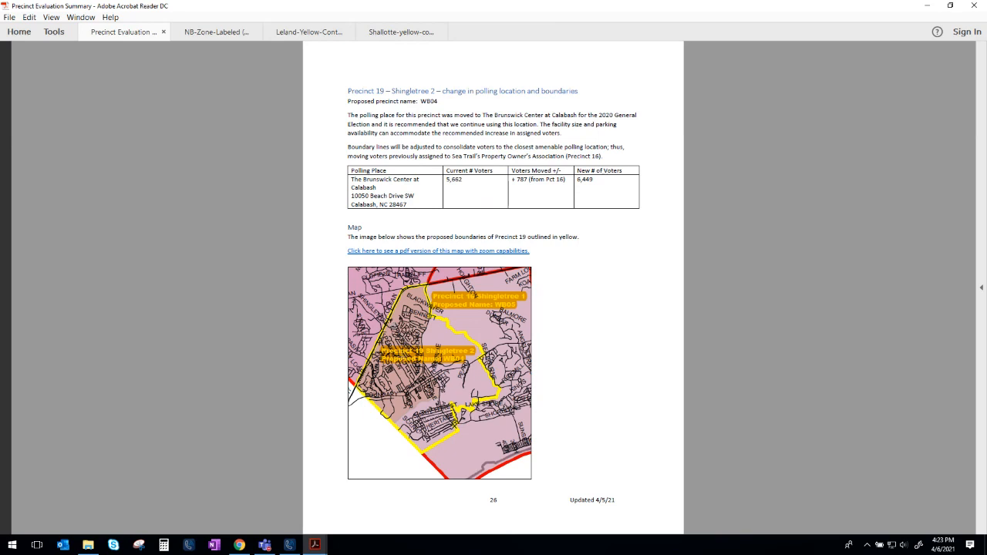
mouse_move(447, 151)
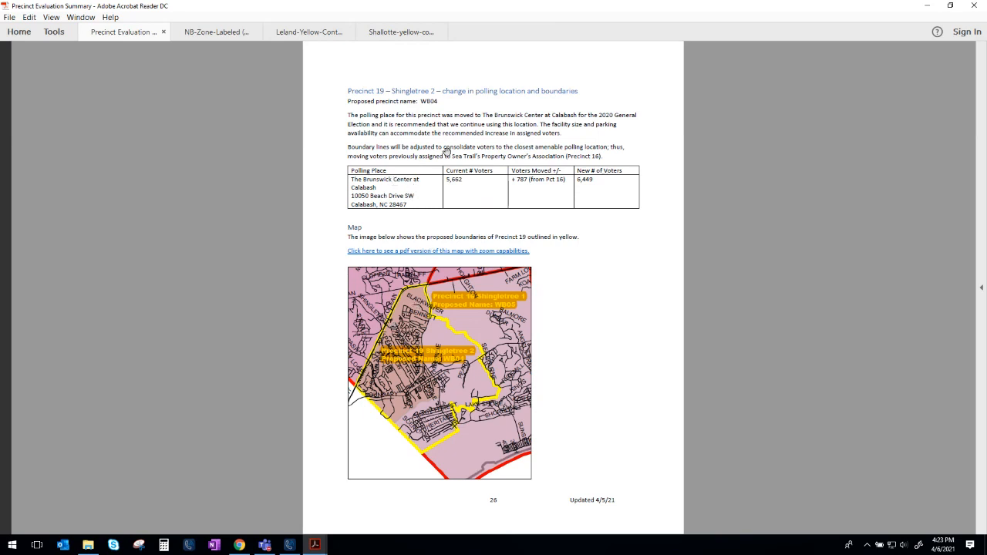
mouse_move(420, 337)
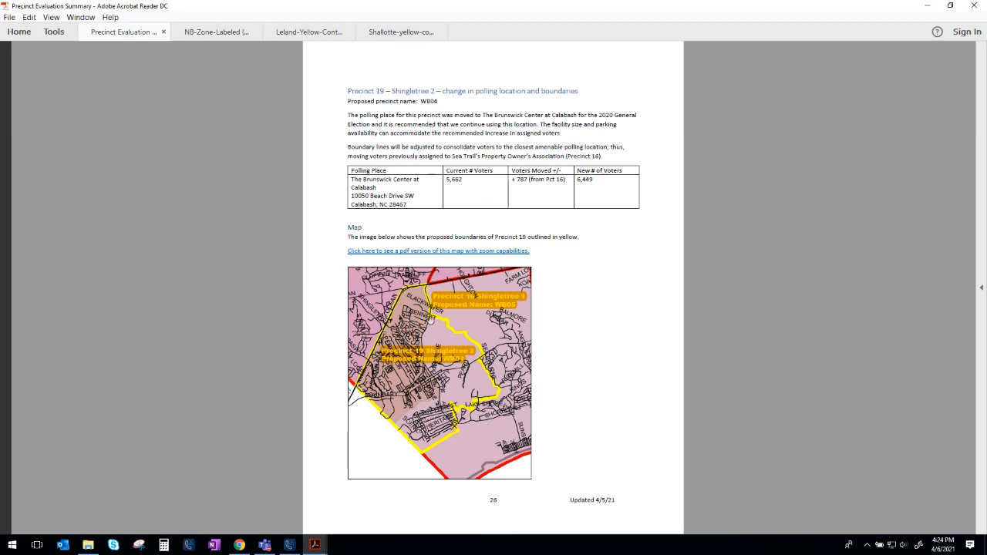
mouse_move(445, 336)
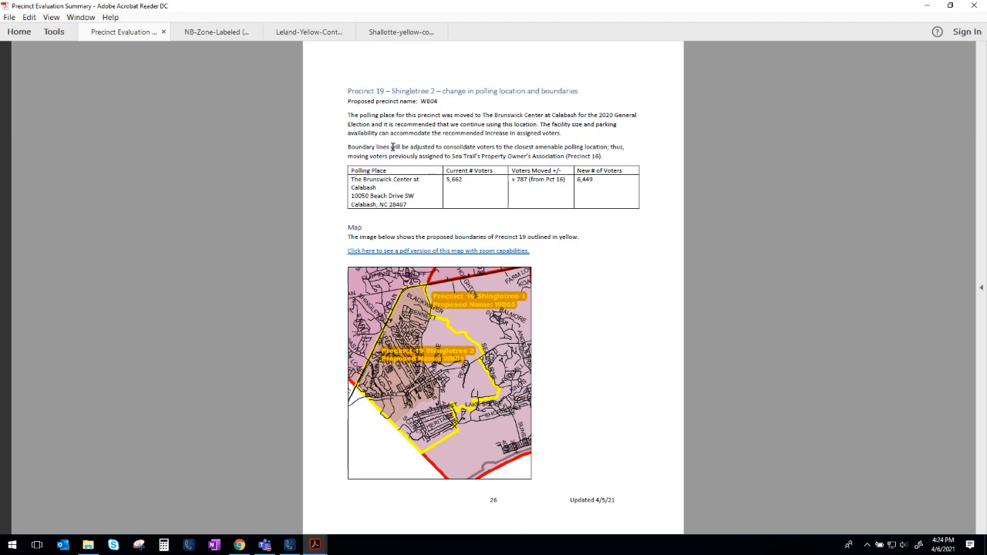
mouse_move(512, 123)
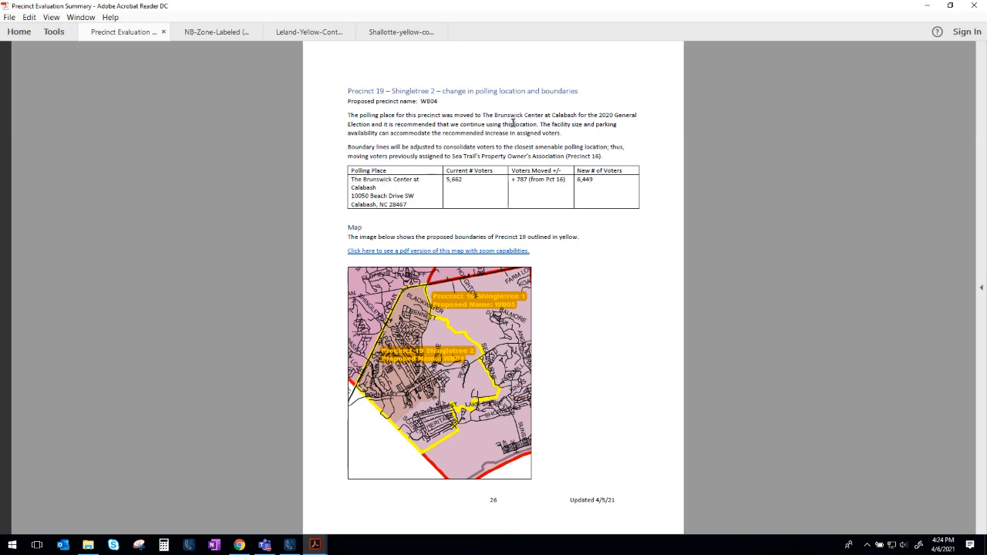
Step: Scroll to the Proposed NEW precinct section with its Southwest Brunswick Branch Library polling location
scroll("down", 3)
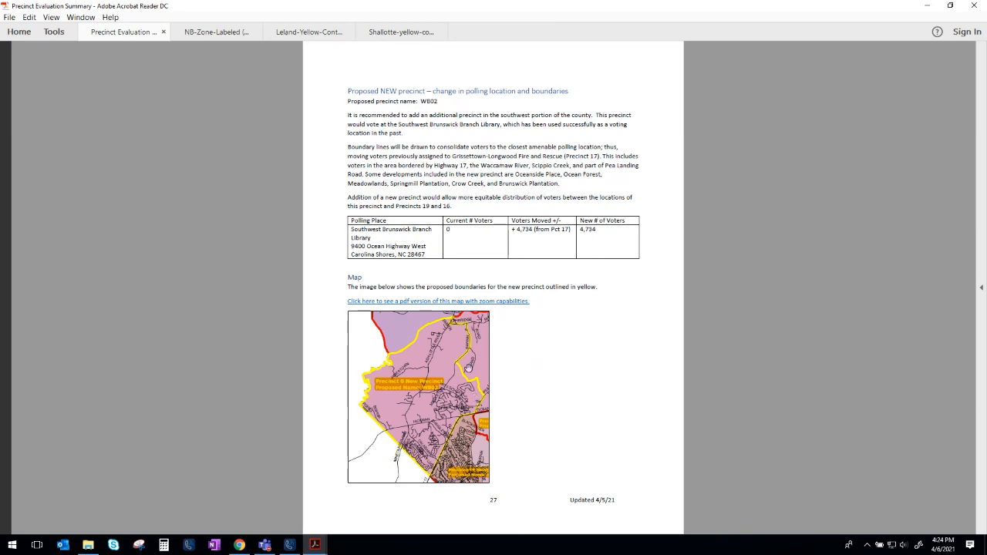
mouse_move(438, 301)
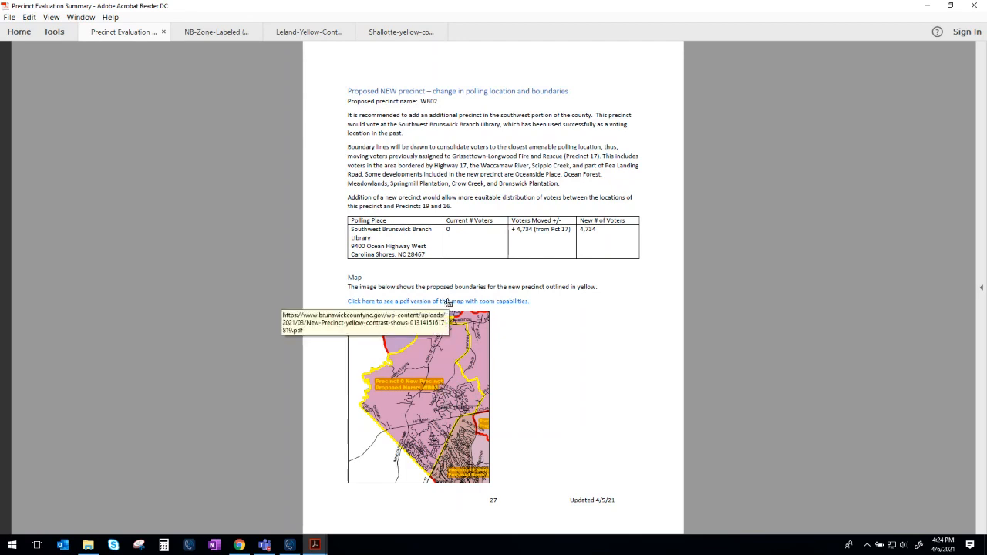
Step: Follow the 'Click here to see a pdf version of this map' link to load the new precinct's zoomable map
left_click(438, 301)
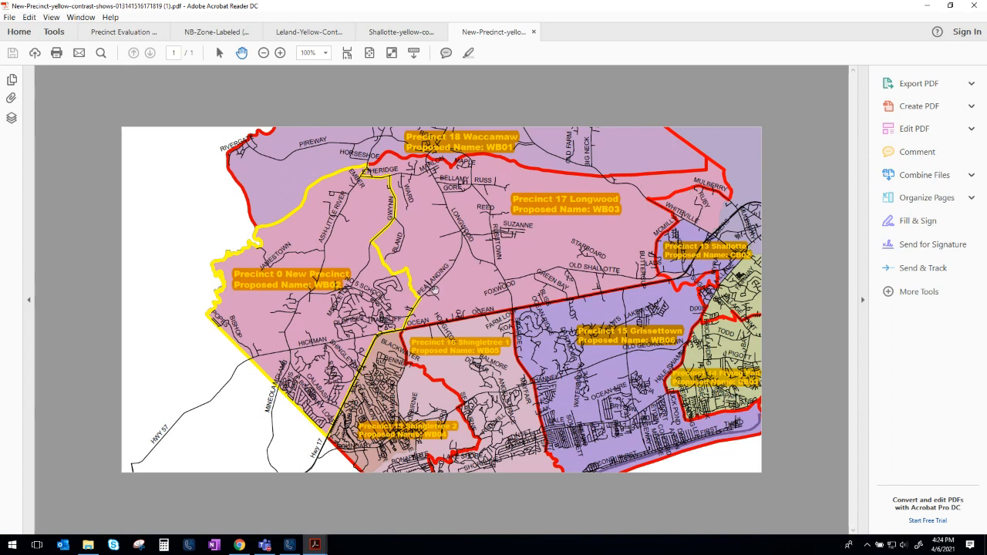
mouse_move(410, 269)
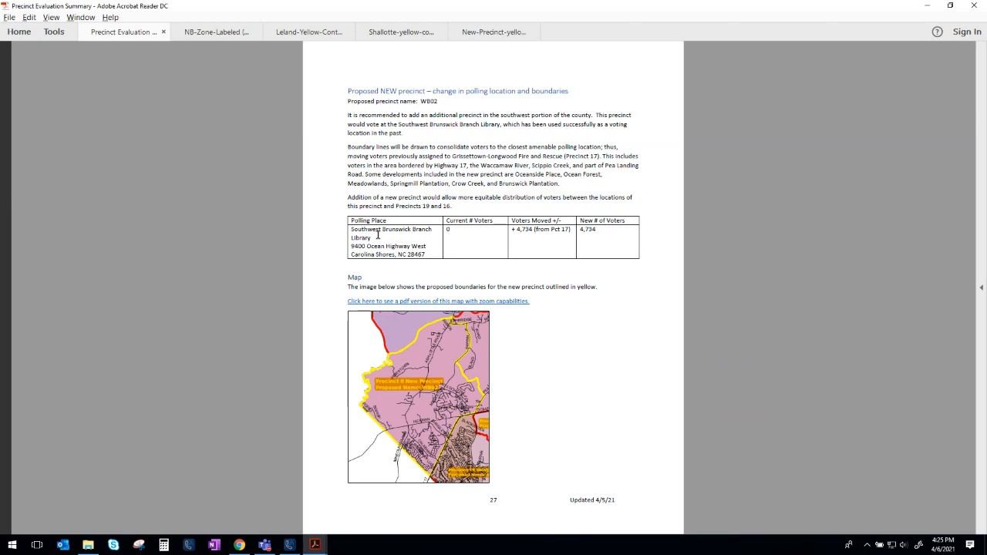
mouse_move(614, 229)
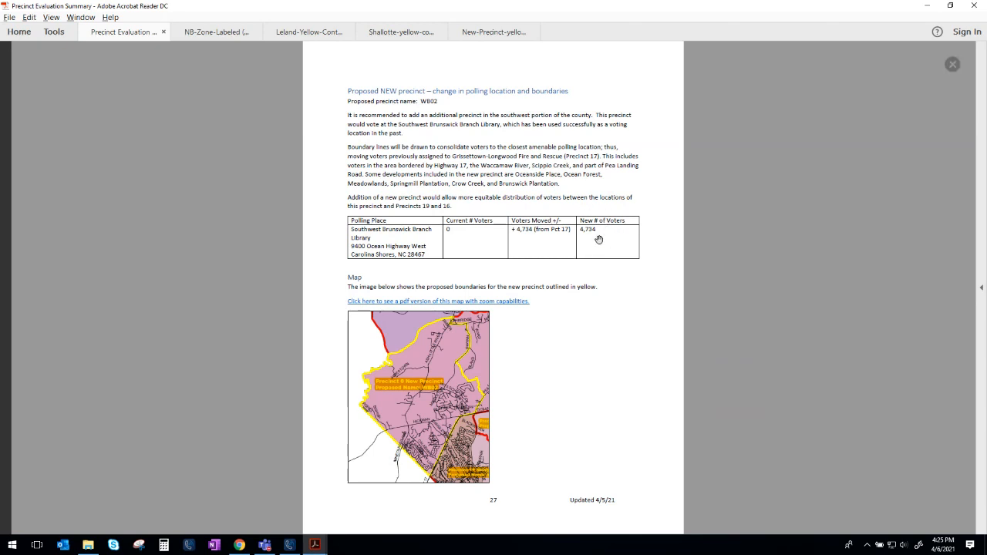
mouse_move(508, 166)
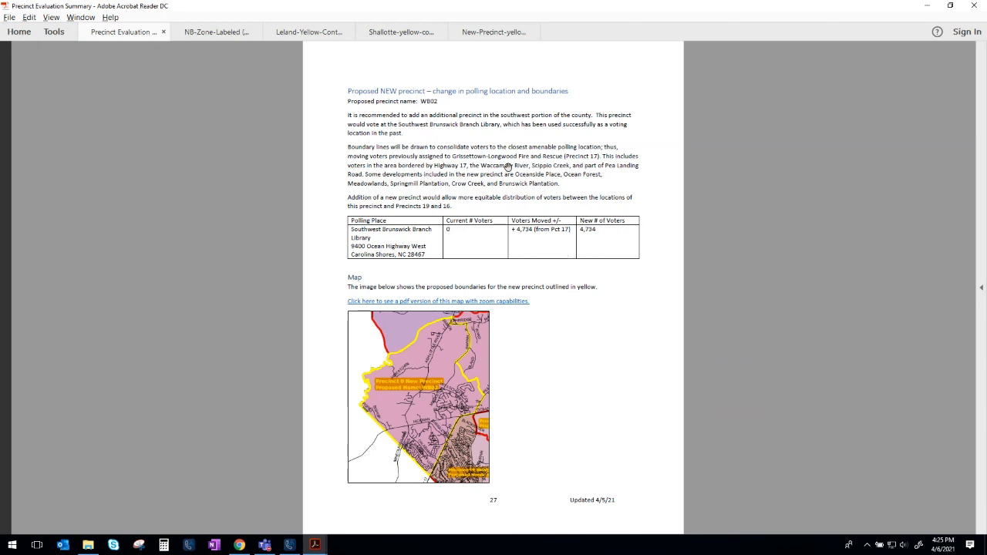
mouse_move(466, 179)
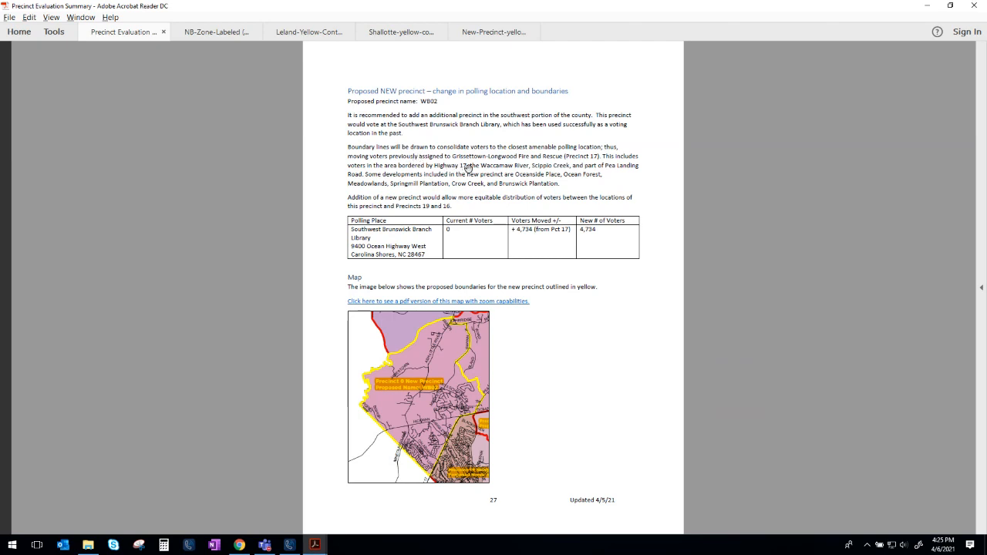
mouse_move(572, 172)
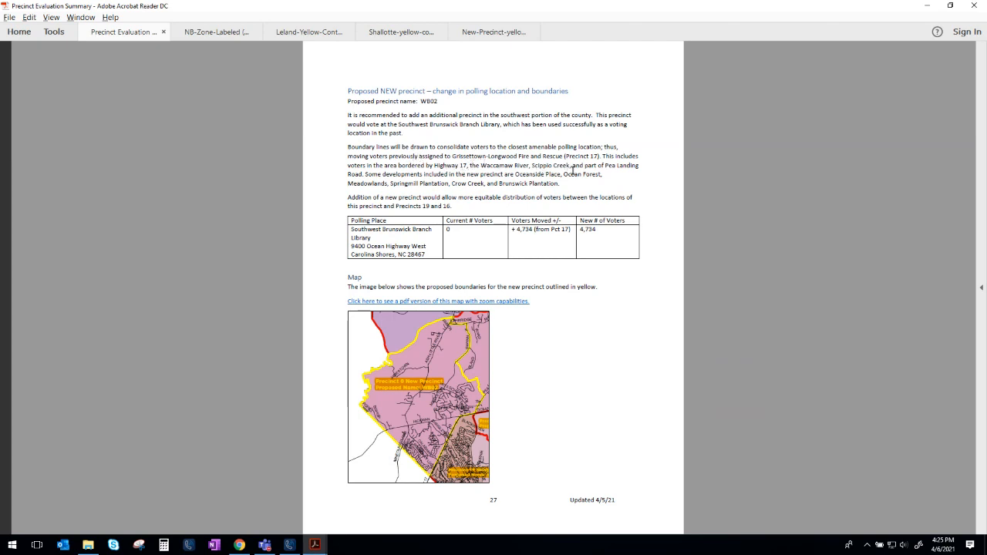
mouse_move(558, 185)
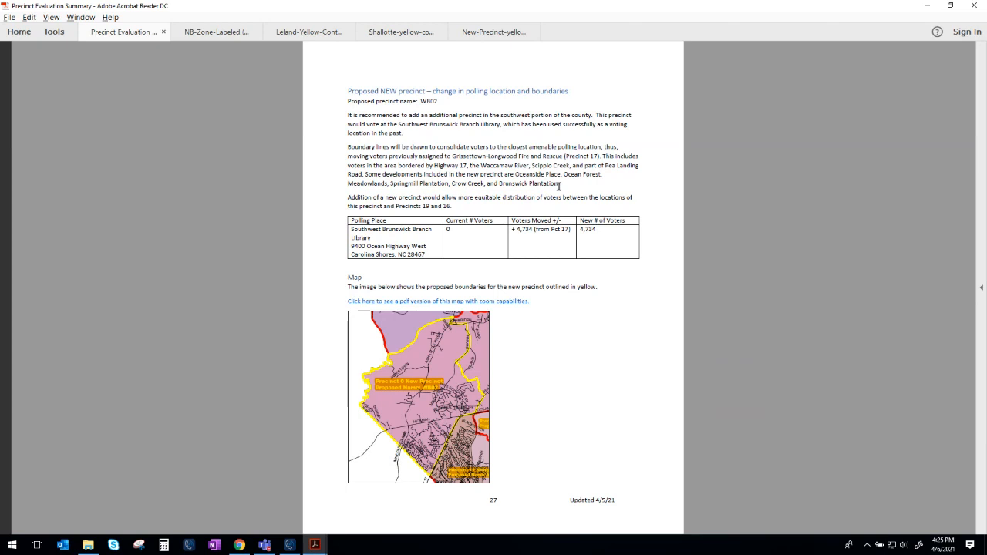
left_click_drag(446, 165, 561, 183)
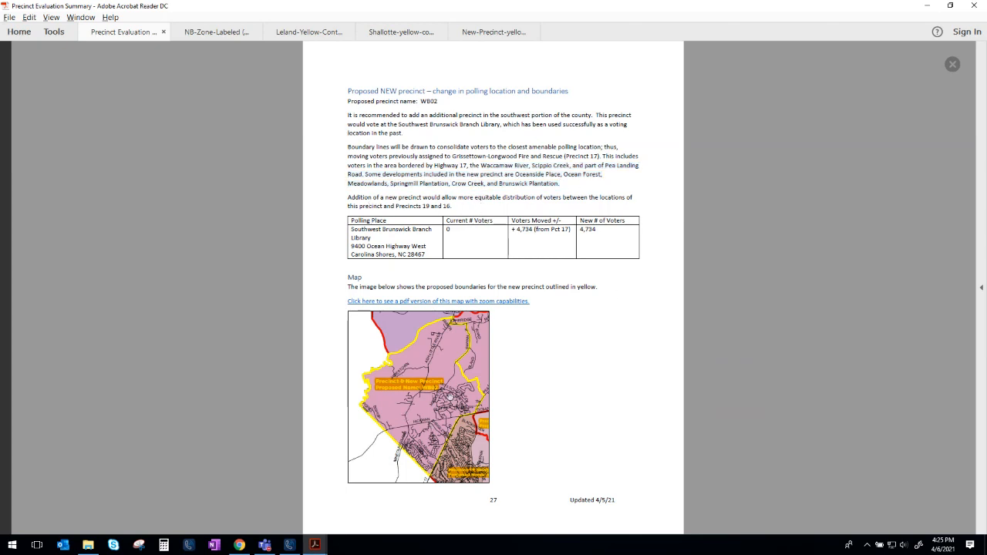
mouse_move(385, 245)
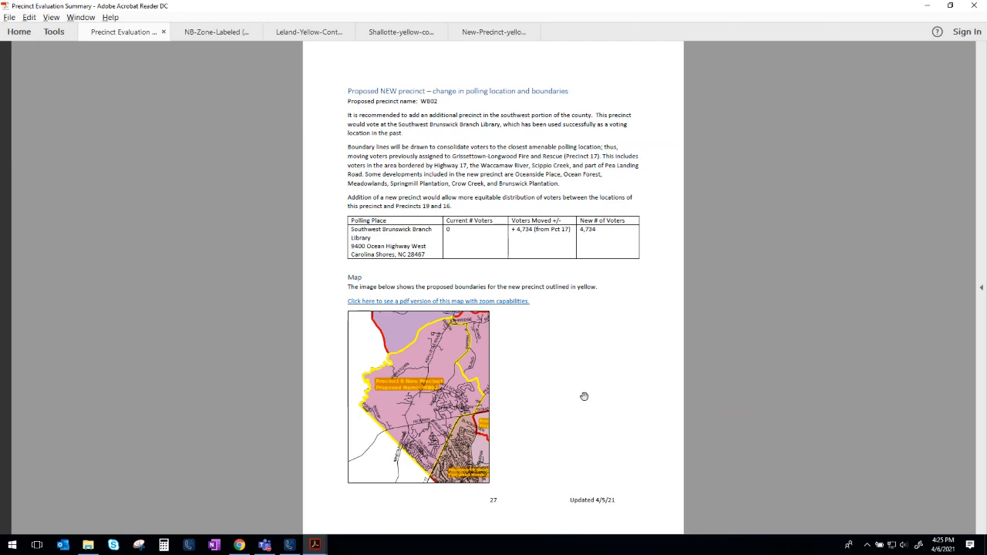
scroll("down", 3)
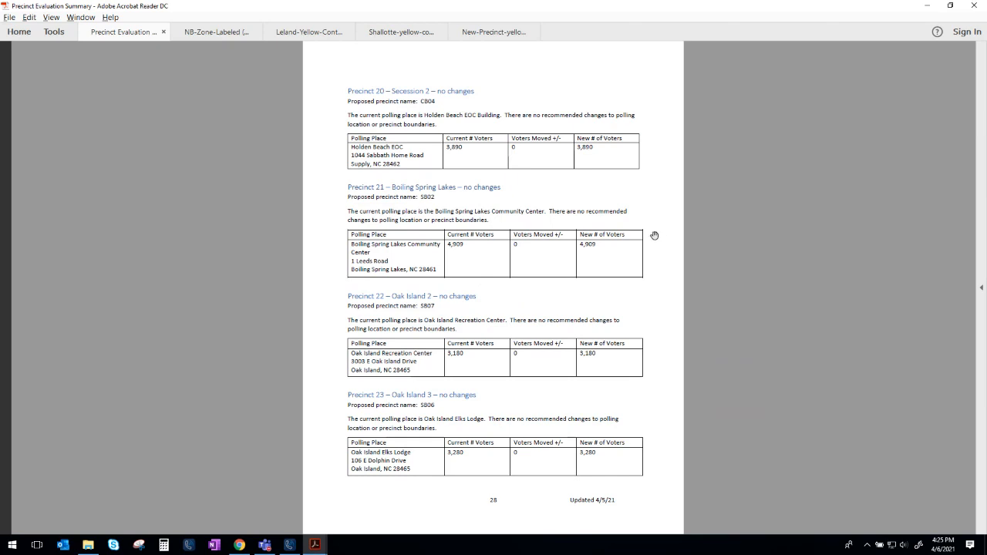
mouse_move(421, 209)
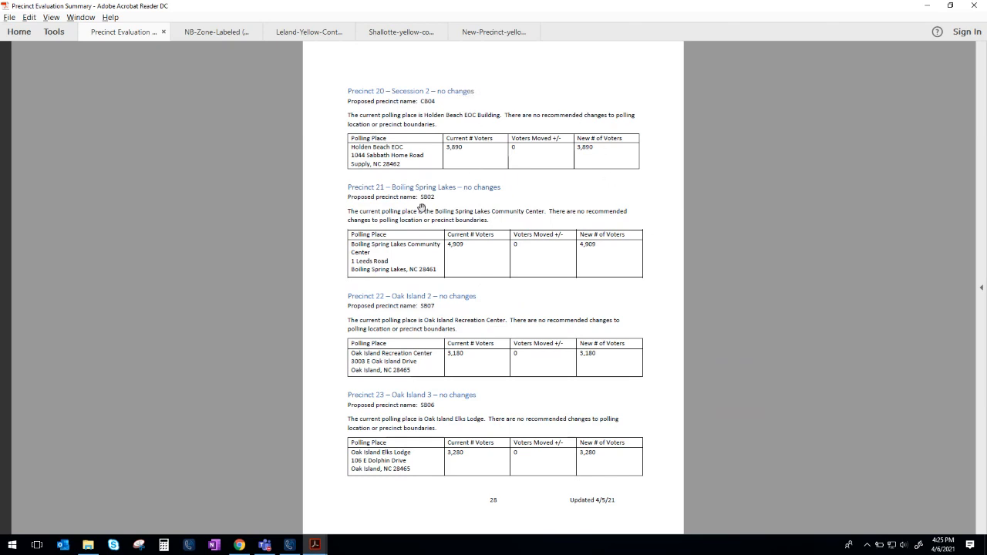
mouse_move(660, 308)
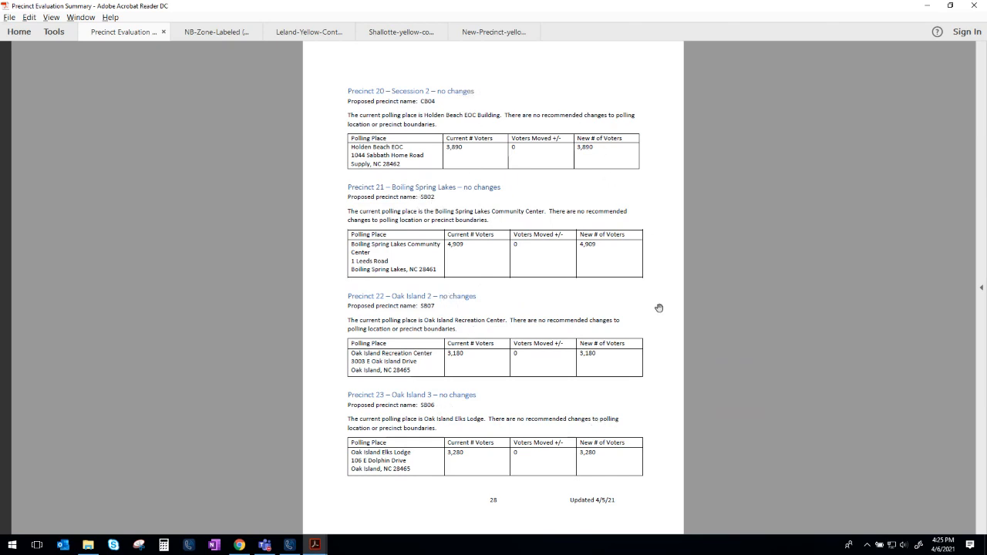
mouse_move(647, 135)
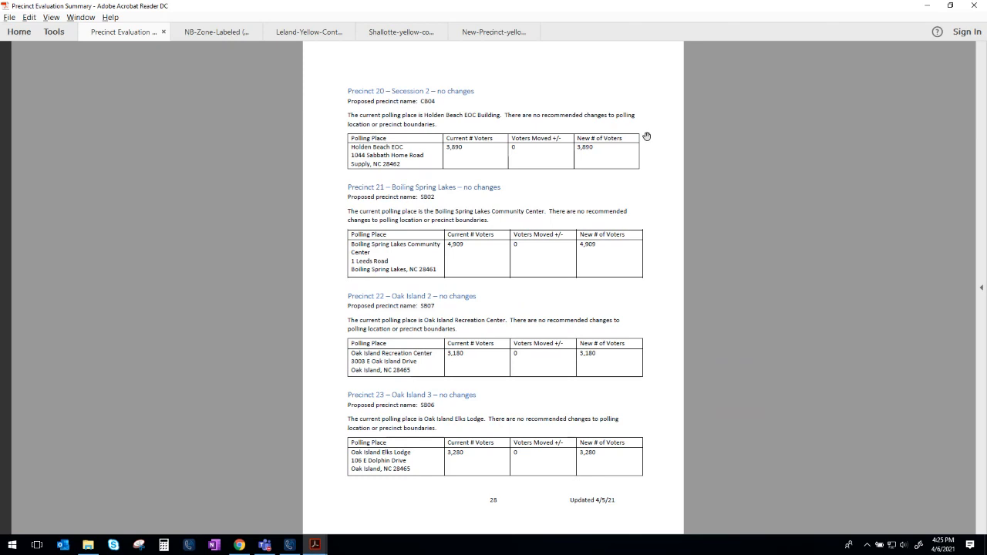
mouse_move(583, 83)
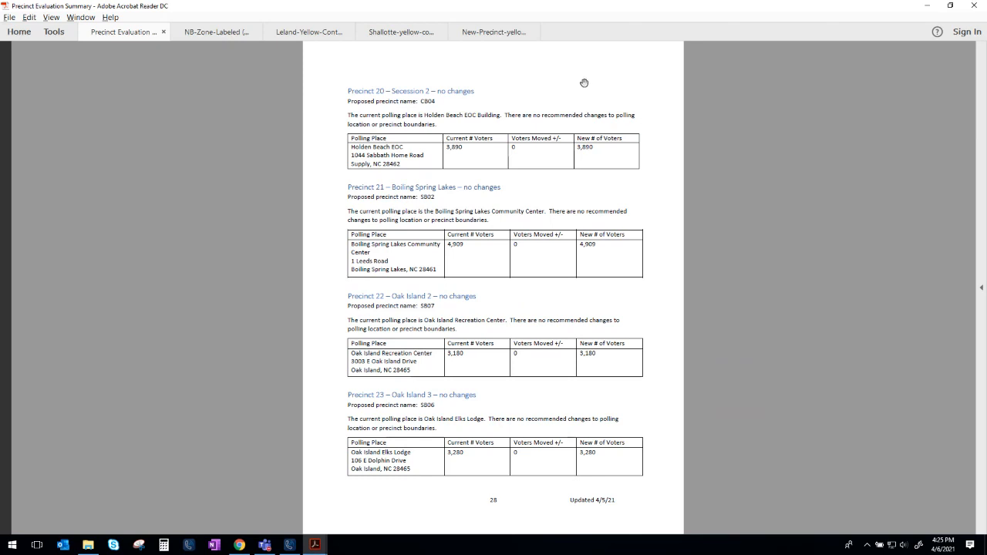
mouse_move(444, 98)
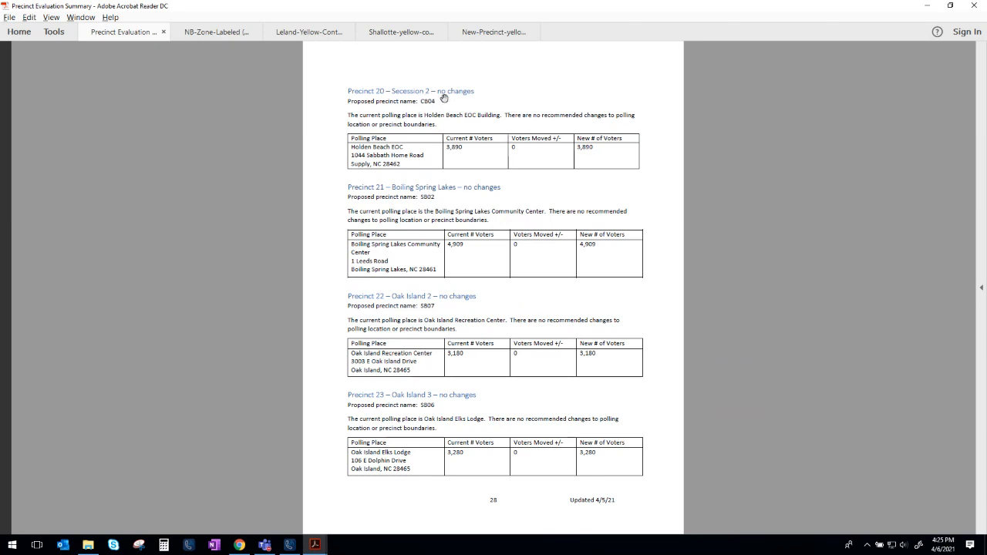
mouse_move(395, 107)
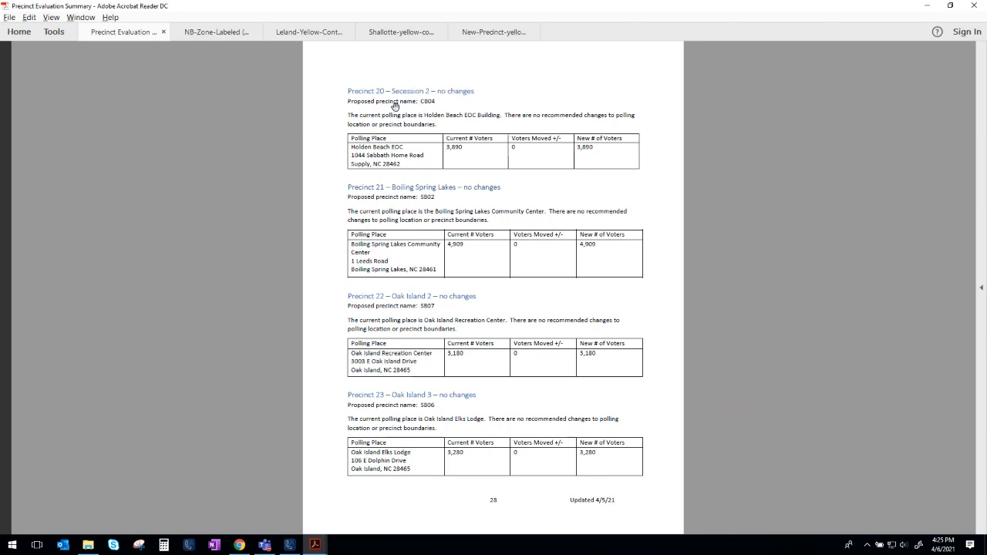
mouse_move(426, 191)
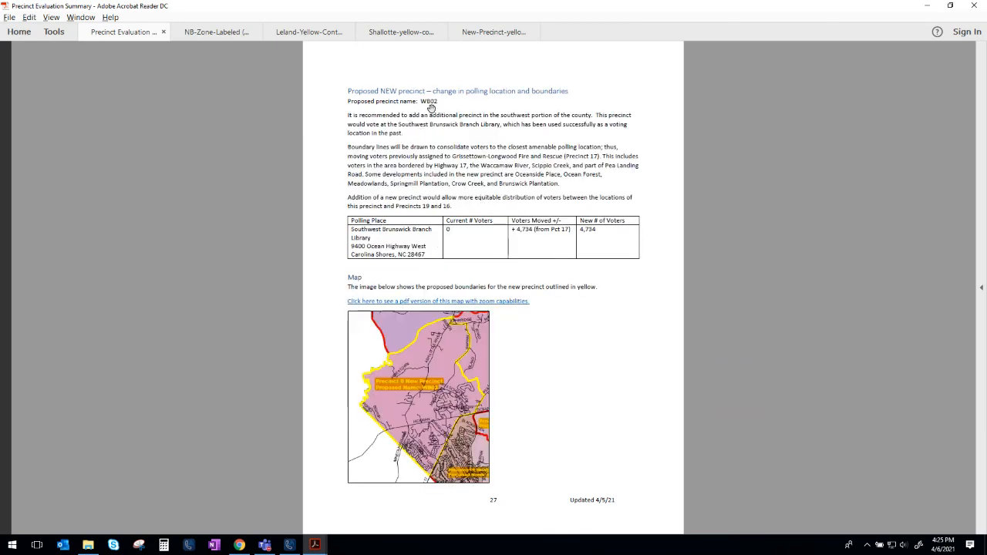
mouse_move(523, 167)
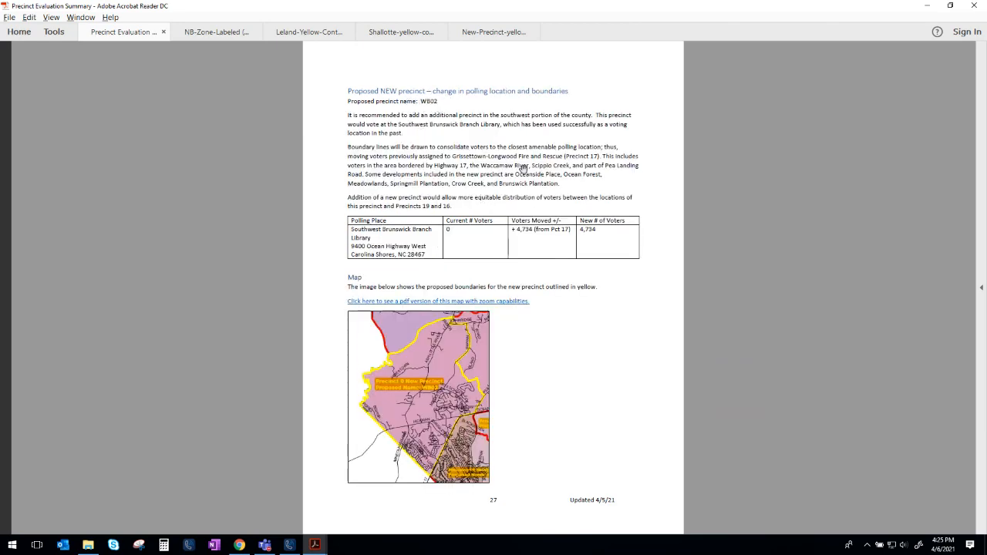